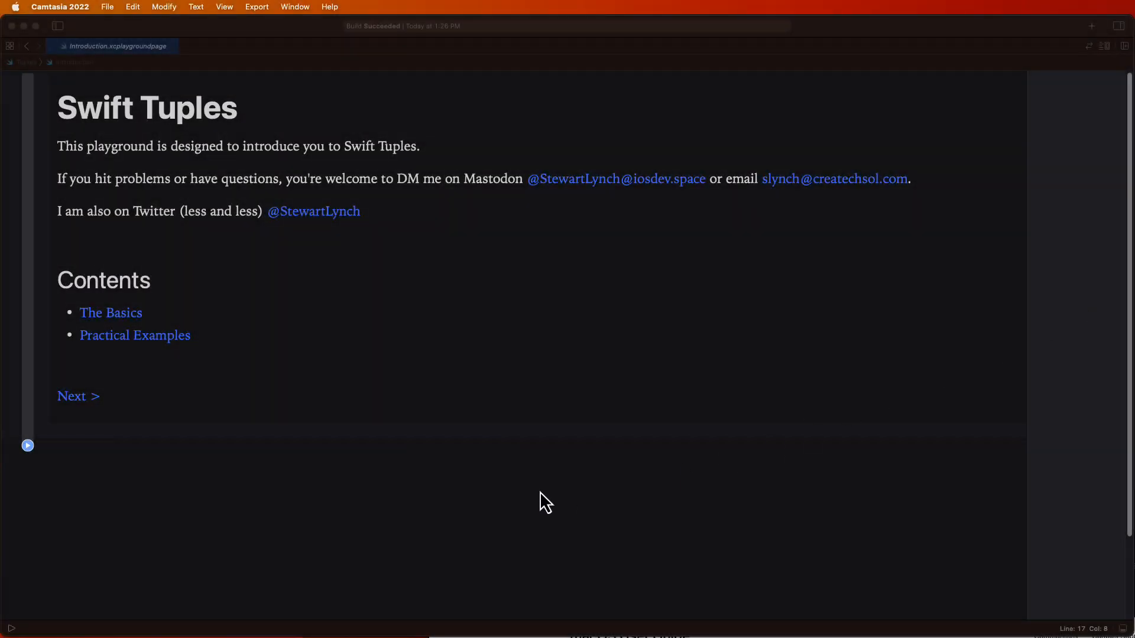
mouse_move(629, 484)
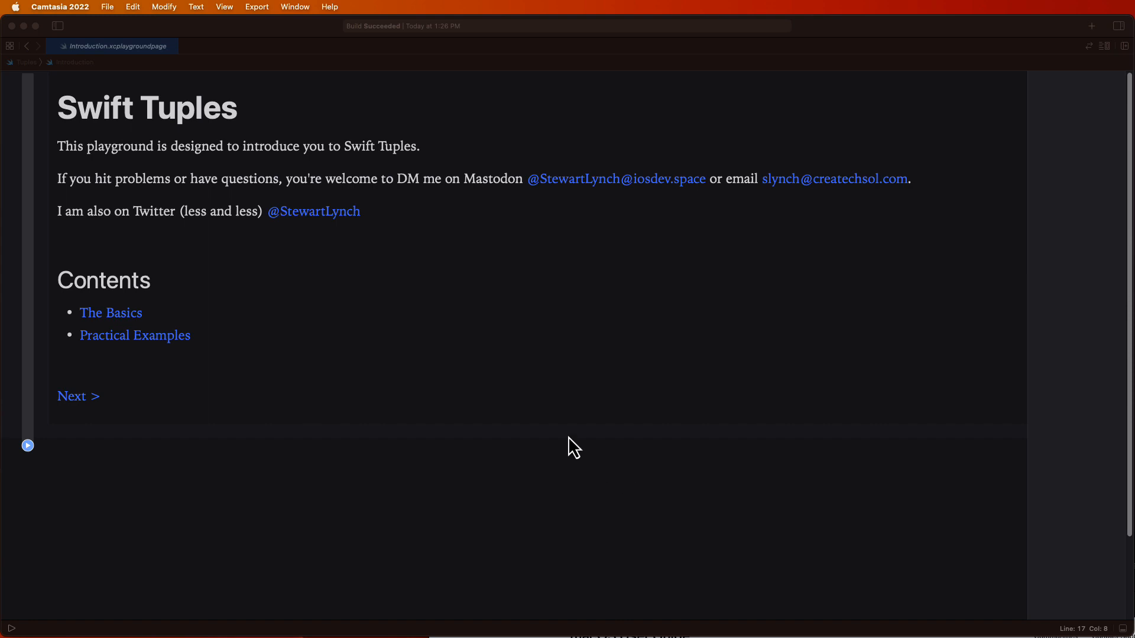
Show the Project Navigator listing the Introduction page and the PublicFunctions.swift and WineModel.swift sources
click(60, 26)
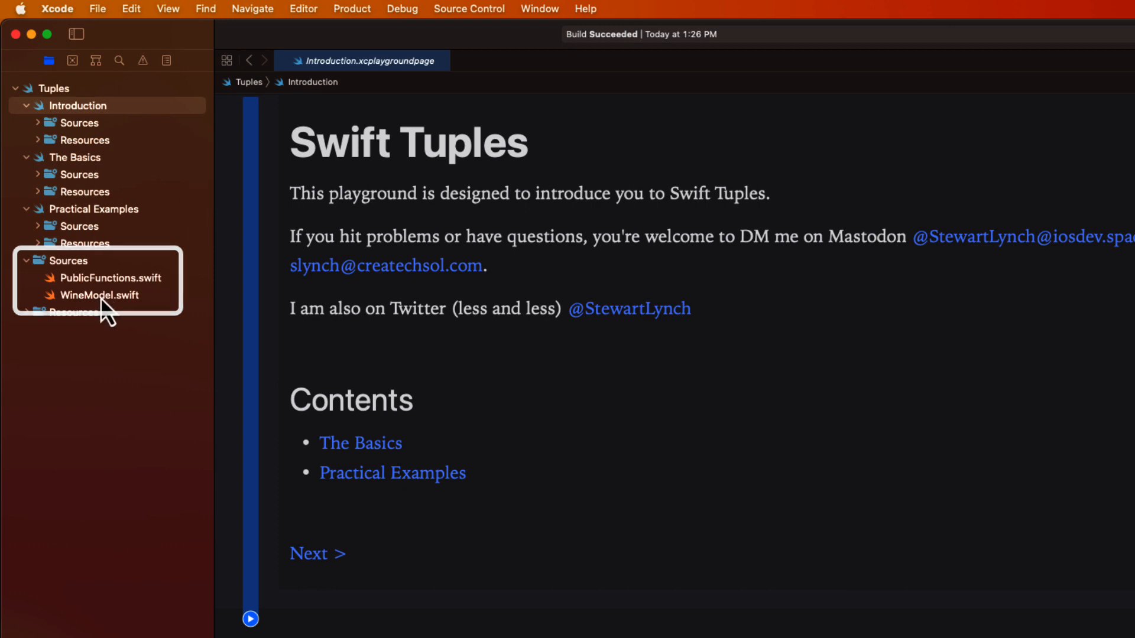
View PublicFunctions.swift, then open WineModel.swift with the Wine struct and sample wines
click(110, 278)
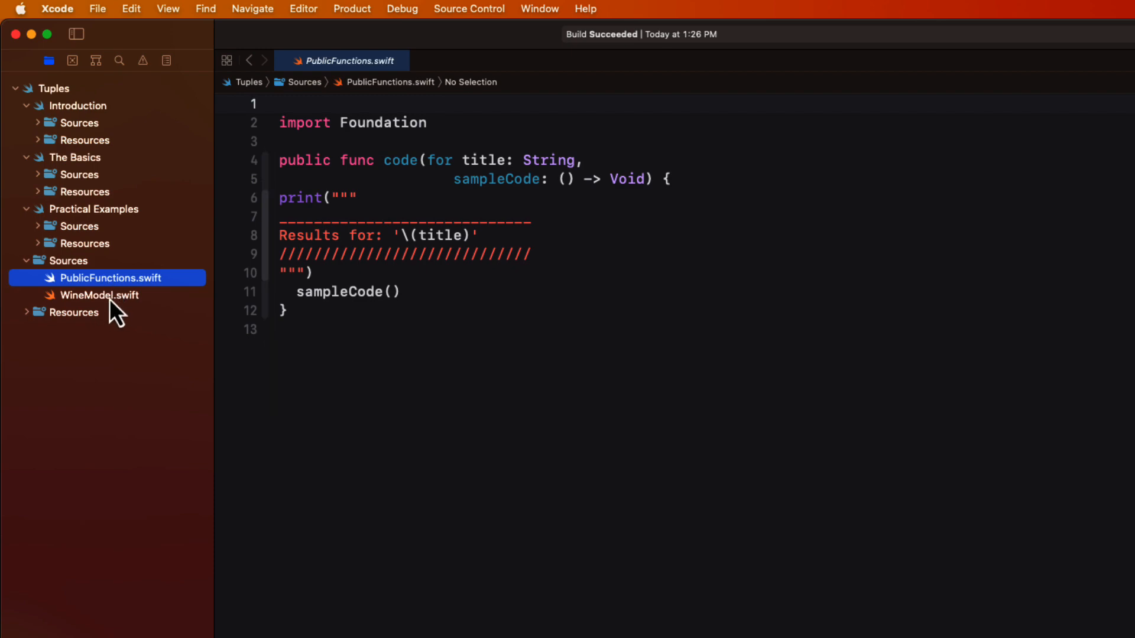
click(100, 295)
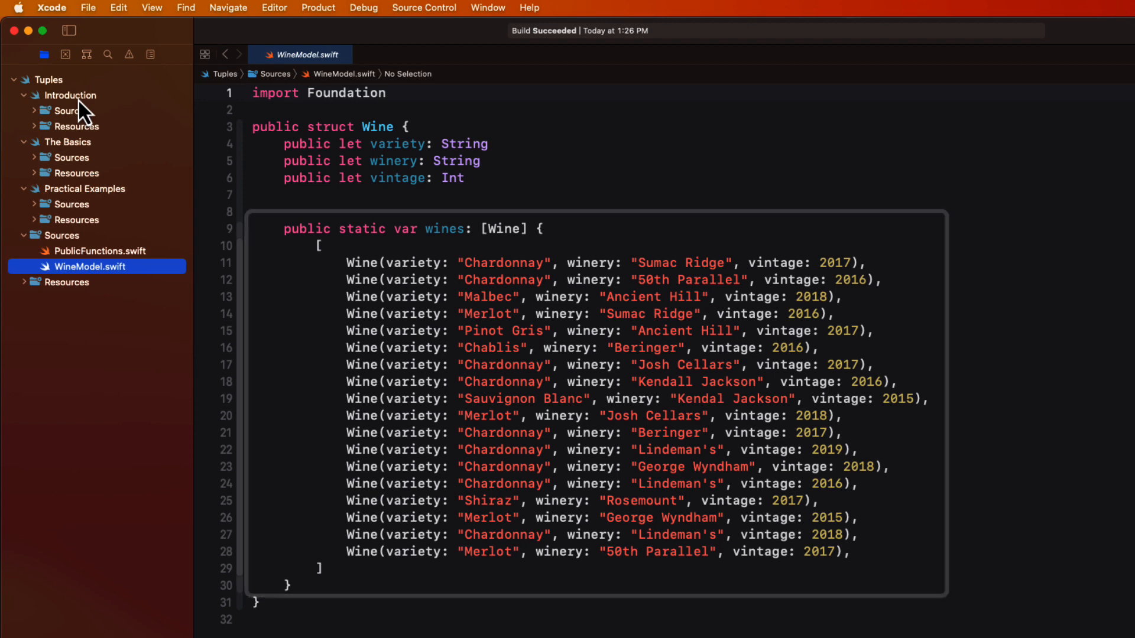
Show the Introduction page as rendered markup after viewing its raw source, with the Navigator hidden
click(71, 95)
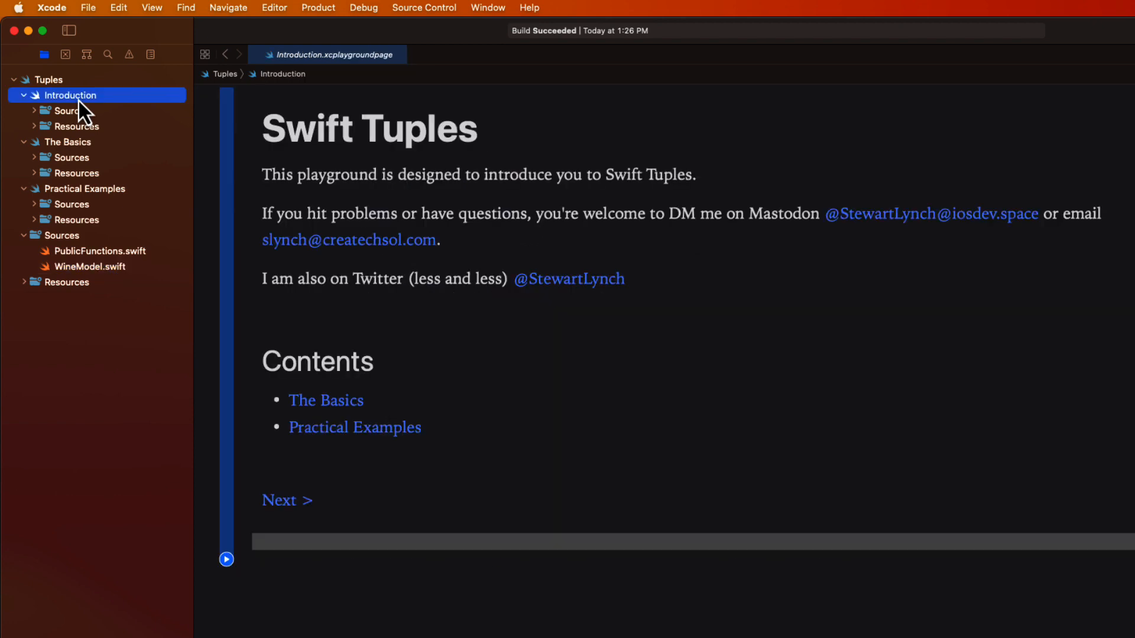
click(274, 7)
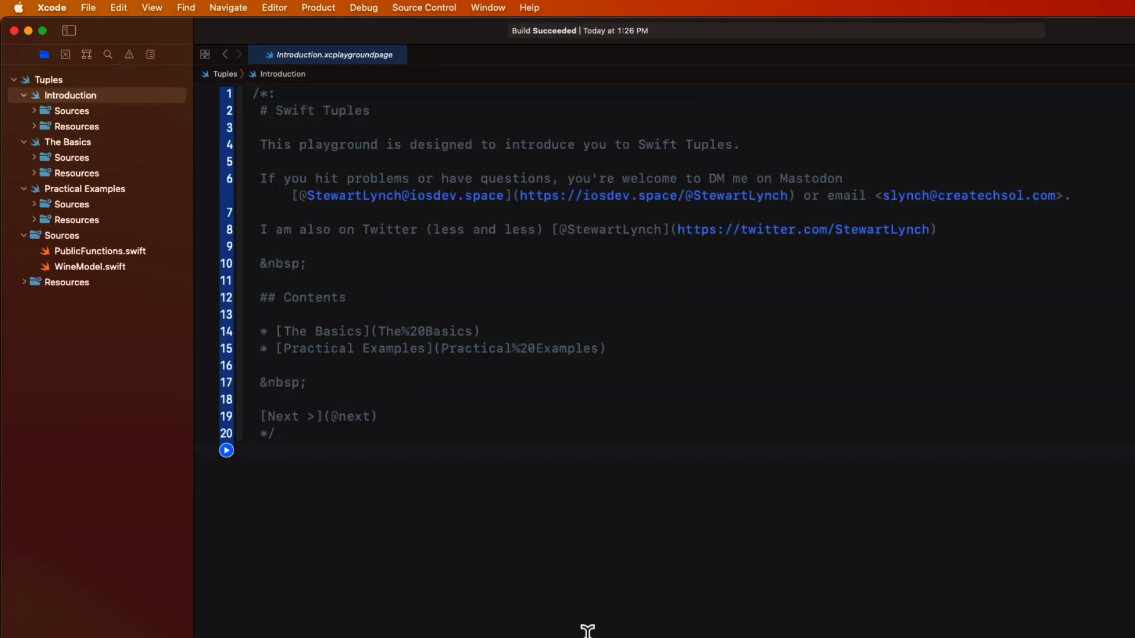
click(274, 8)
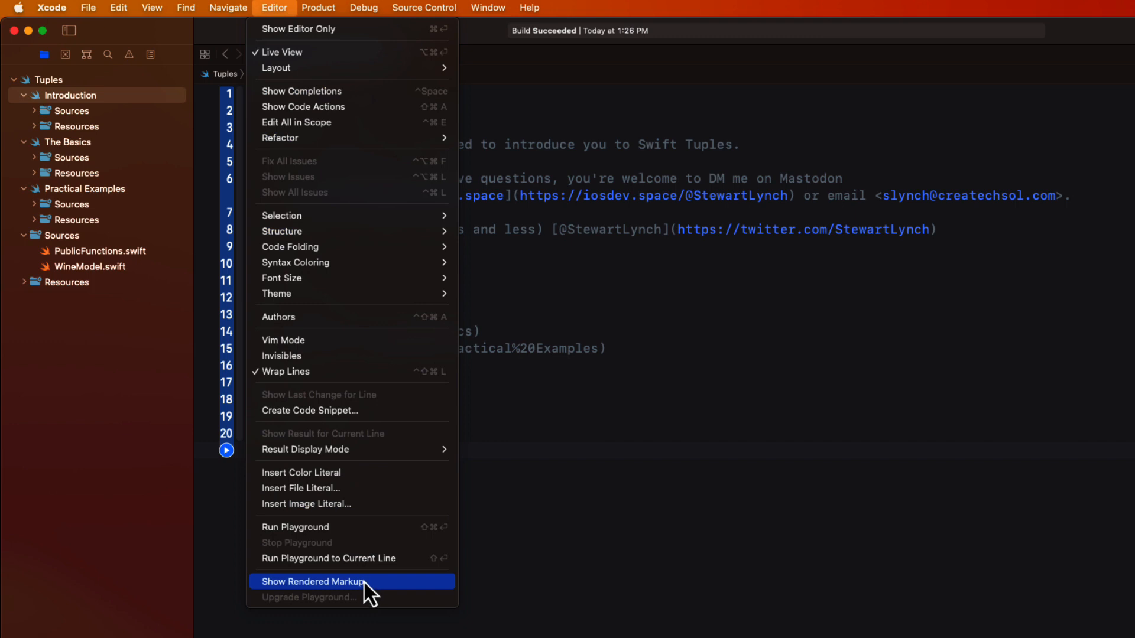
click(313, 581)
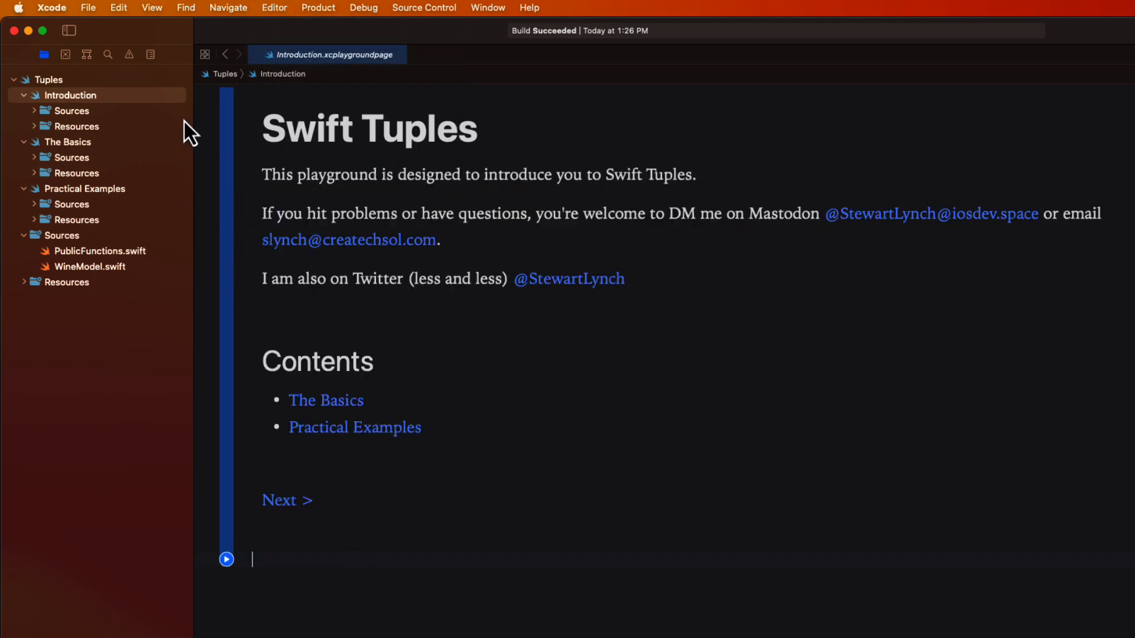
click(68, 30)
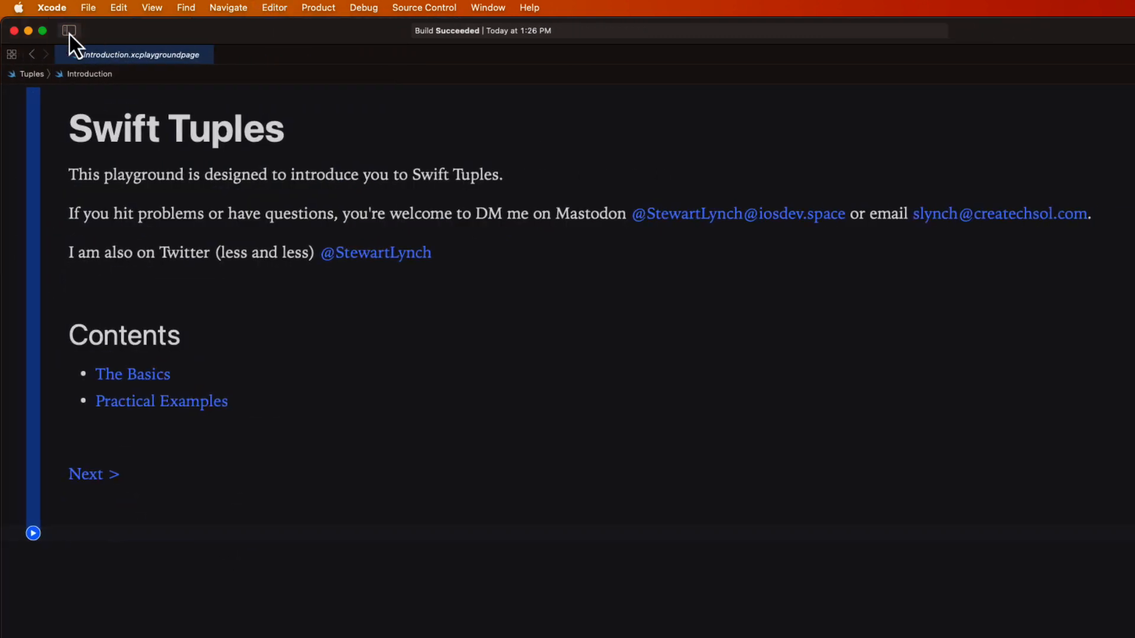
Follow the Next link to The Basics page with its three tuple exercises
click(133, 374)
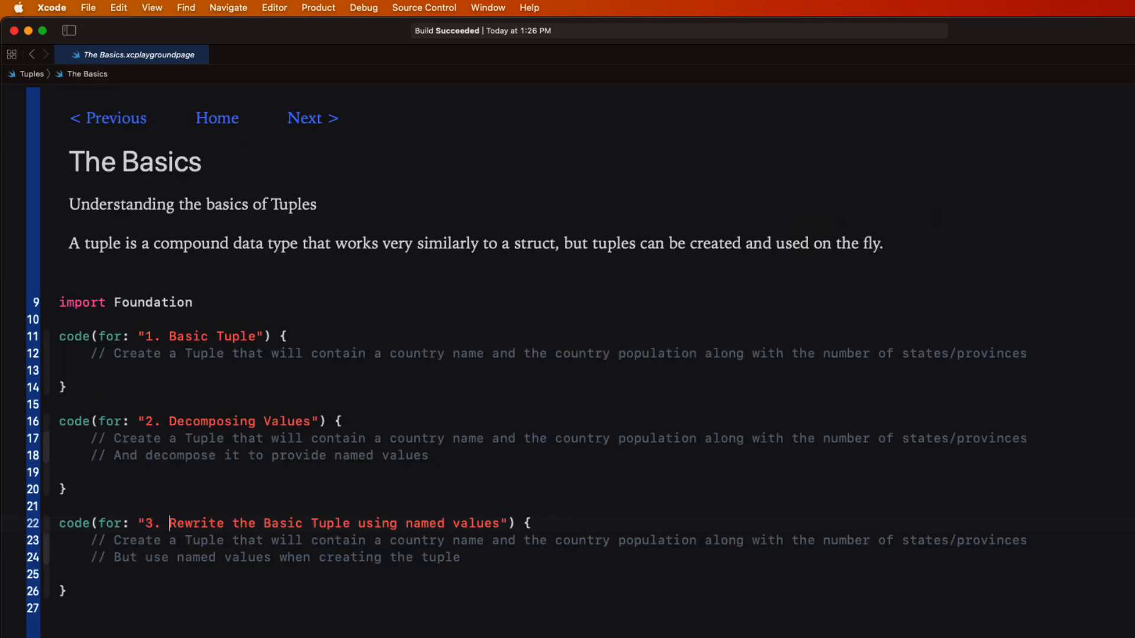
mouse_move(1031, 365)
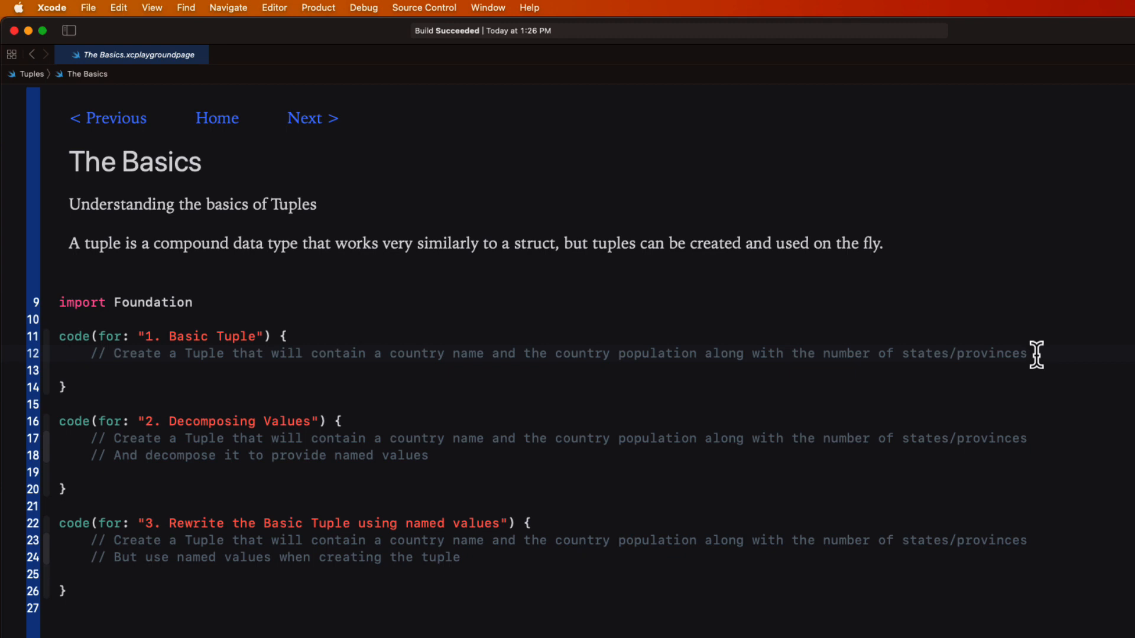
Define let country = ("Canada", 37_000_000, 10) in the Basic Tuple example
text(let country)
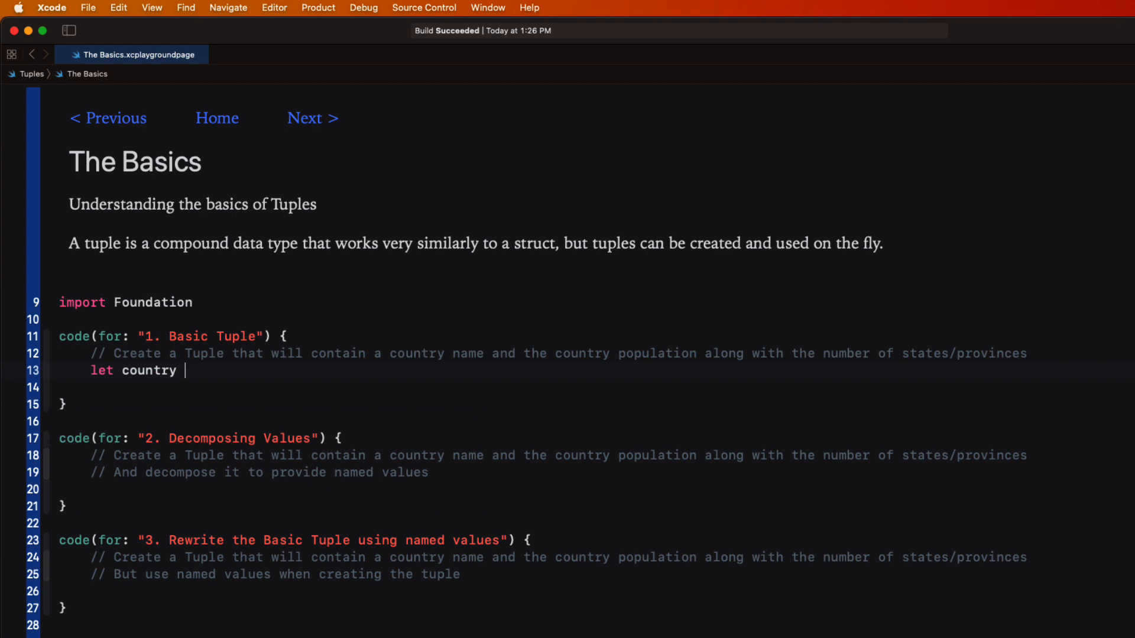
text(= ())
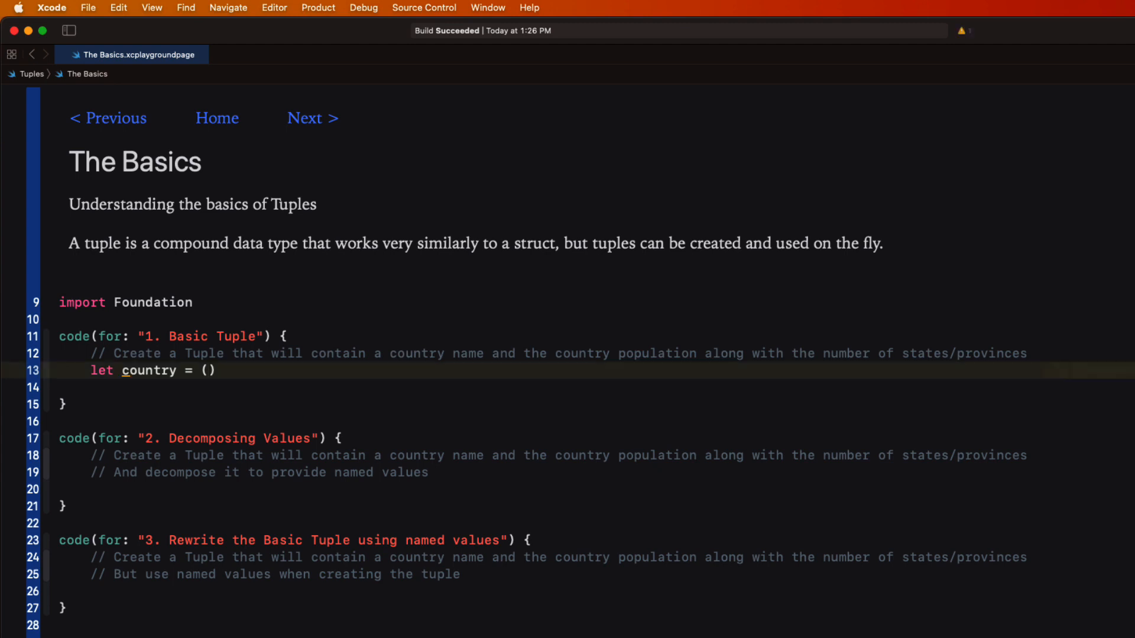
text("Canada")
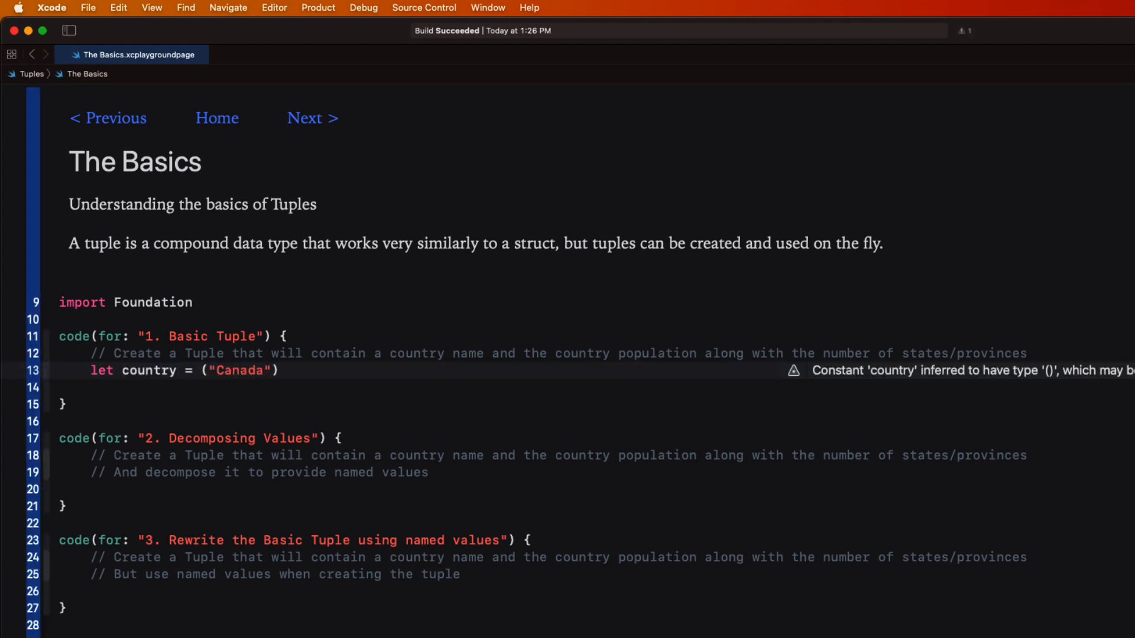
text(,)
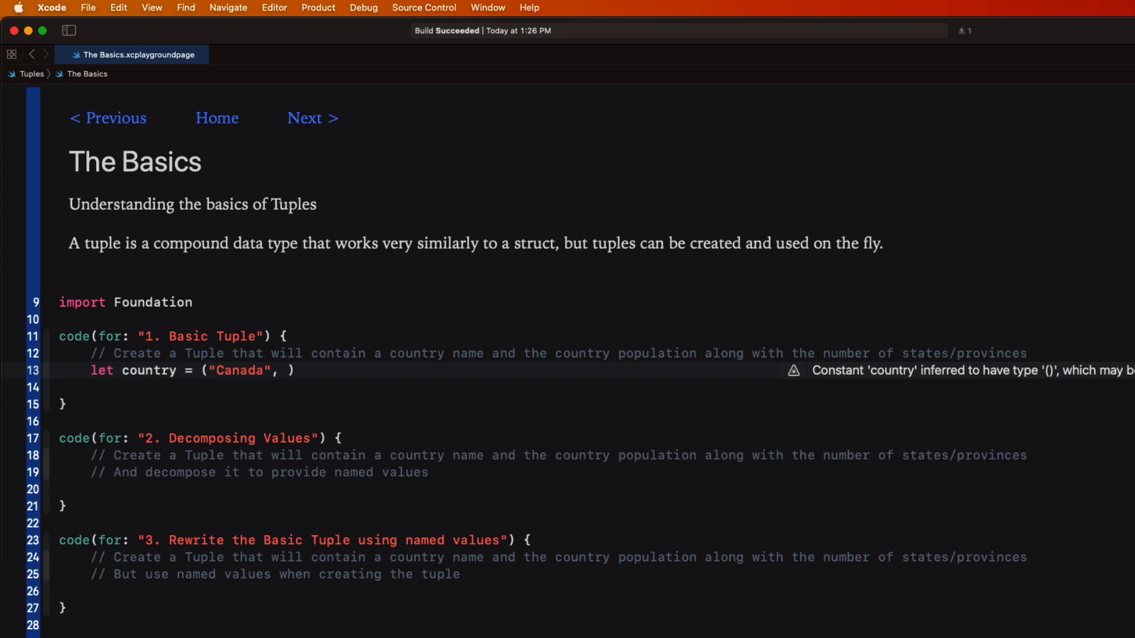
text(37)
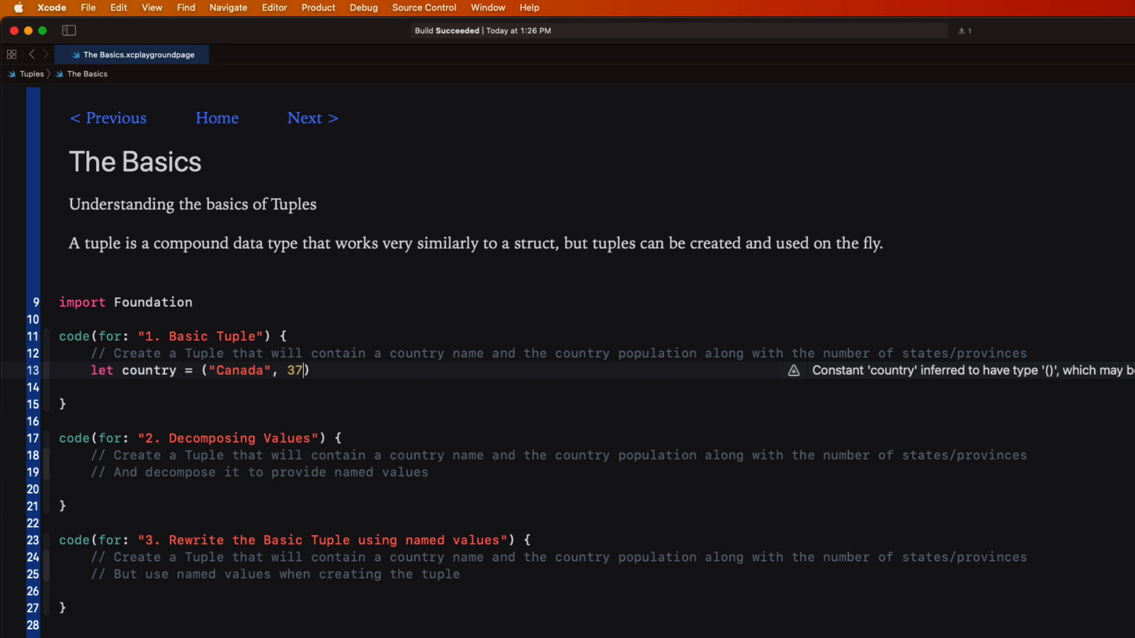
text(_000_000,)
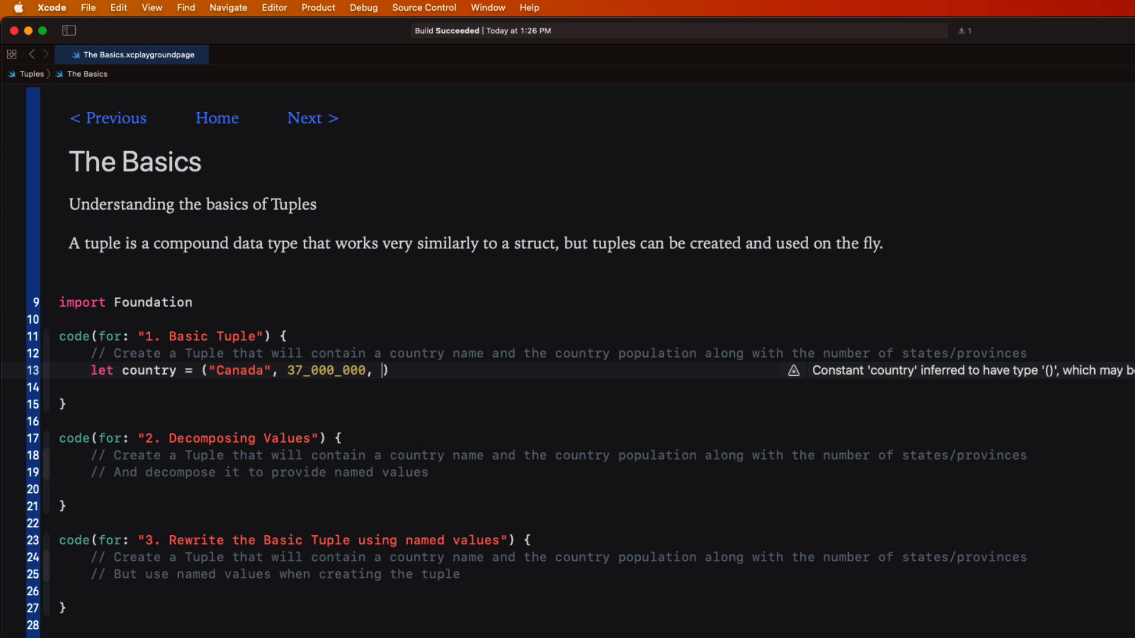
text(10)
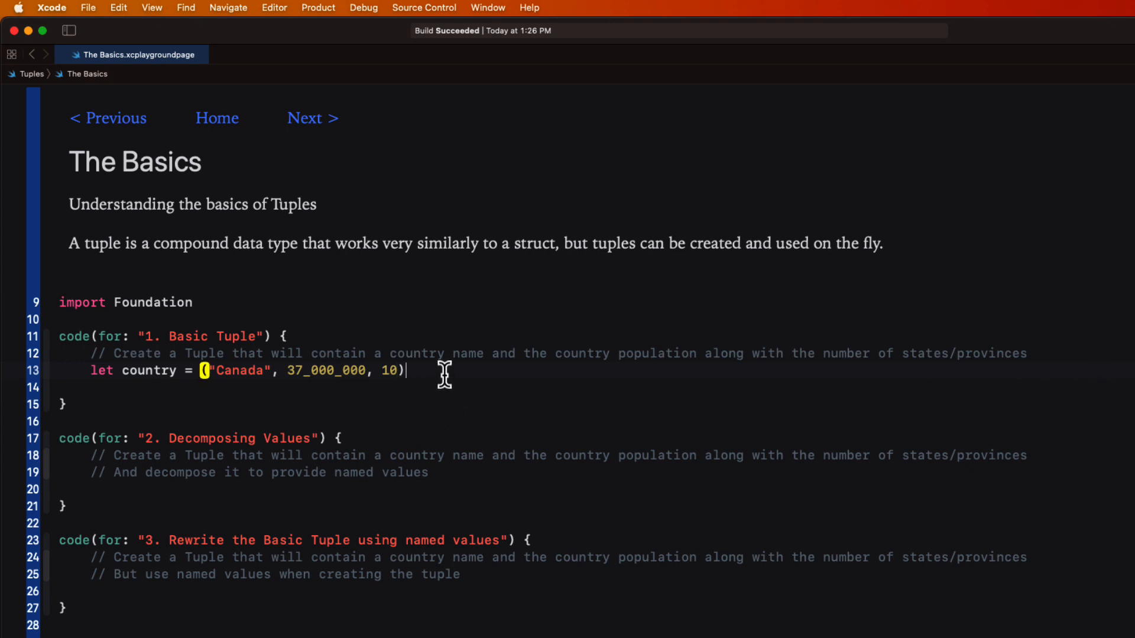
Print the tuple's elements country.0, country.1 and country.2
text(print(country.0)
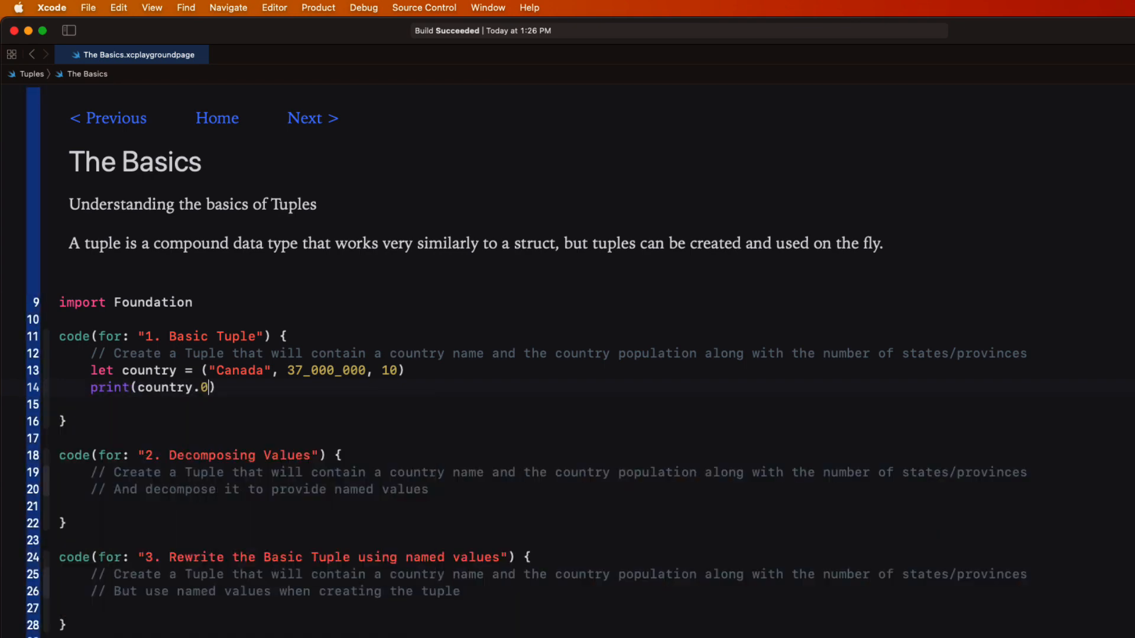
double_click(174, 387)
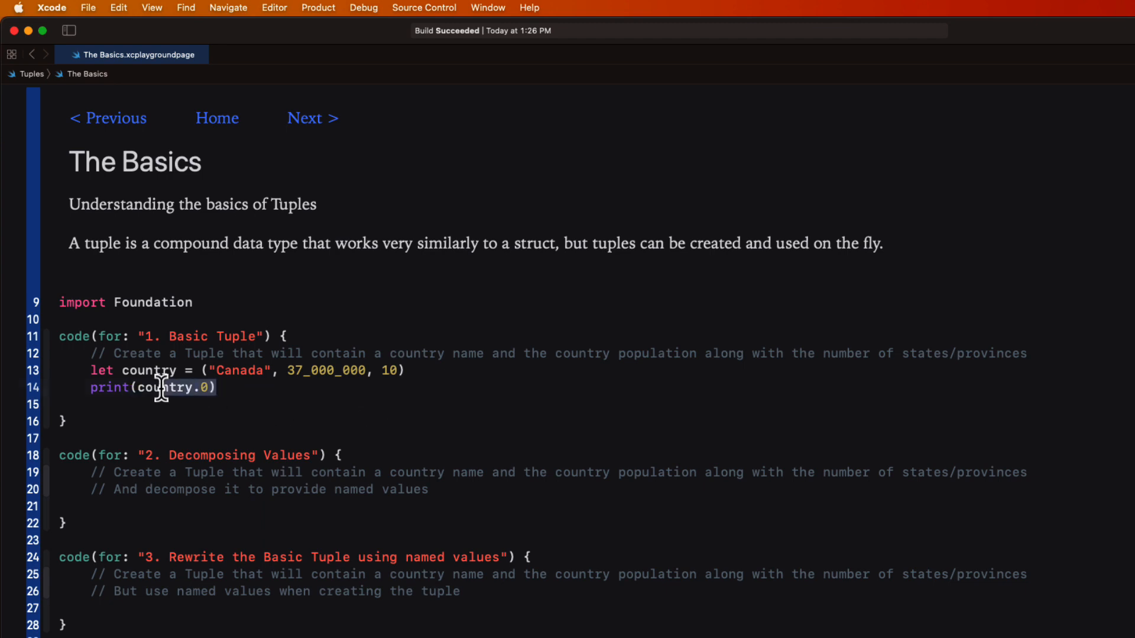
text(print(country.0))
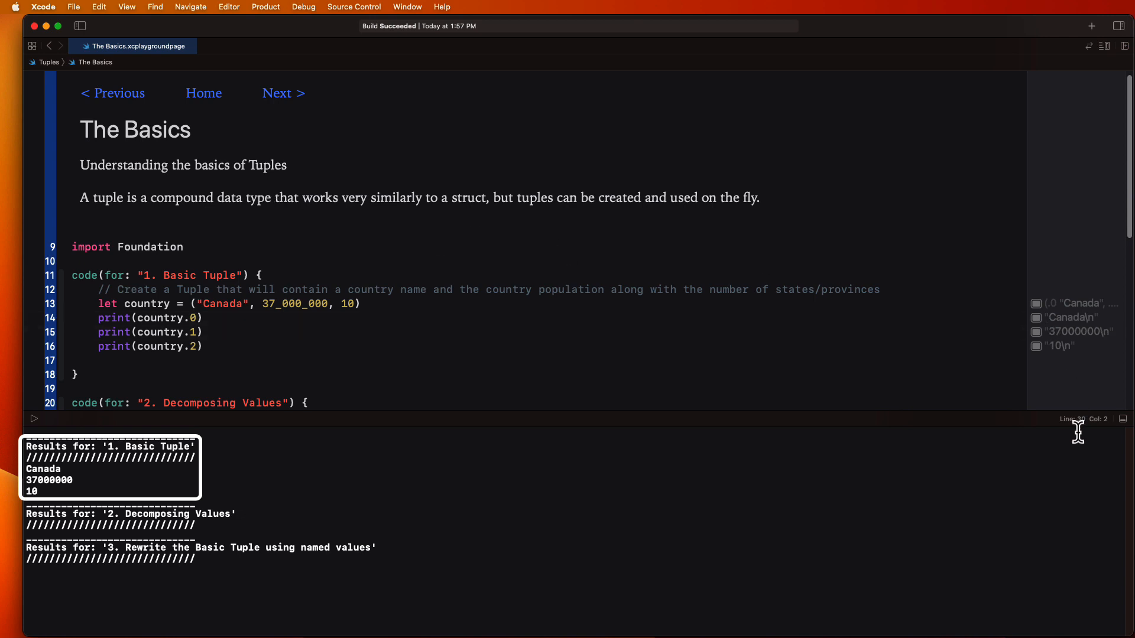
mouse_move(413, 358)
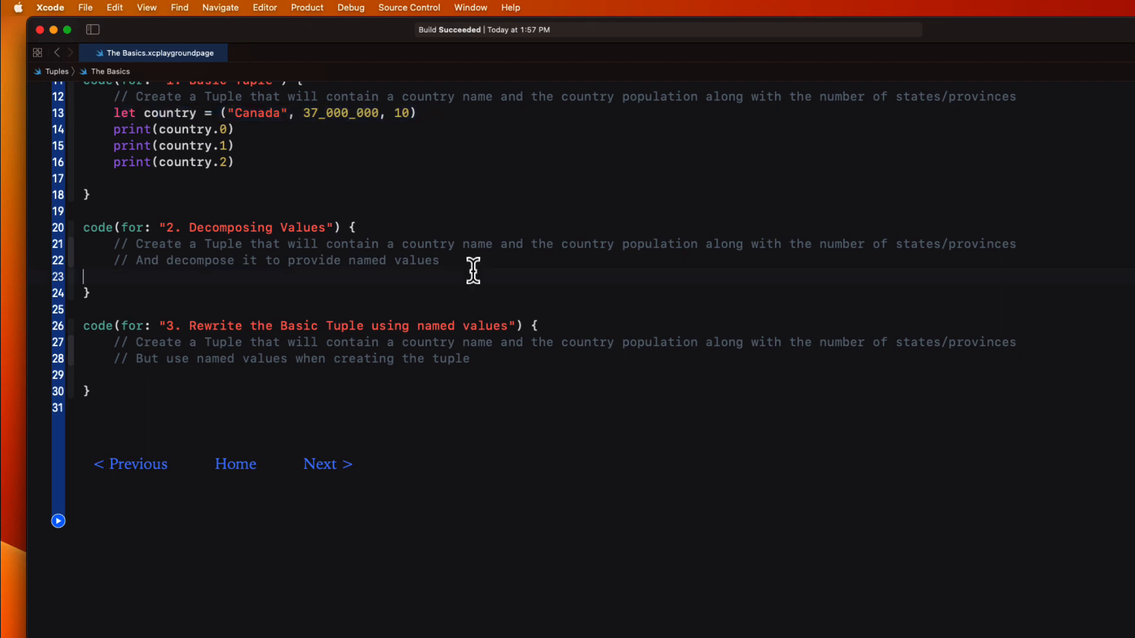
Add the Canada tuple and decompose it with let (name, population, states)
text(let country = ("Canada", 37_000_000, 10))
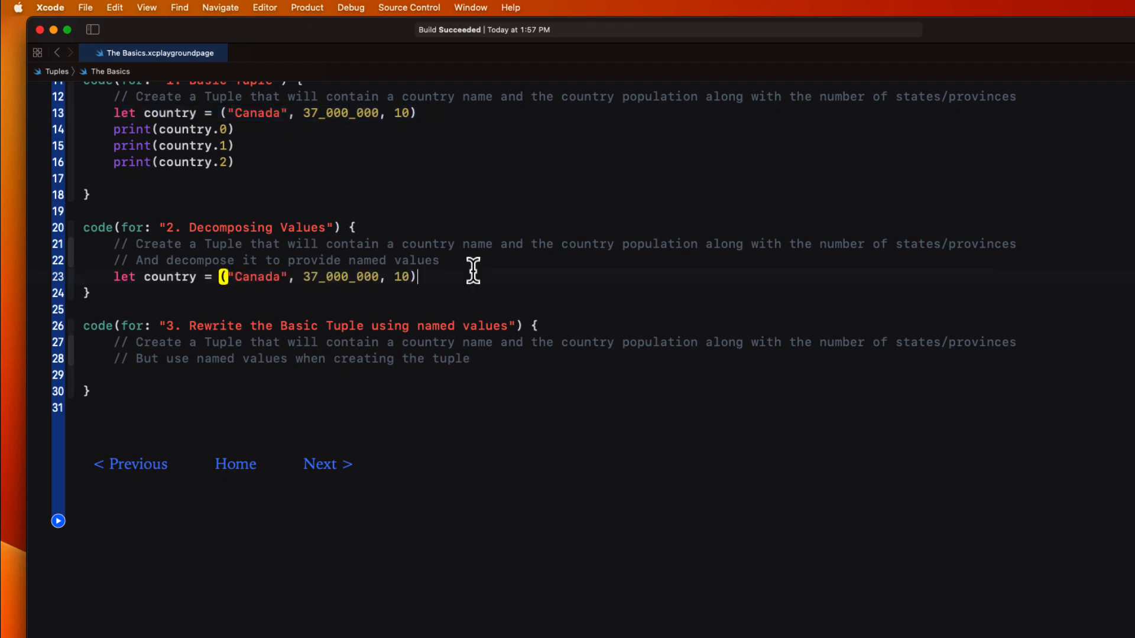
text(let (nam)
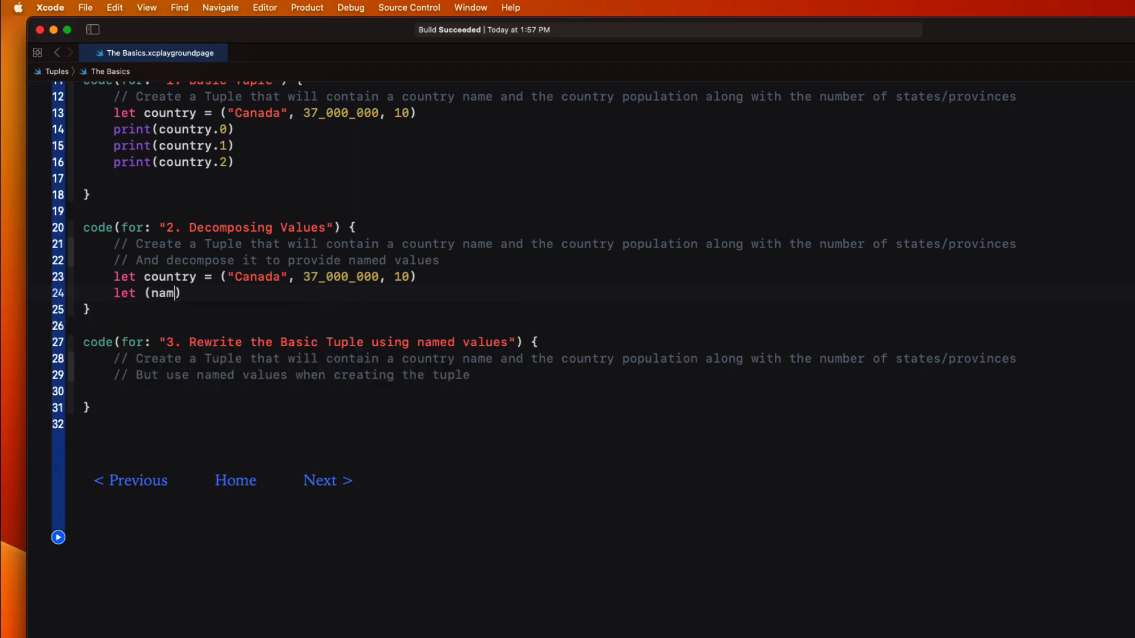
text(e, populatio)
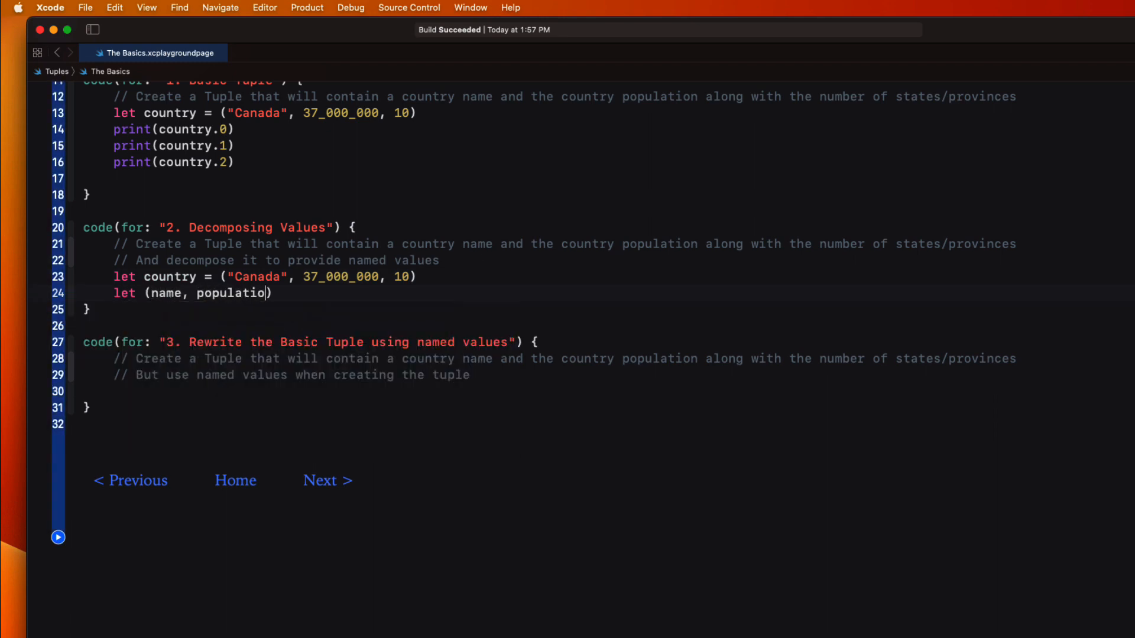
text(, states)
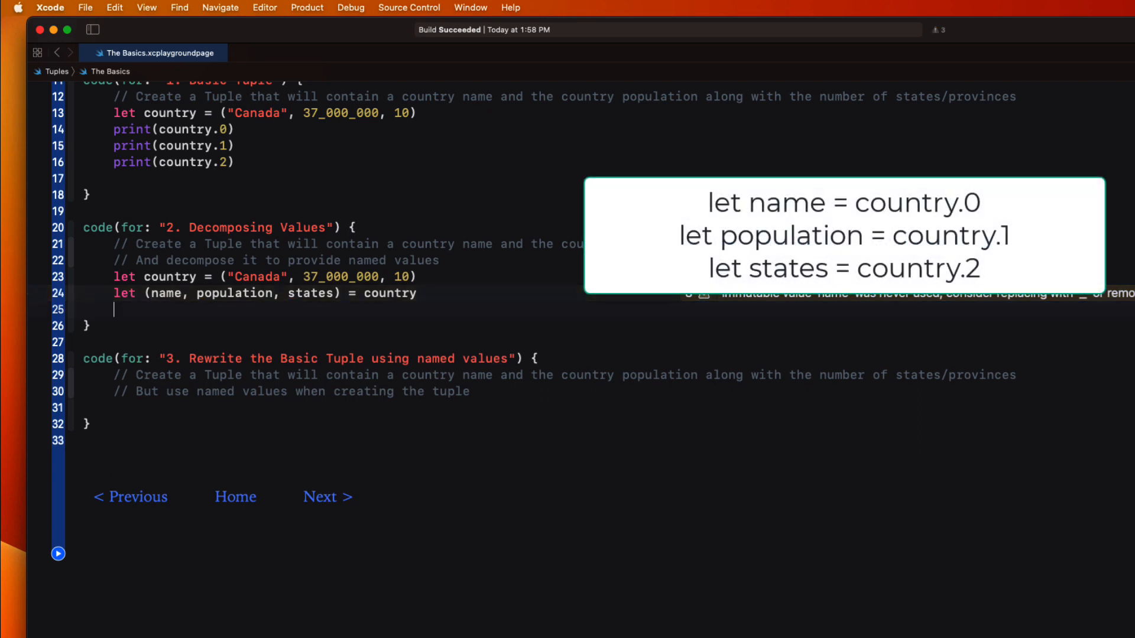
Print name, population and states, then run the playground and hide the results
text(print)
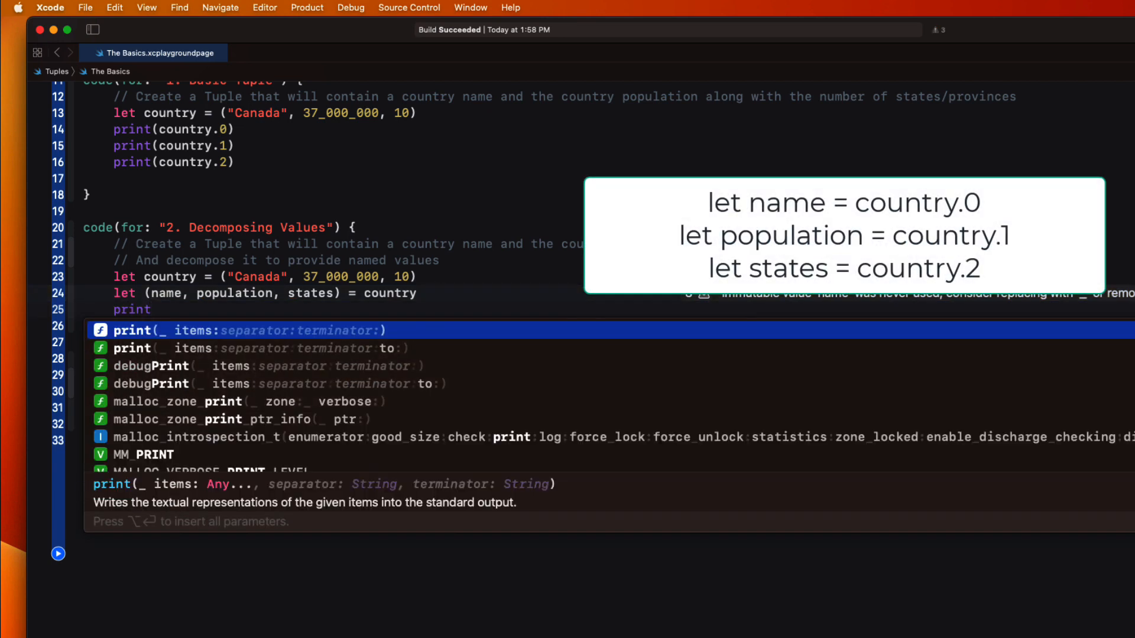
key(escape)
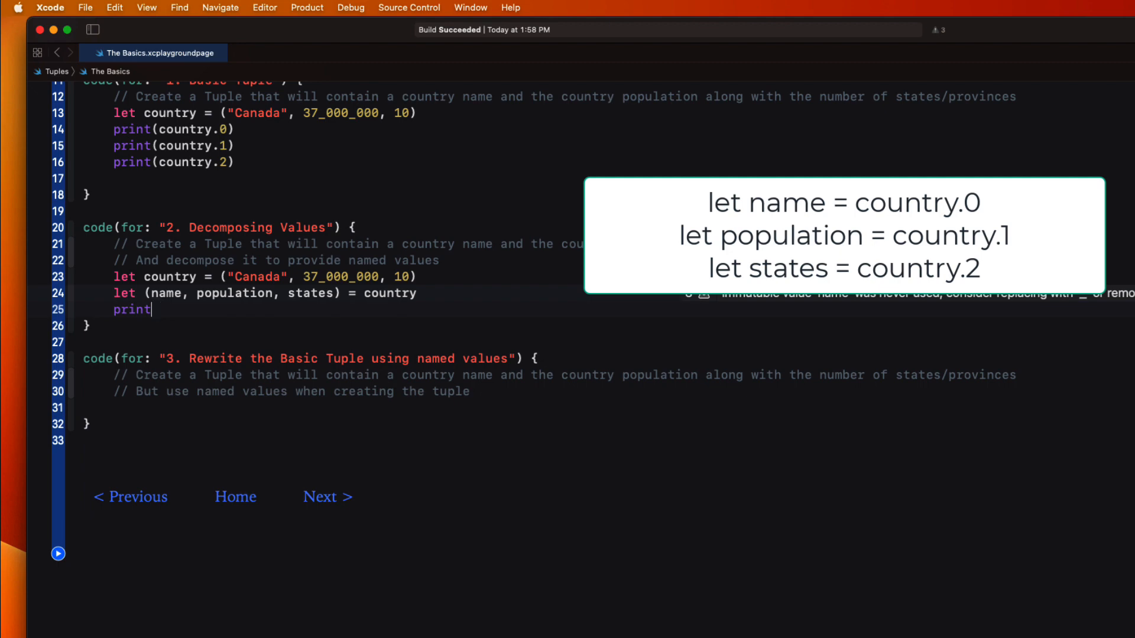
text((name)
text(print()
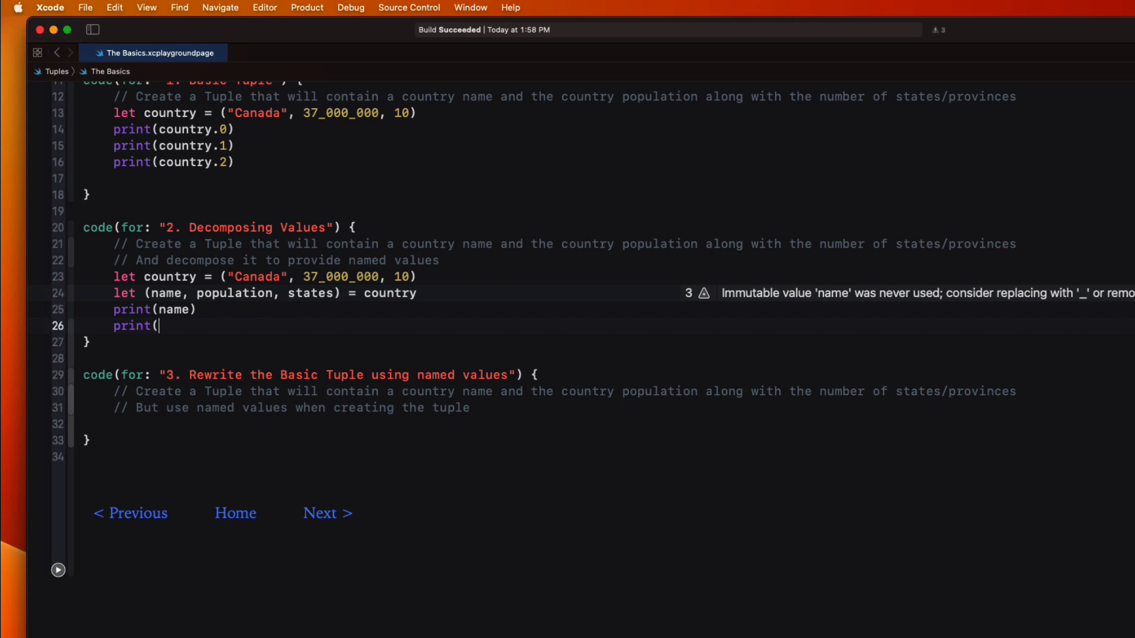
text(population)
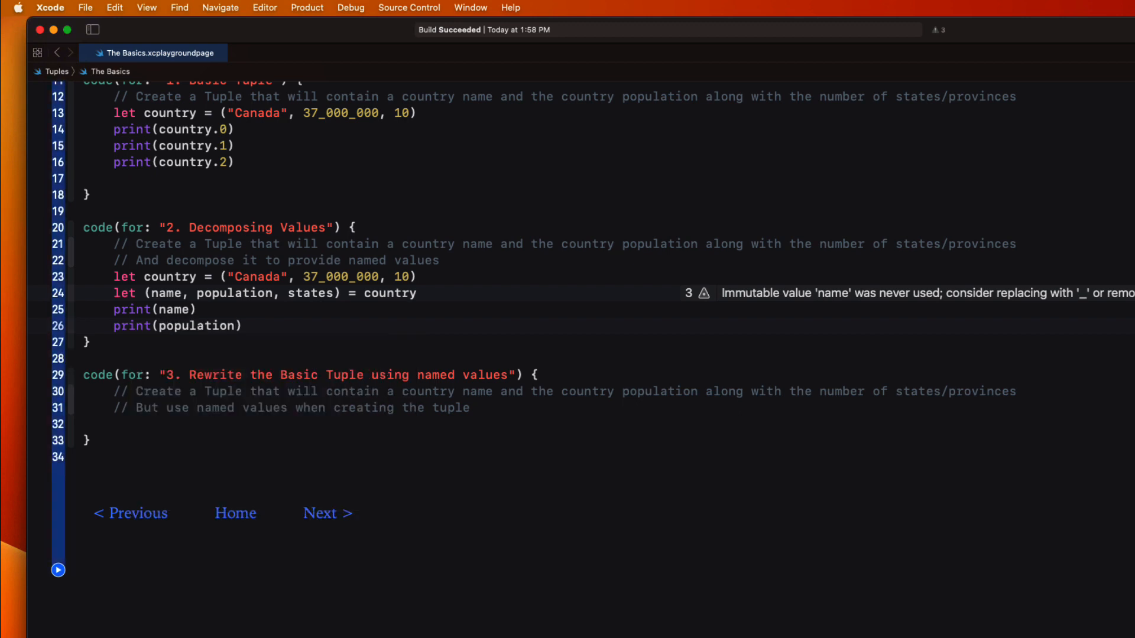
text(print(states)
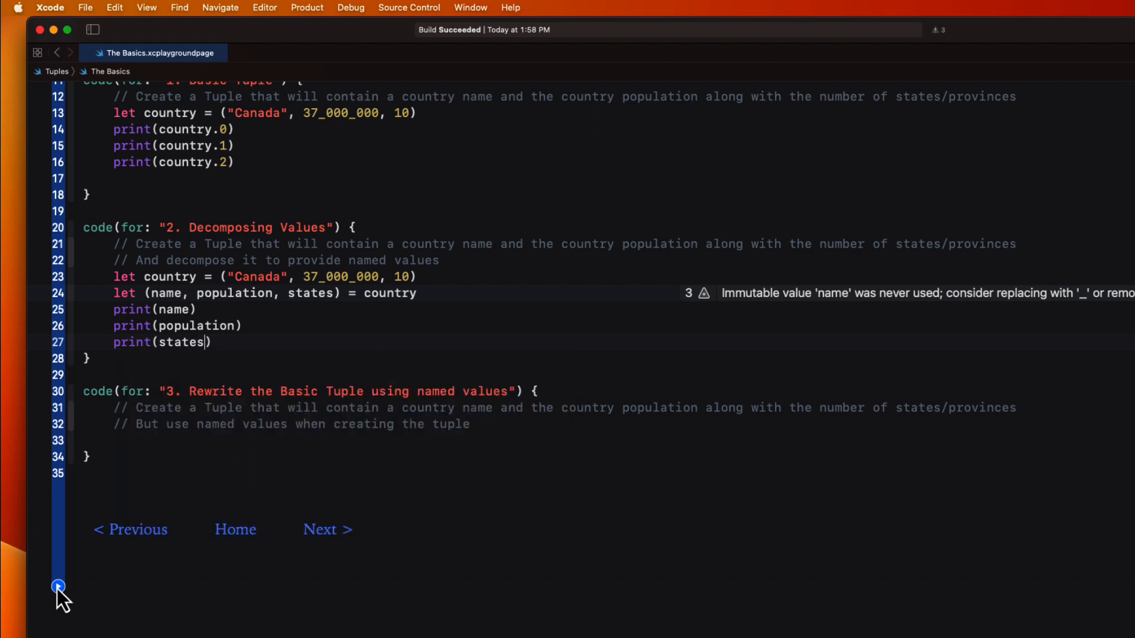
click(58, 586)
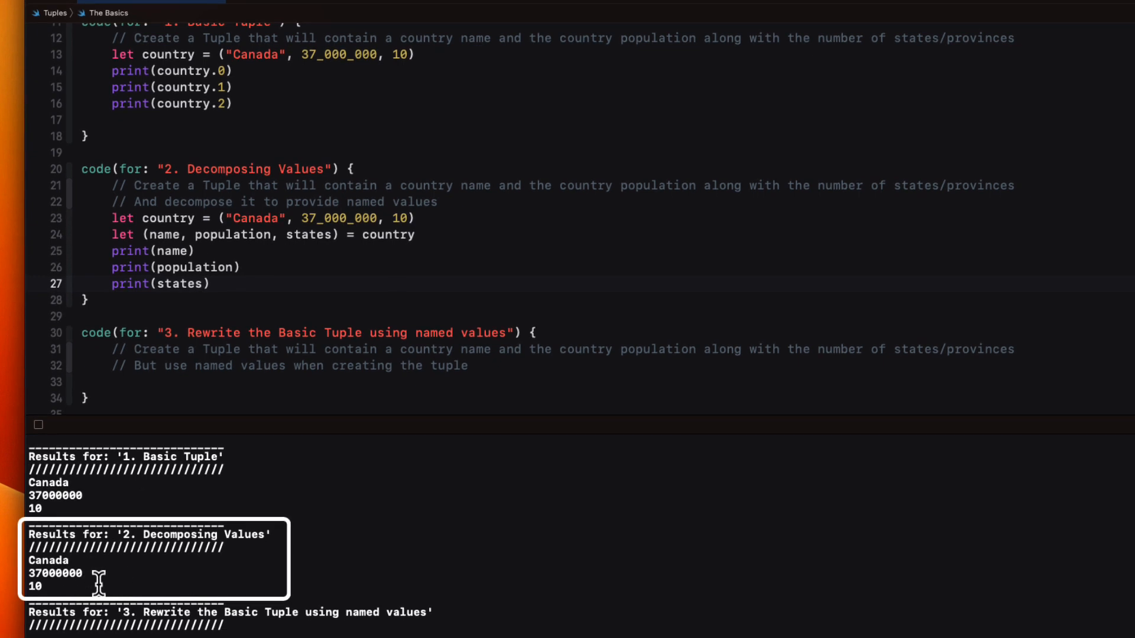
click(203, 283)
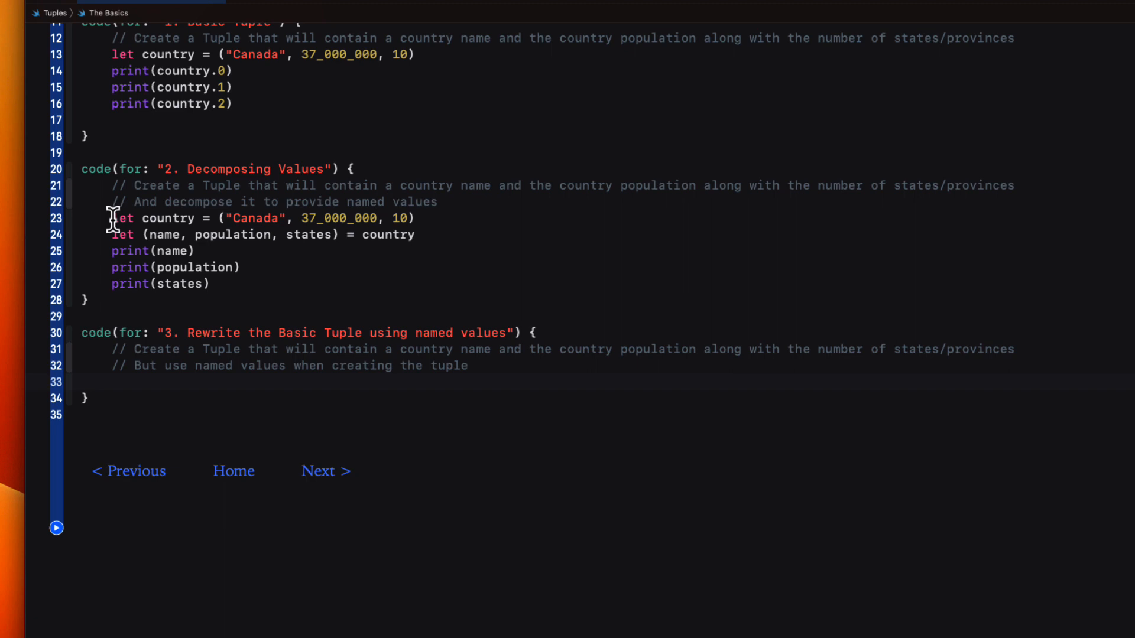
Label the Canada tuple name, population and states, print each by label, and run
drag(112, 218, 415, 218)
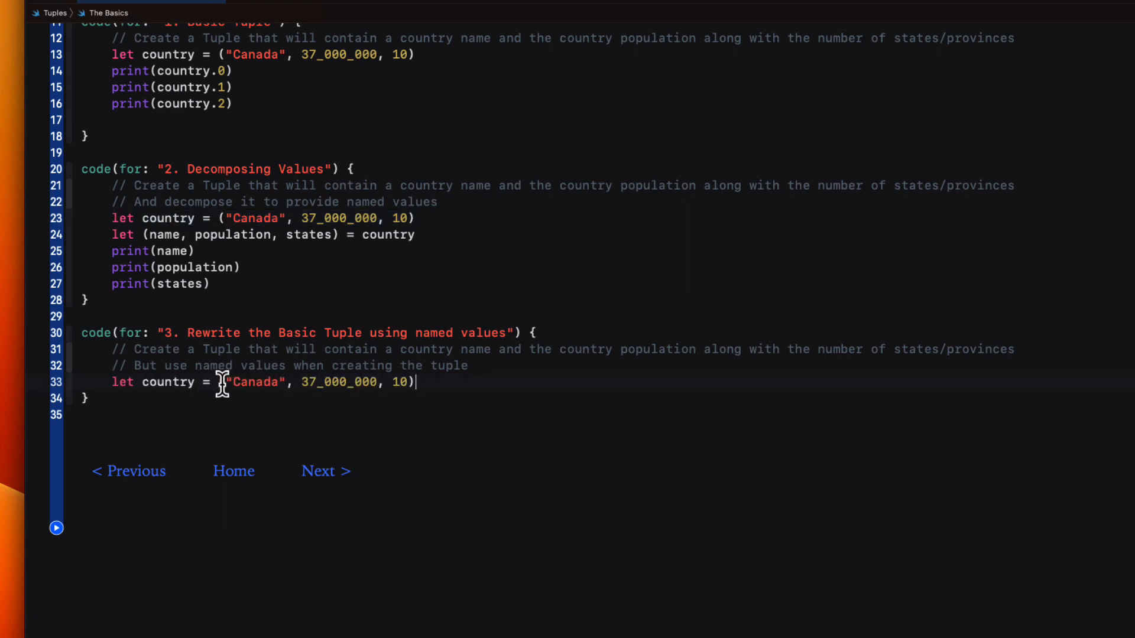
text(name:)
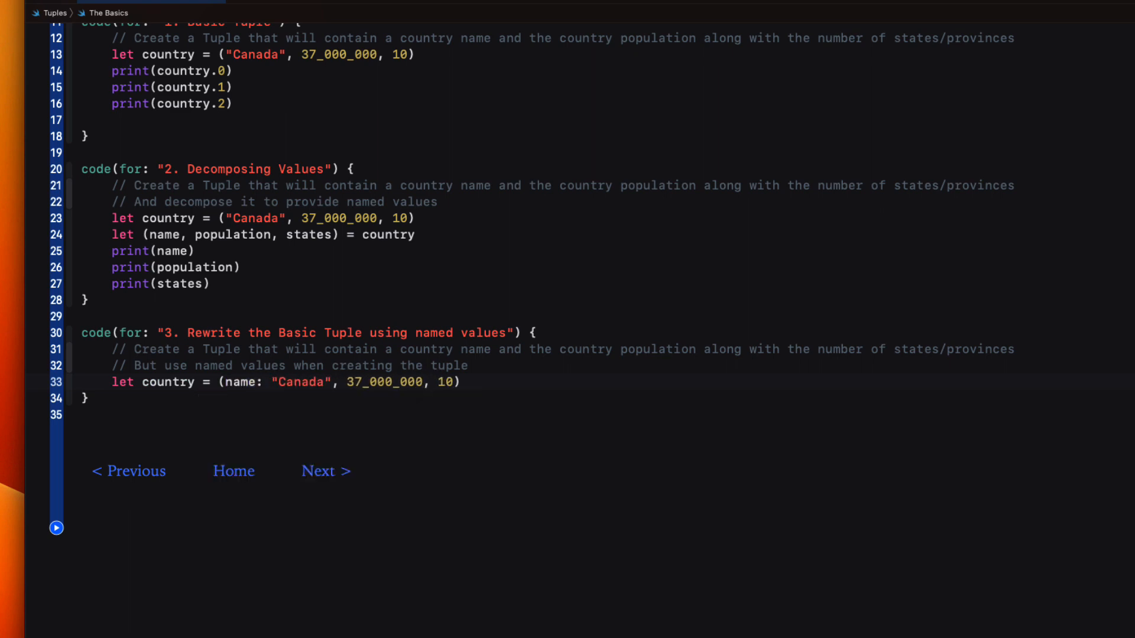
text(population:)
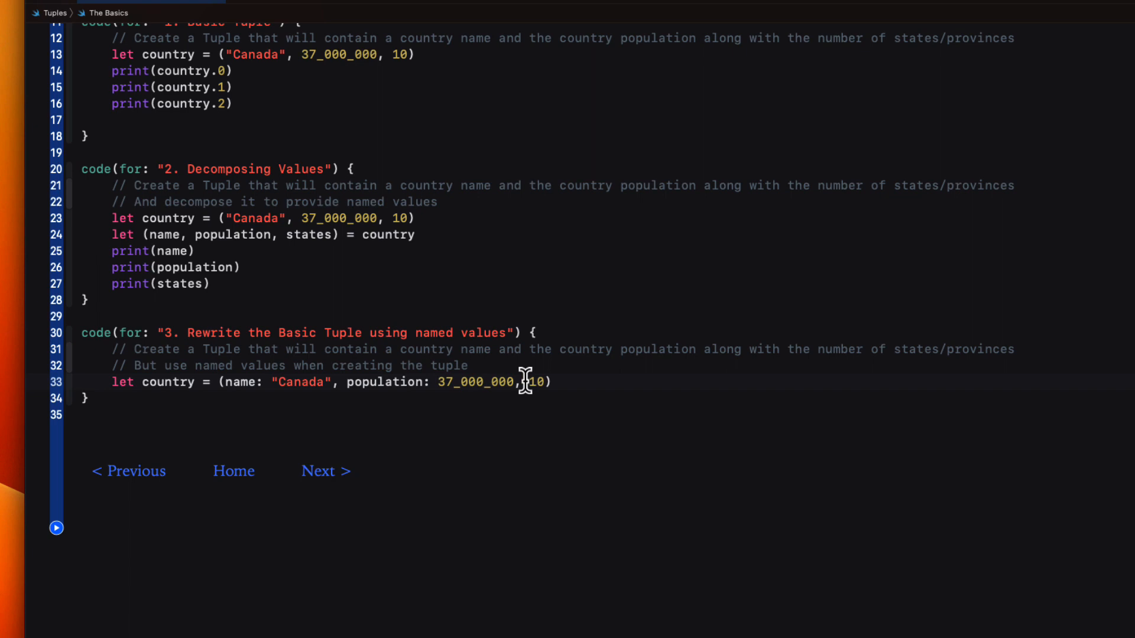
text(states:)
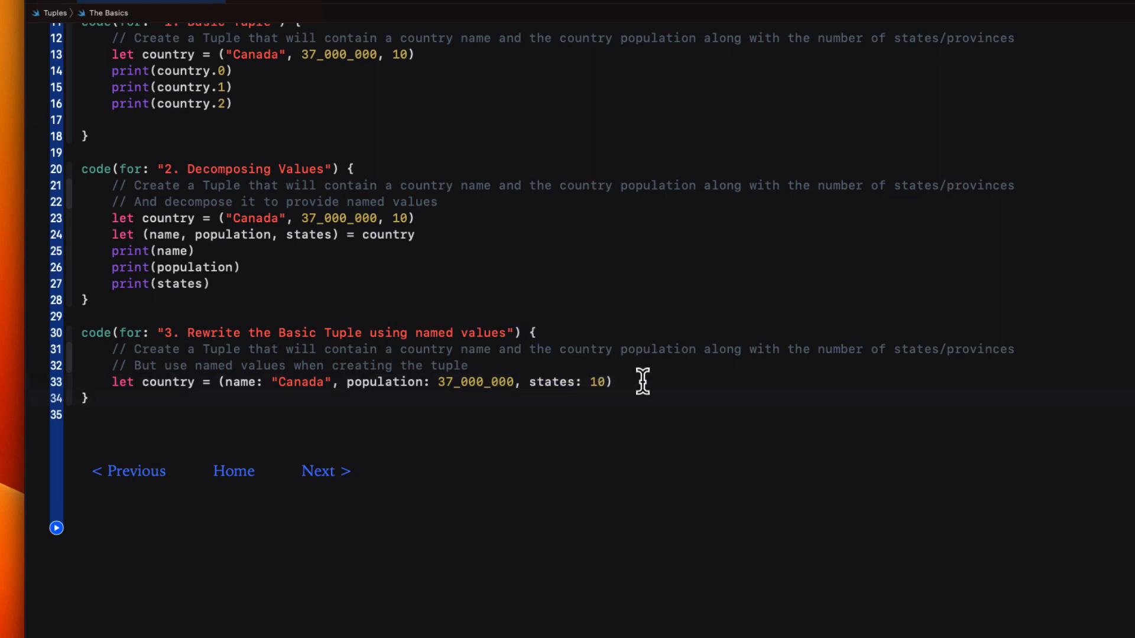
text(print(country.name)
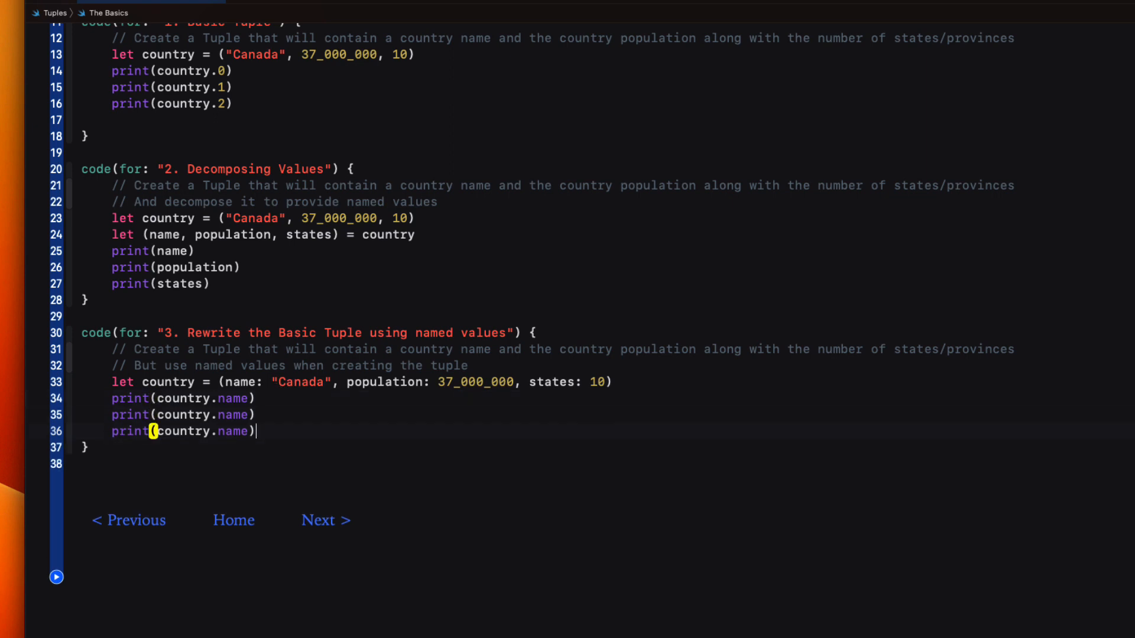
text(populatio)
text(states)
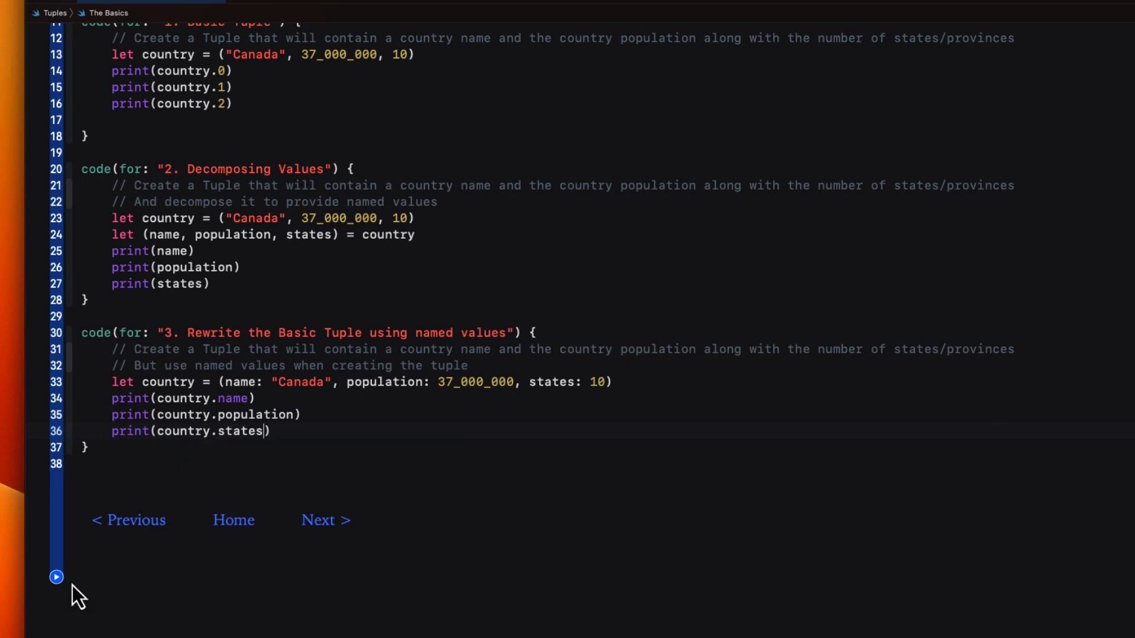
click(56, 577)
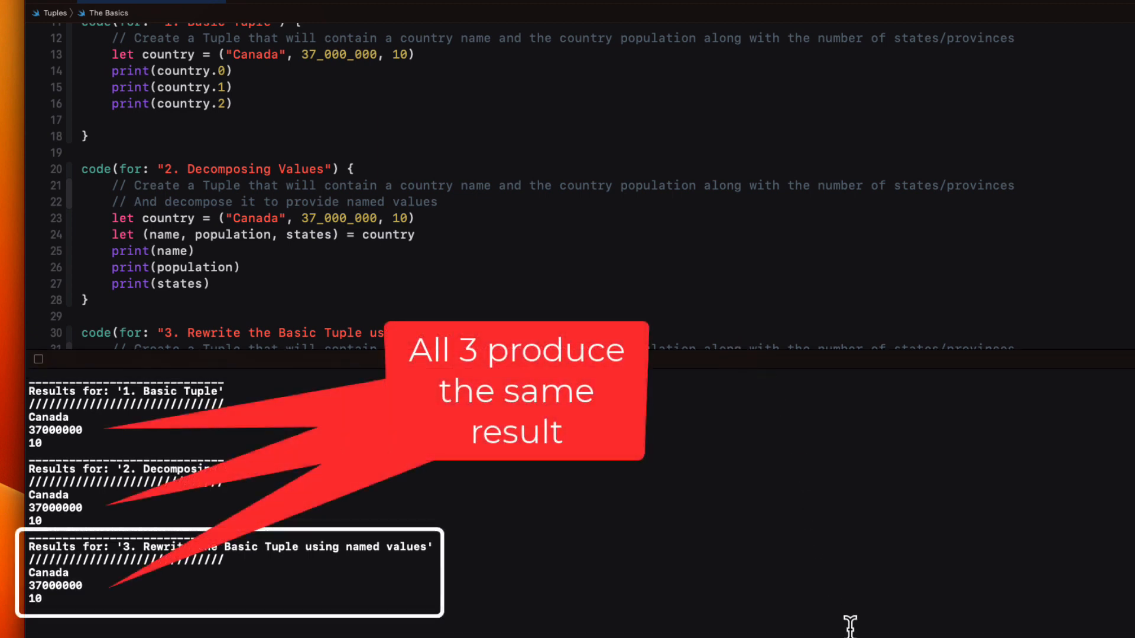
mouse_move(850, 628)
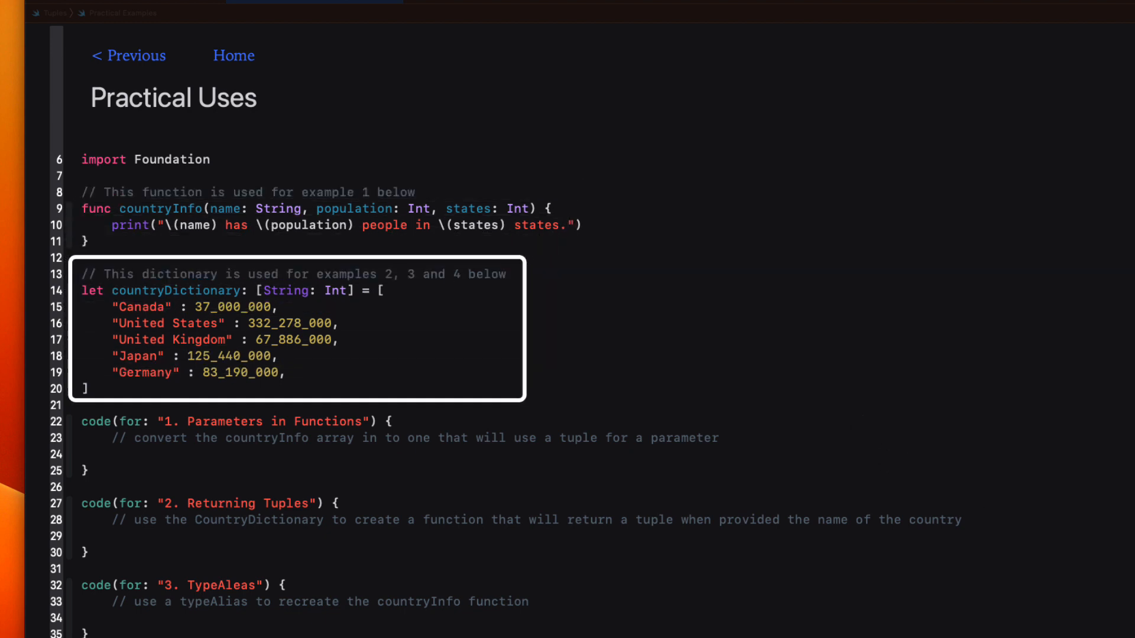
mouse_move(582, 407)
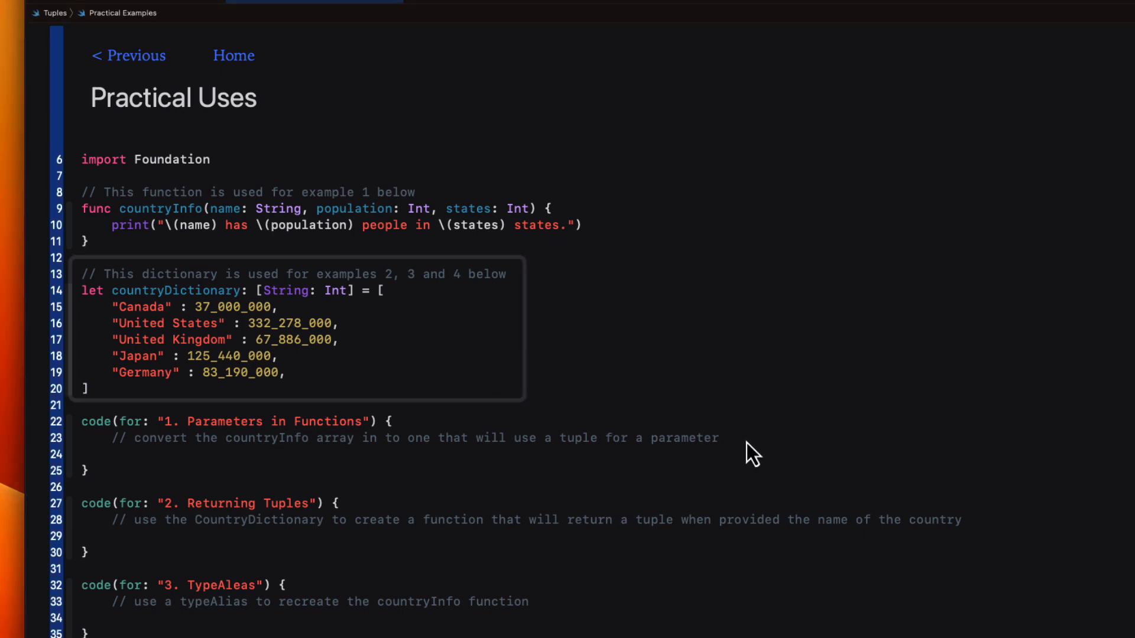
Place the cursor in the Parameters in Functions example to add new code
click(719, 438)
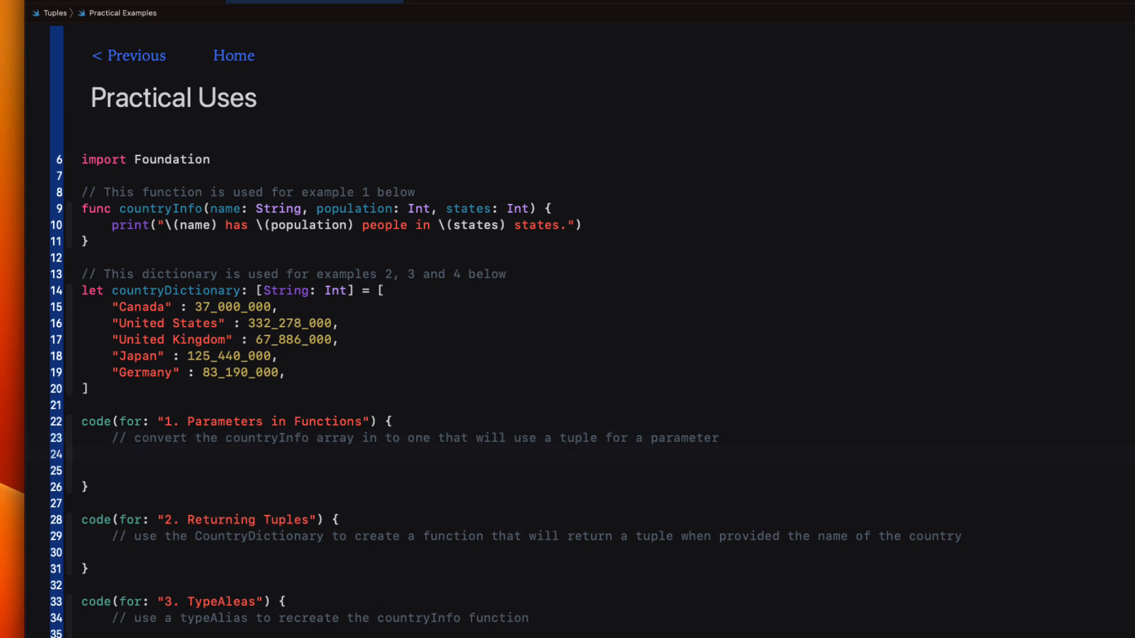
Declare func countryInfo(_ country: (name: String, population: Int, states: Int)) with an empty body
text(f)
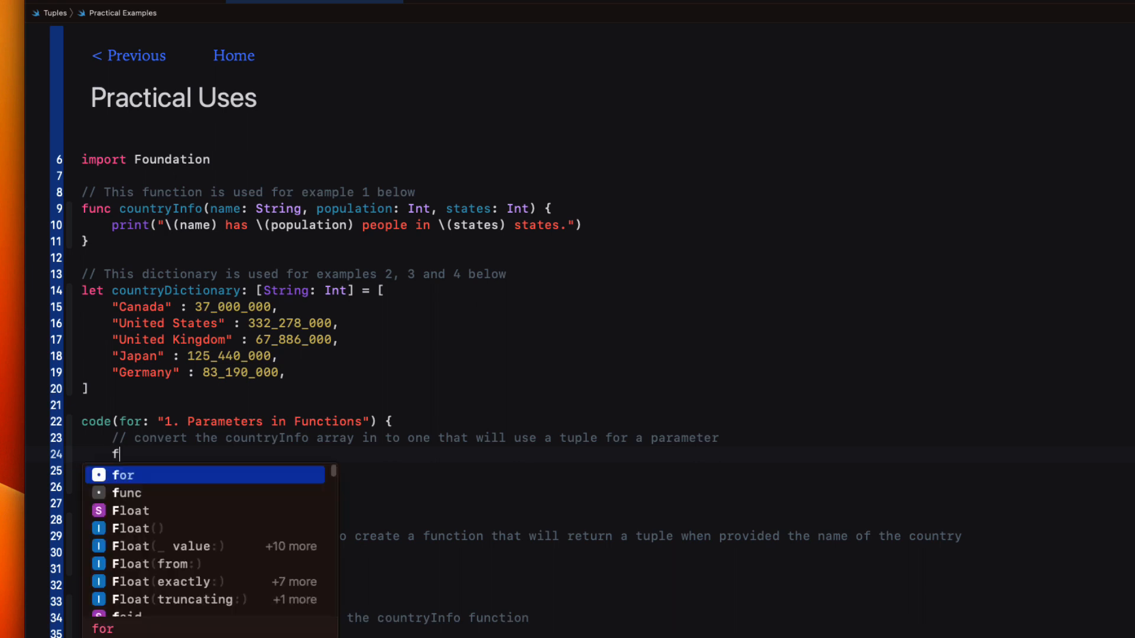
text(unc county)
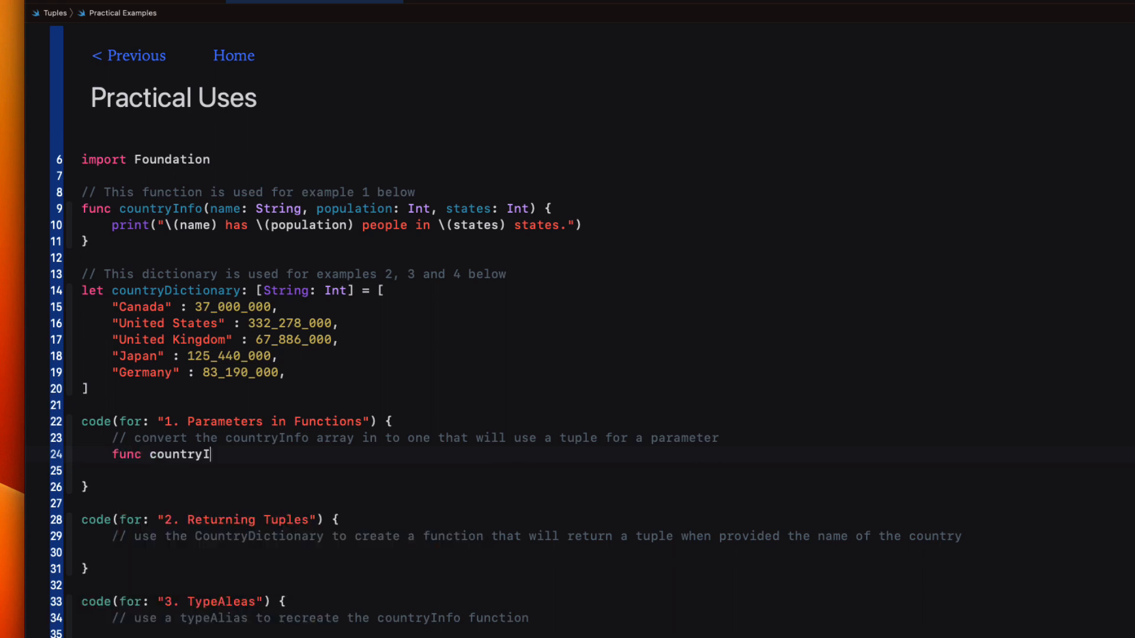
text(nfo)
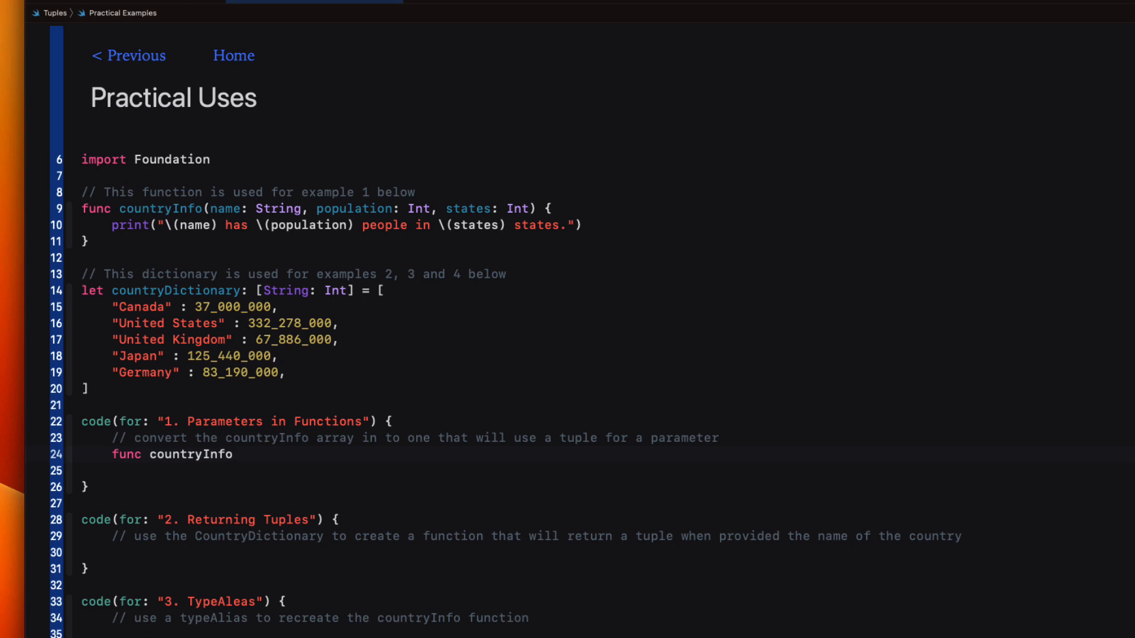
text(()
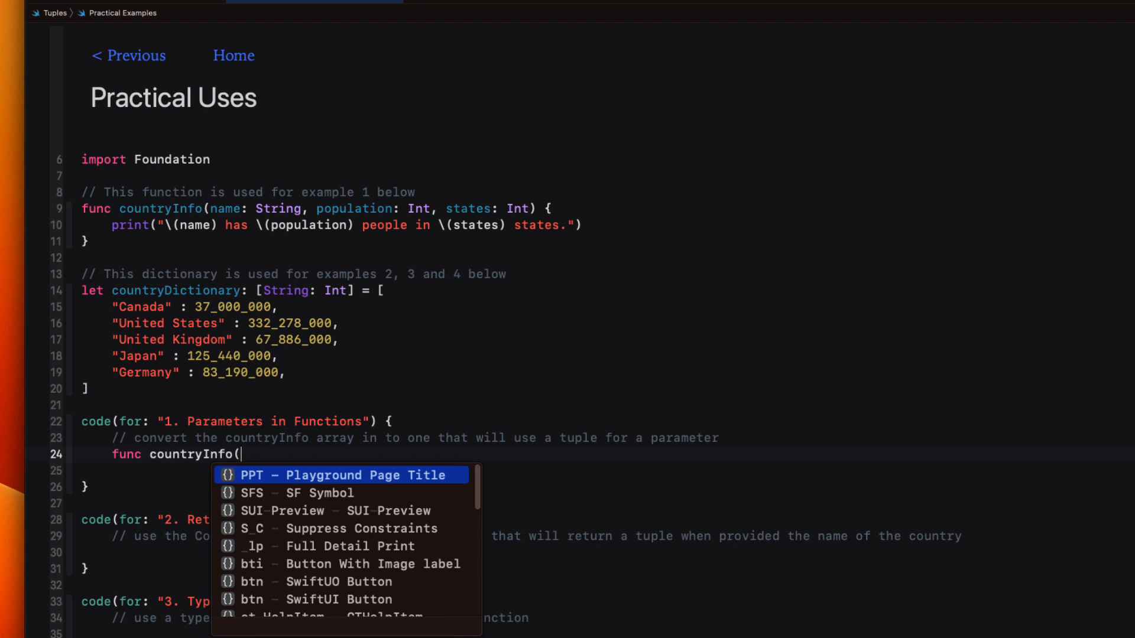
text(_ country:)
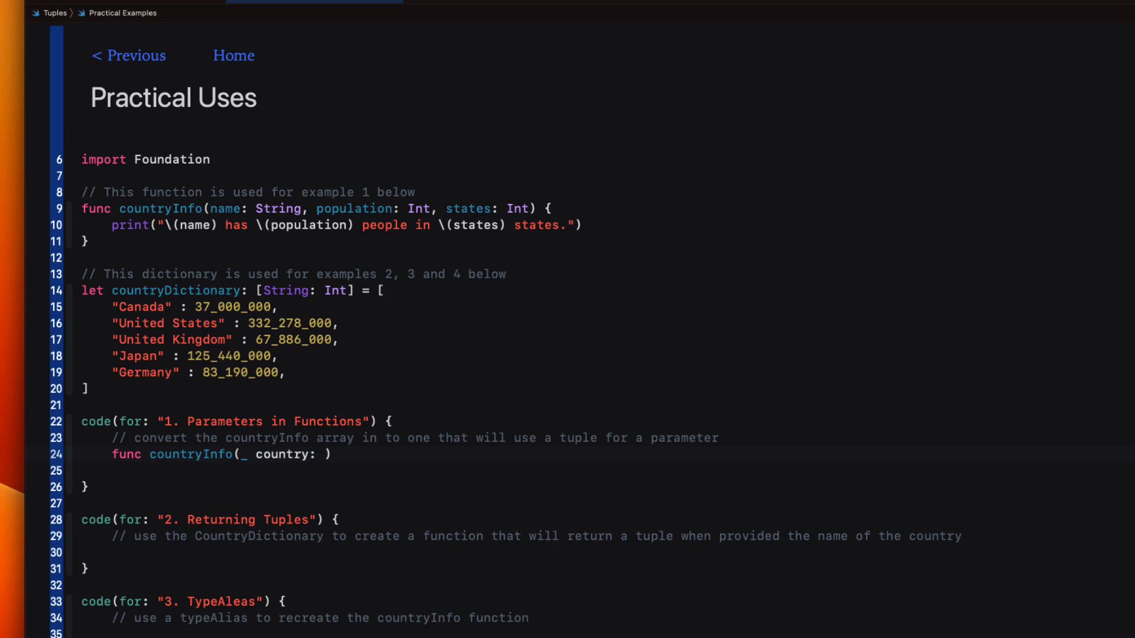
text(name: String,)
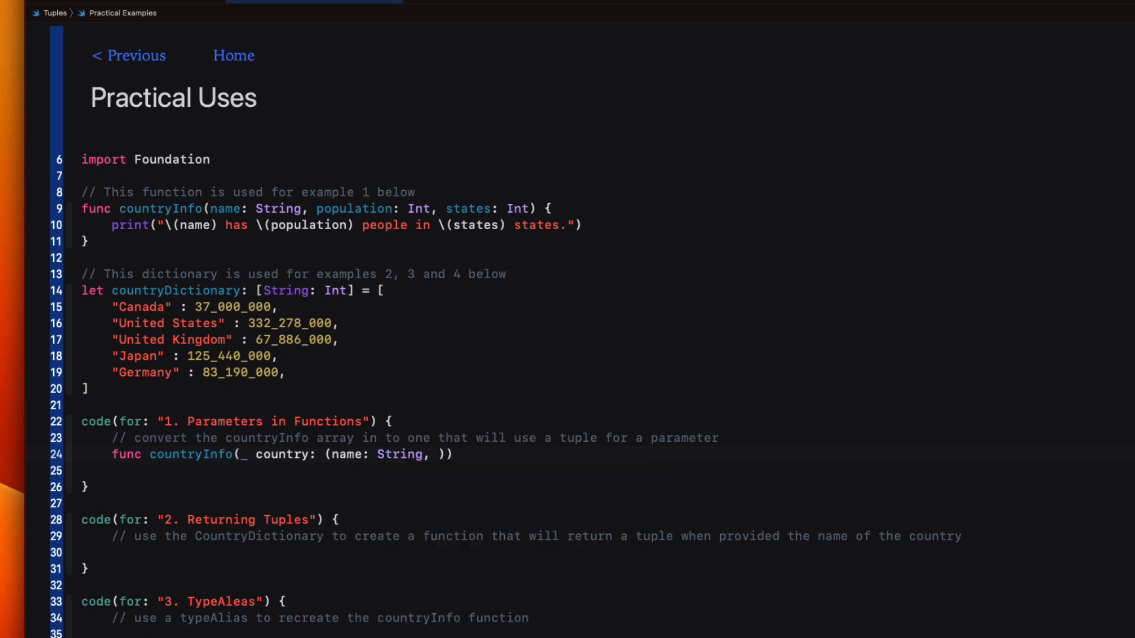
text(population: Int)
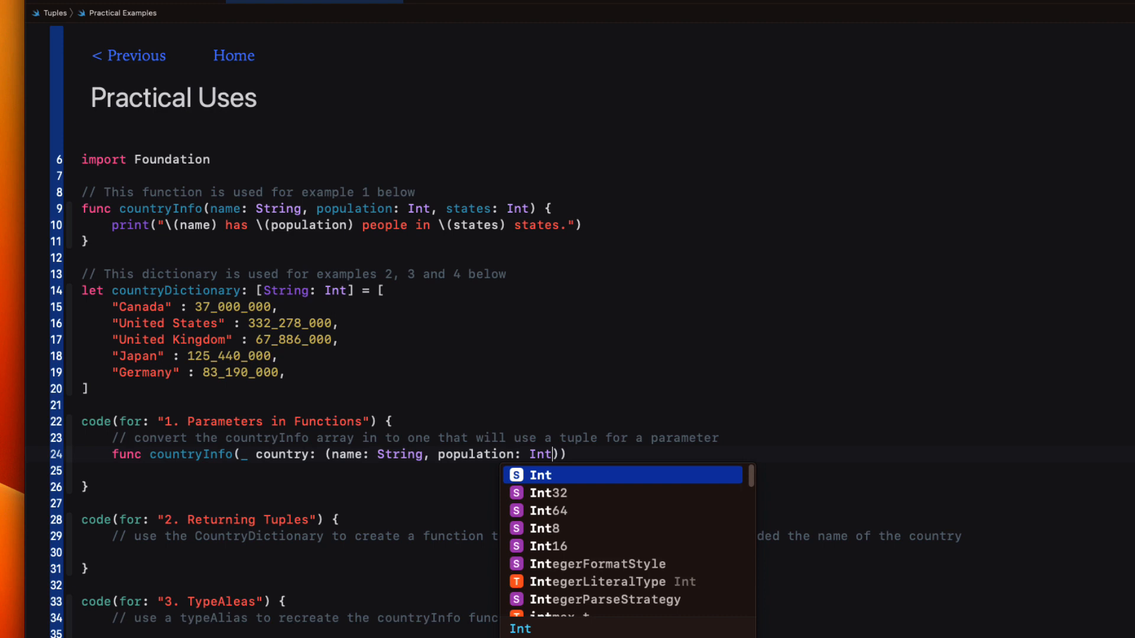
text(, states))
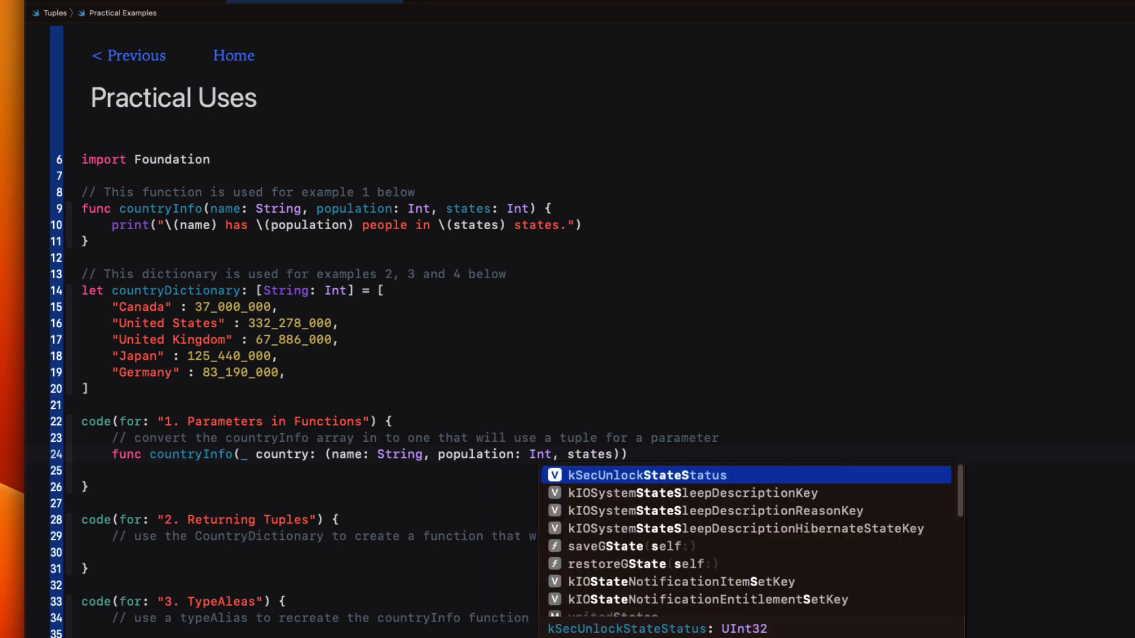
text(Int)
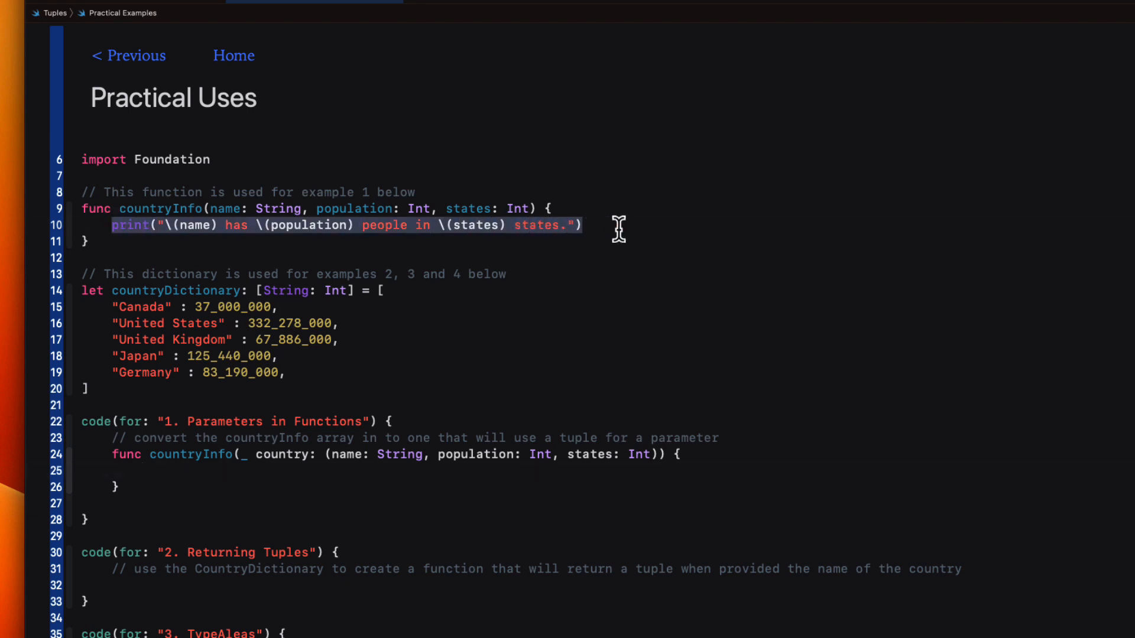
Make countryInfo print "Canada has 37000000 people in 10 states." and call it with Canada's values
click(142, 472)
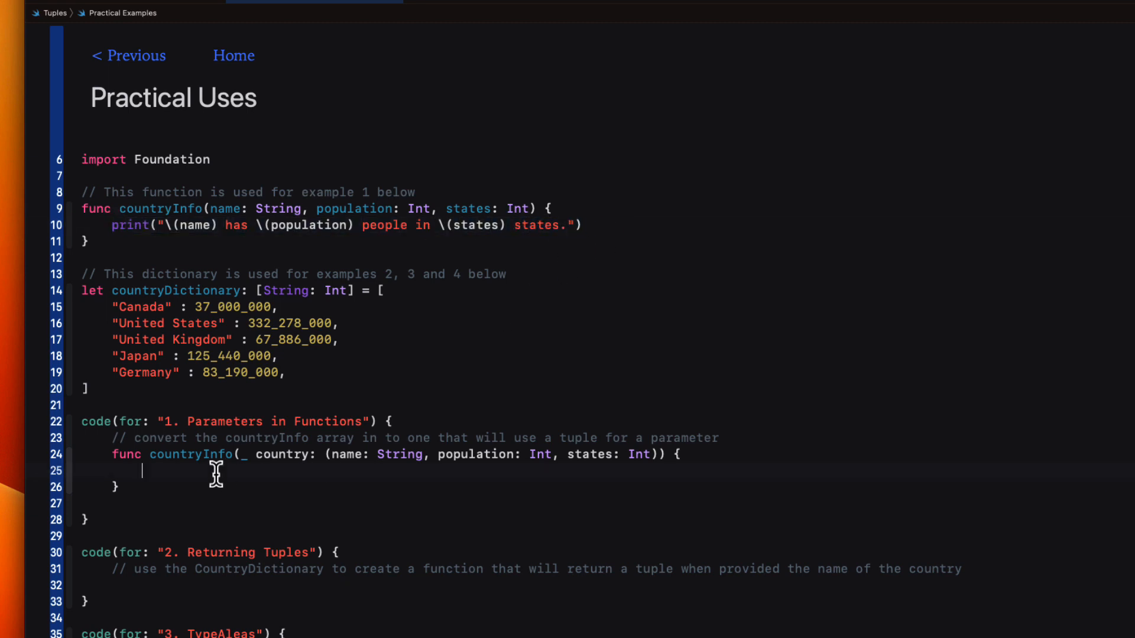
text(print("\(name) has \(population) people in \(states) states."))
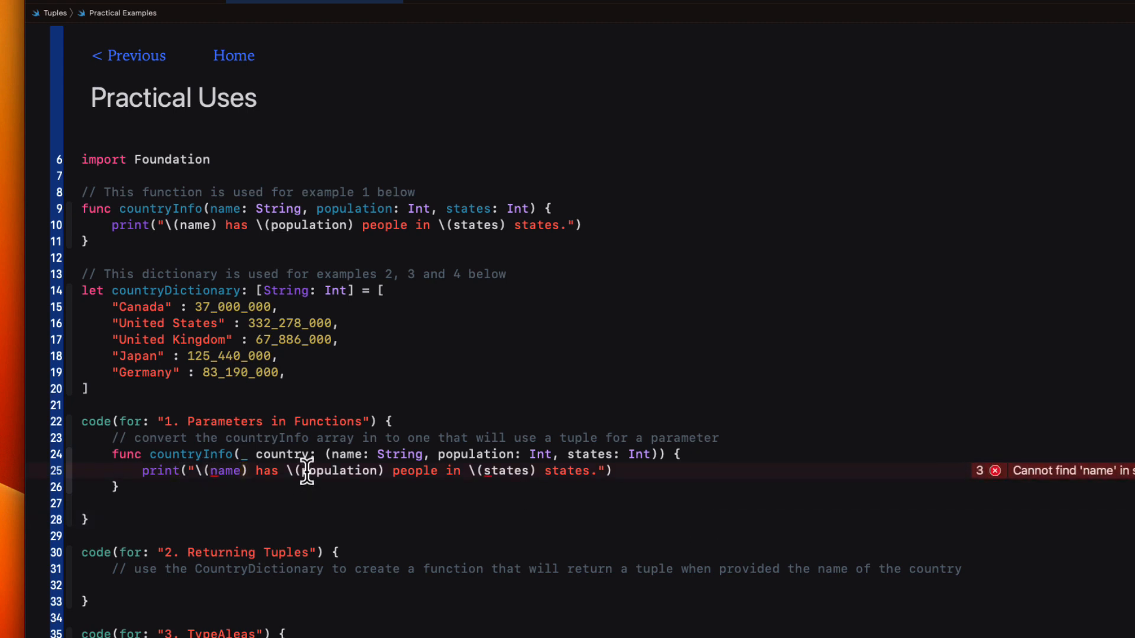
mouse_move(483, 470)
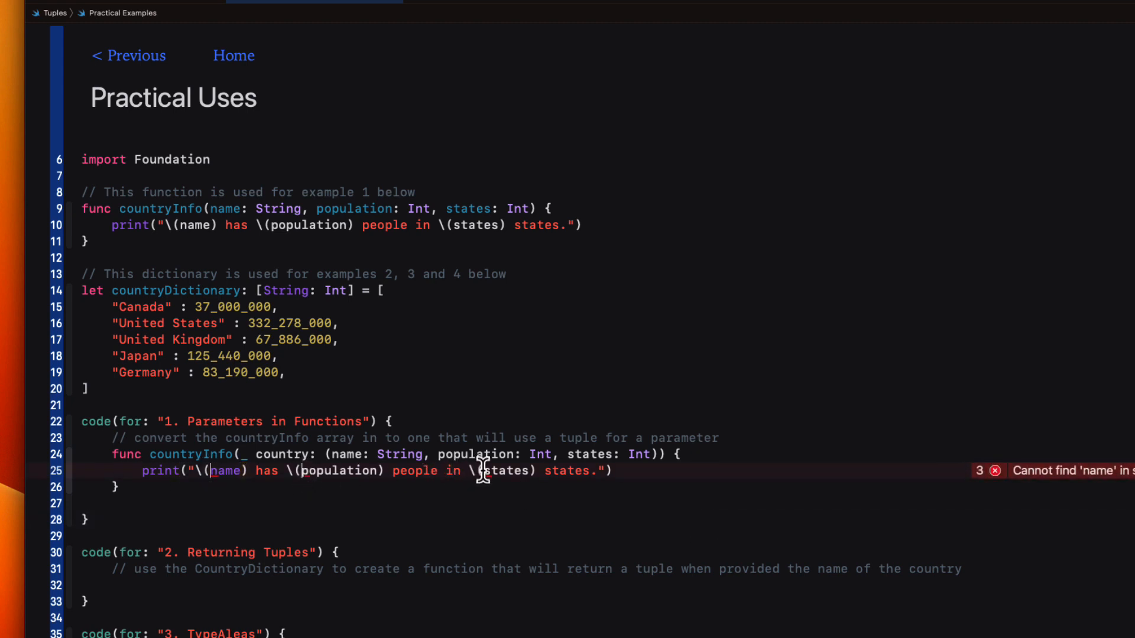
text(country.)
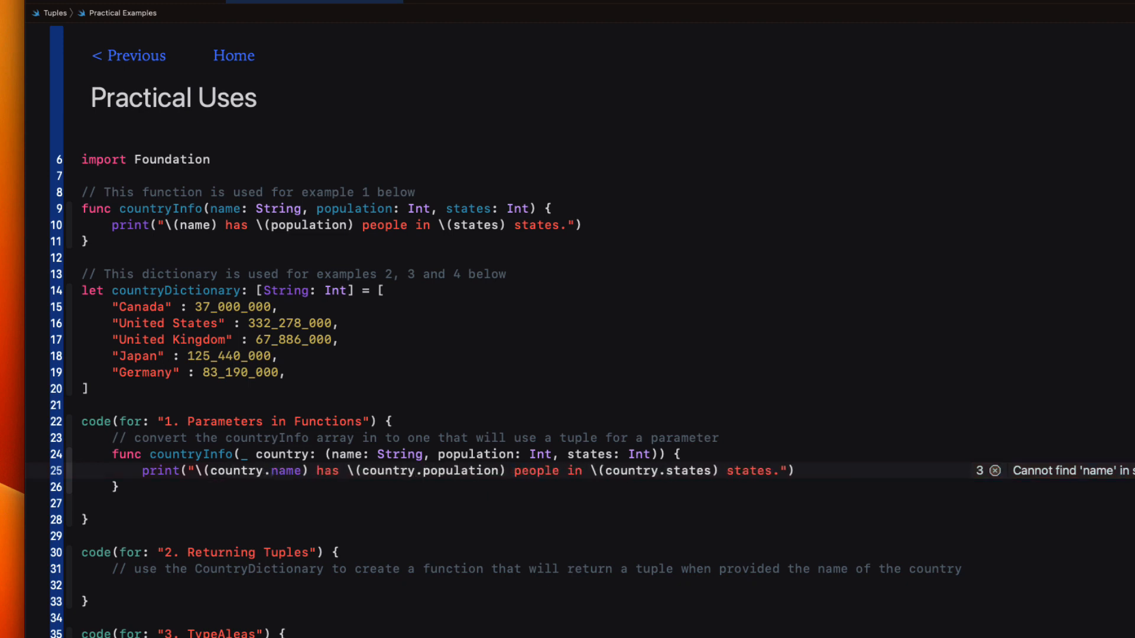
mouse_move(143, 505)
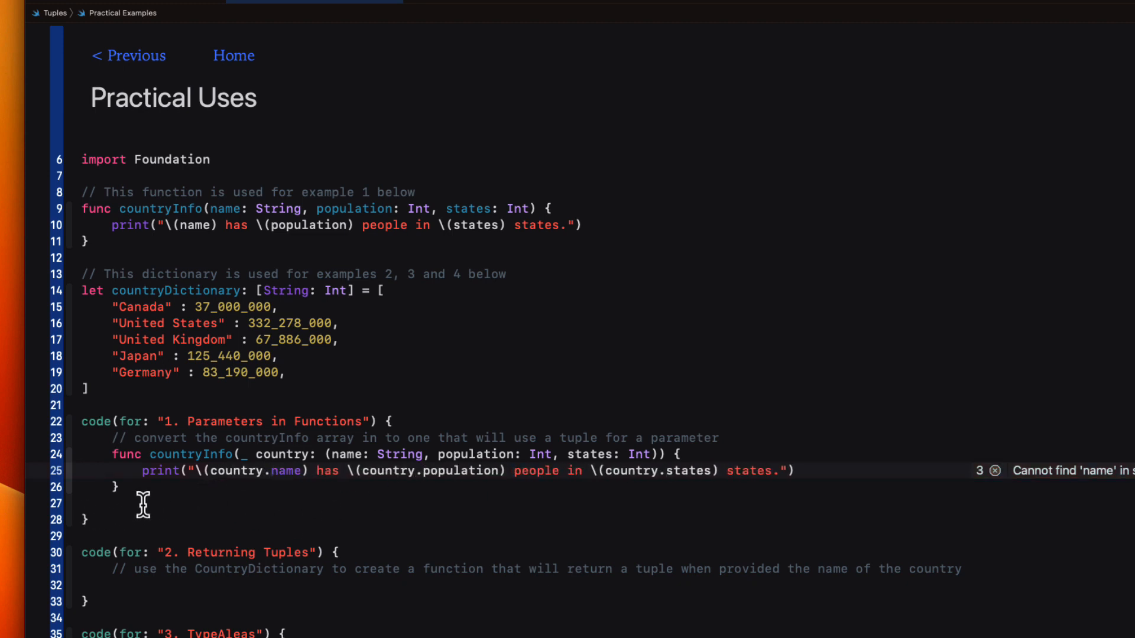
text(co)
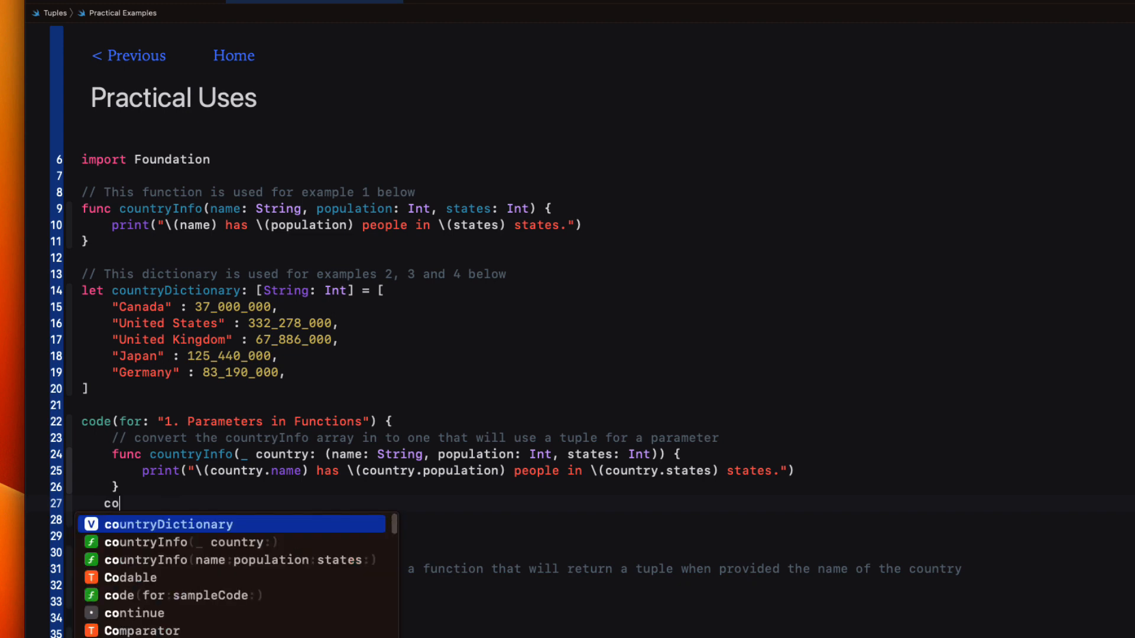
text(untryInfo((name: String, population: Int, states: Int)
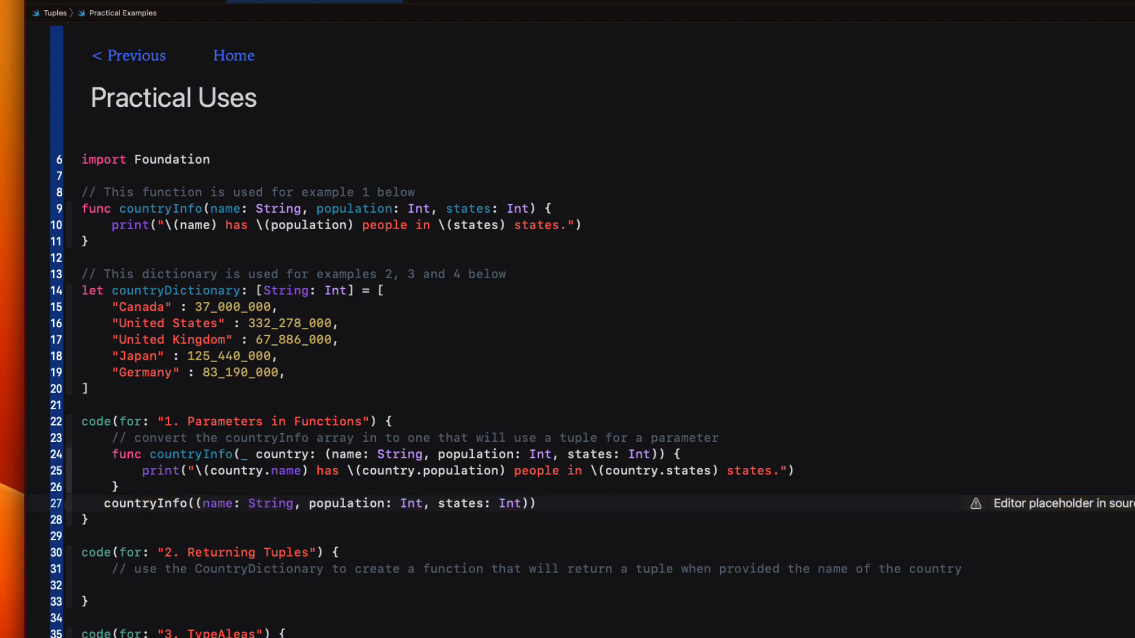
double_click(269, 503)
text("Canada)
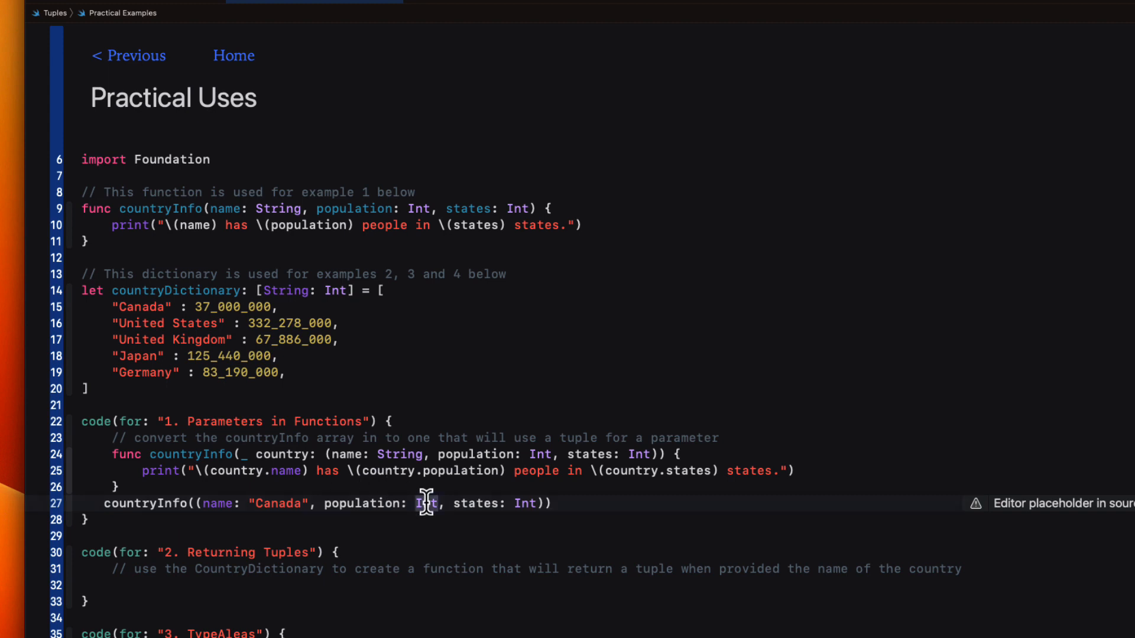
text(37_000_000)
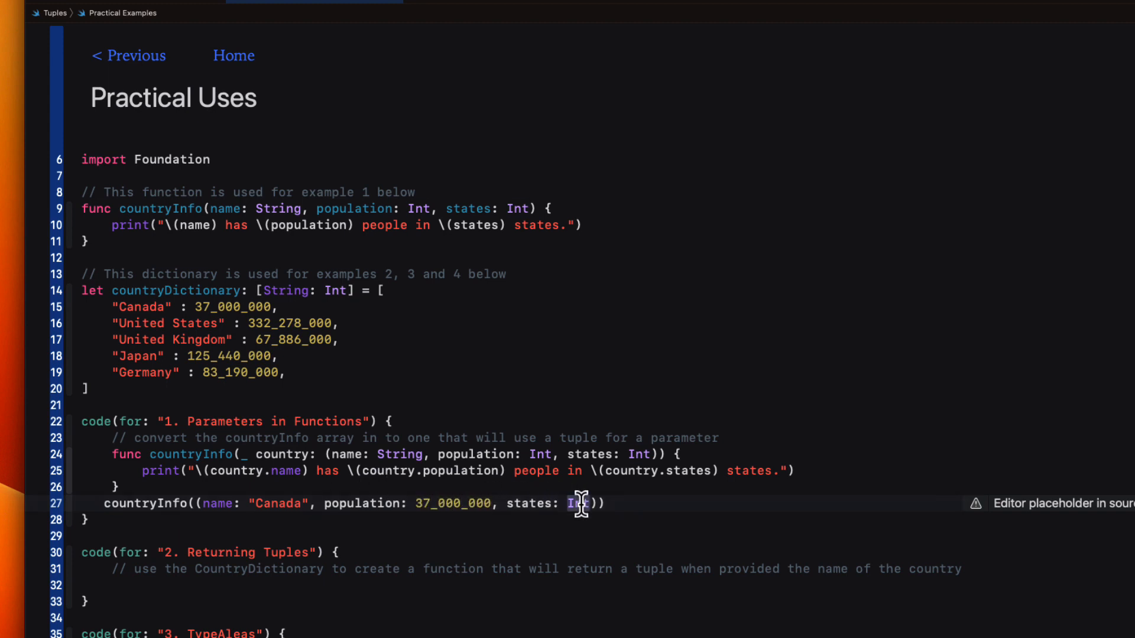
text(10)
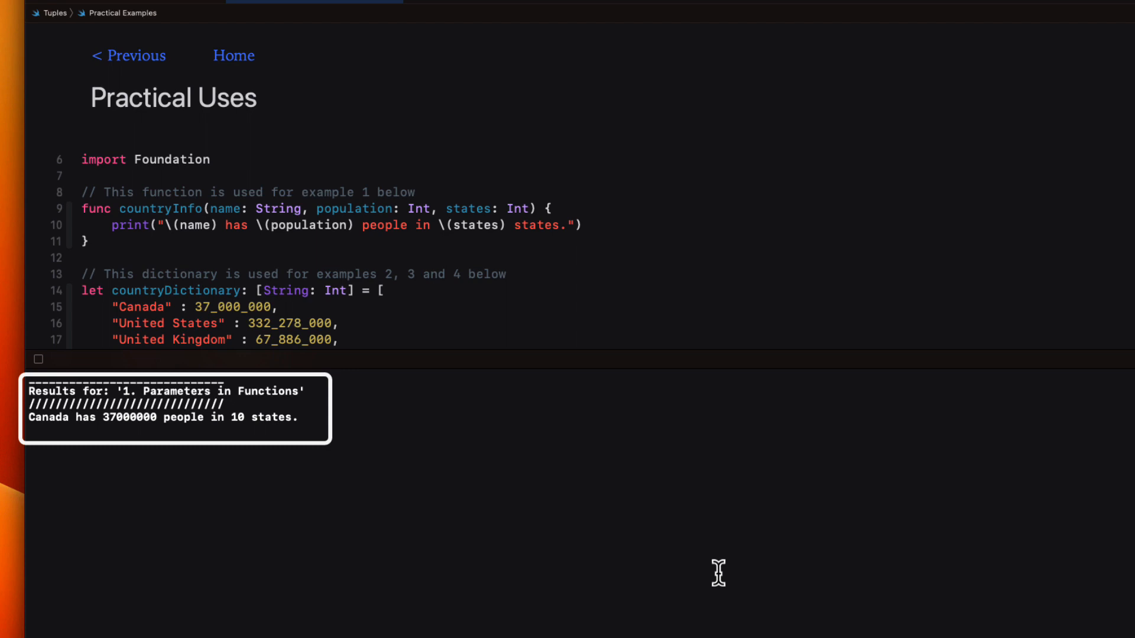
mouse_move(105, 427)
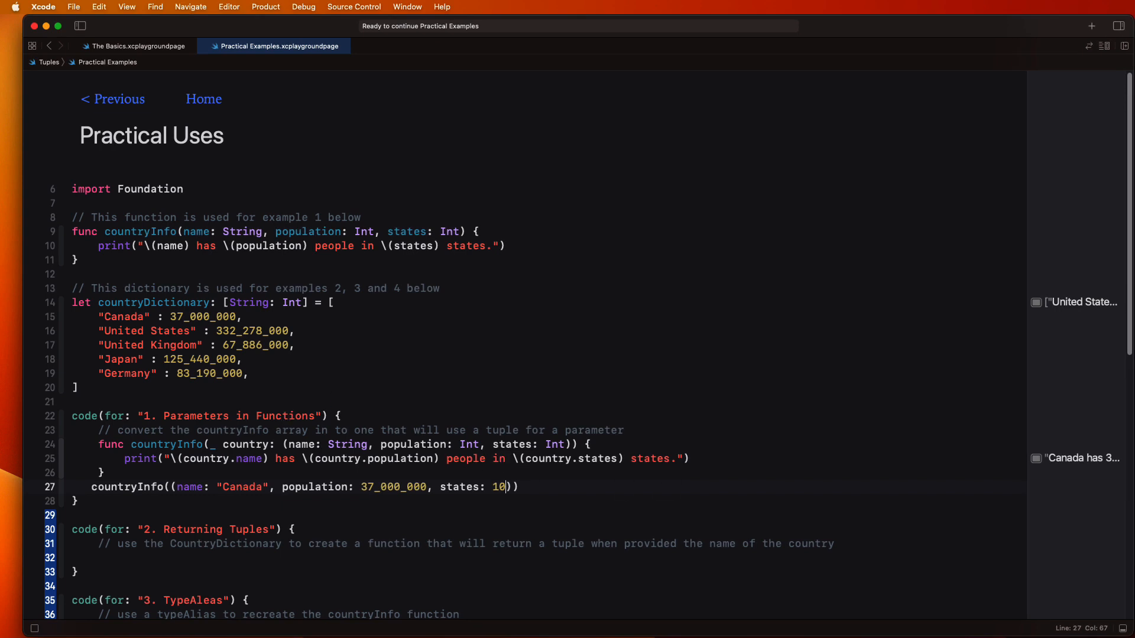
Open Xcode's Window menu from the empty Returning Tuples exercise
click(407, 6)
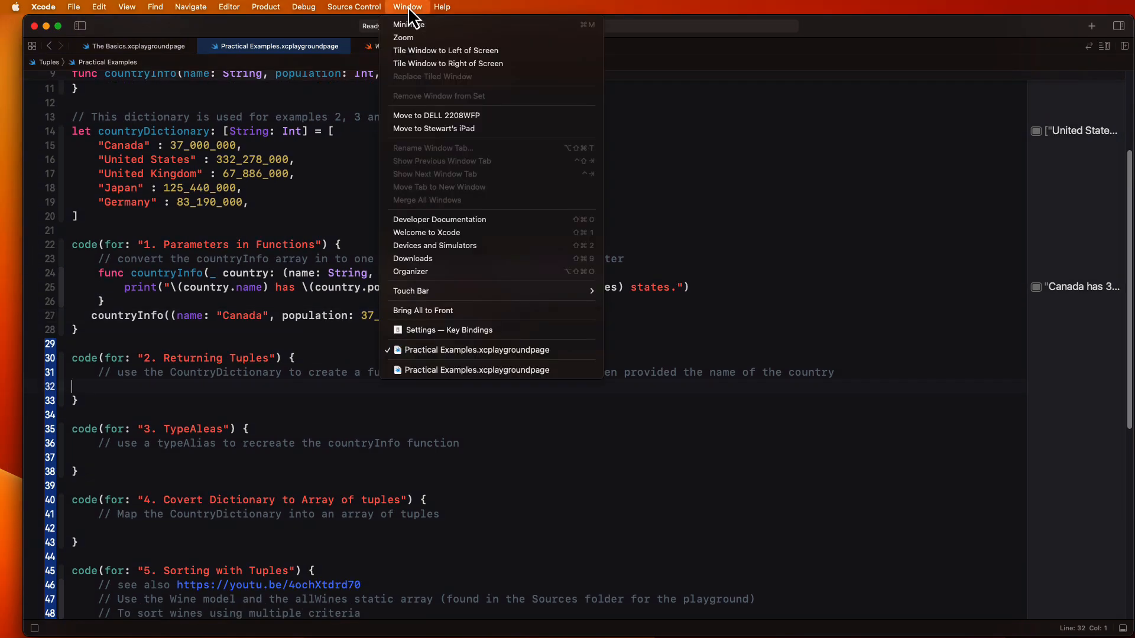
click(439, 219)
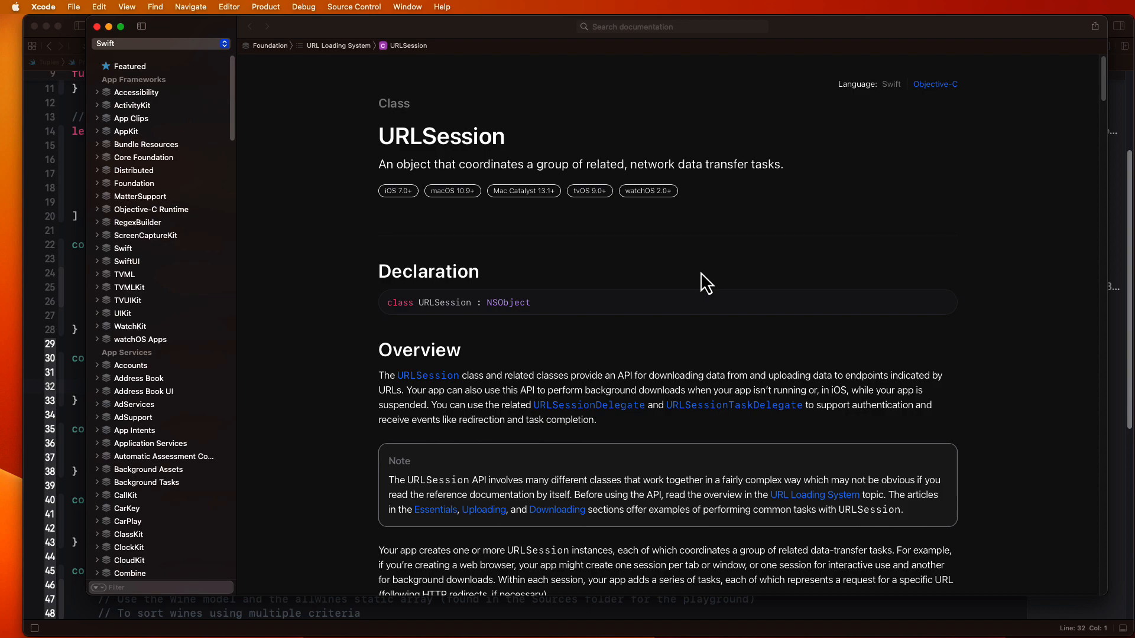
mouse_move(1105, 94)
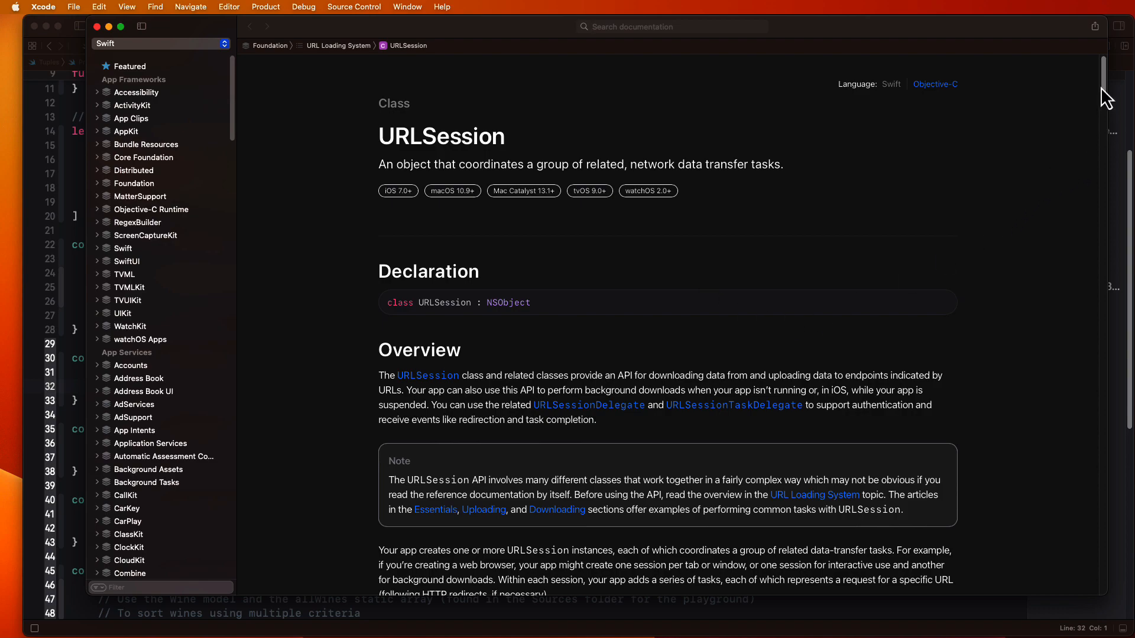
scroll(down, 3)
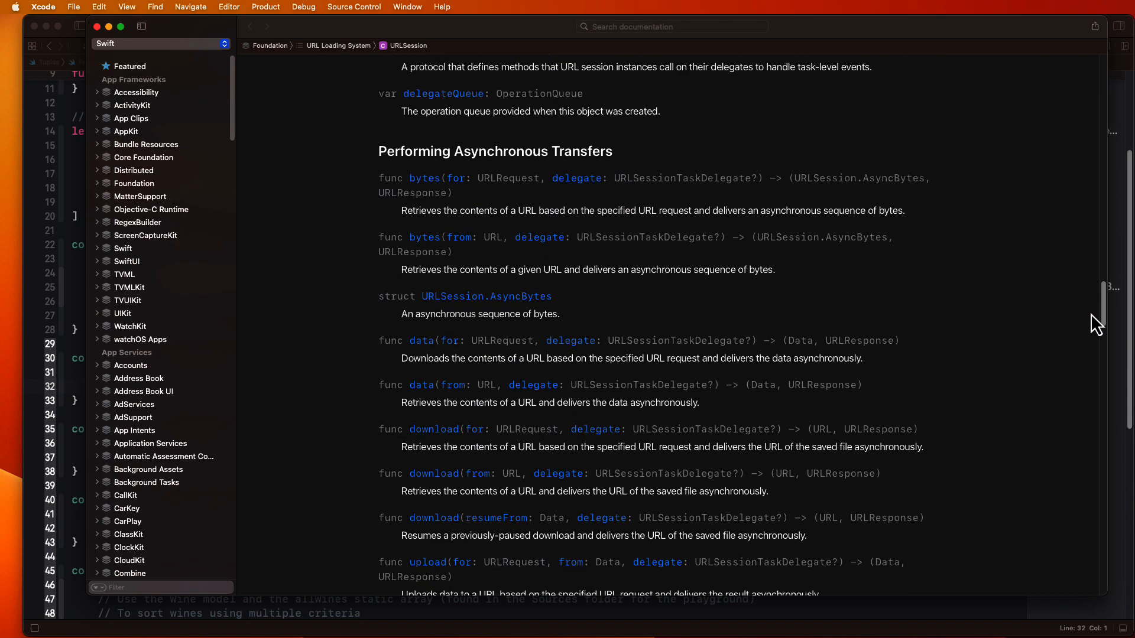
scroll(down, 3)
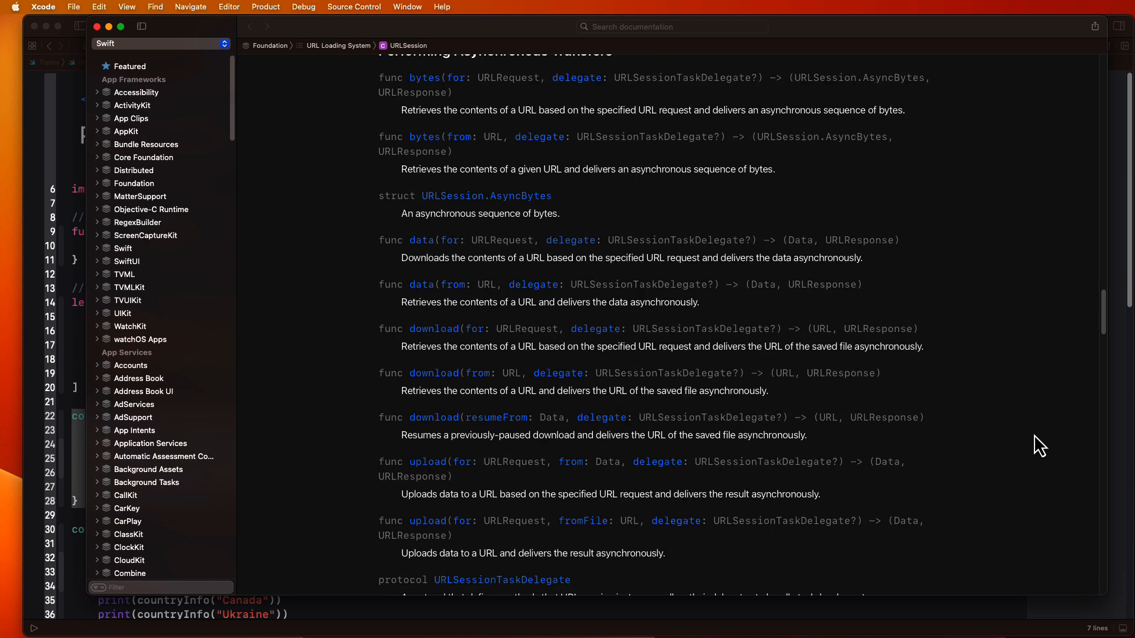
scroll(down, 3)
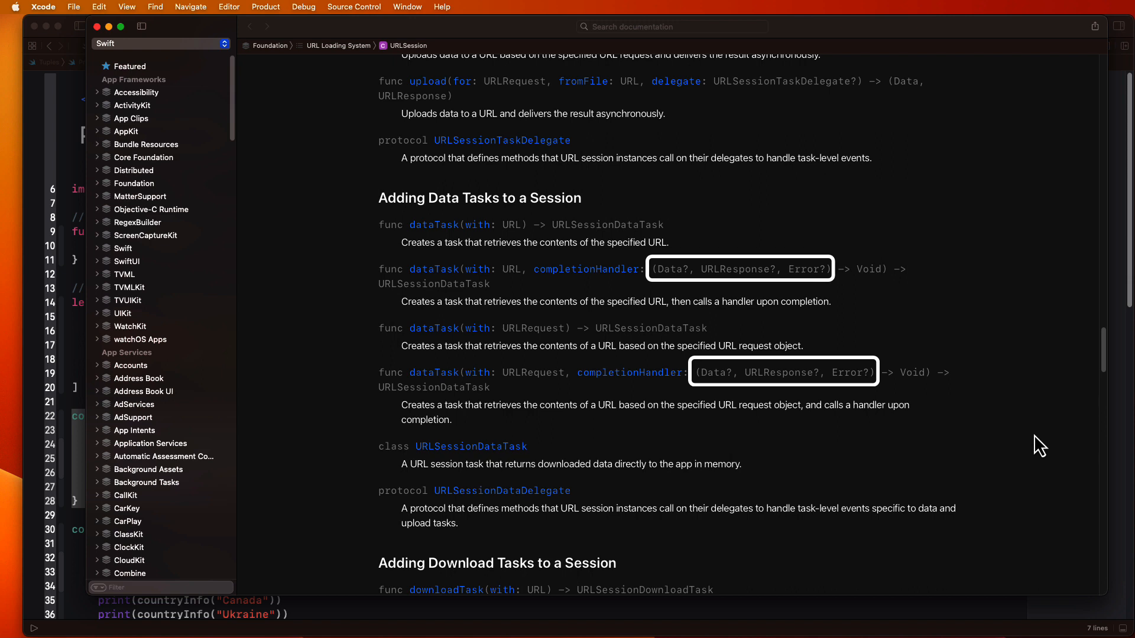
mouse_move(409, 101)
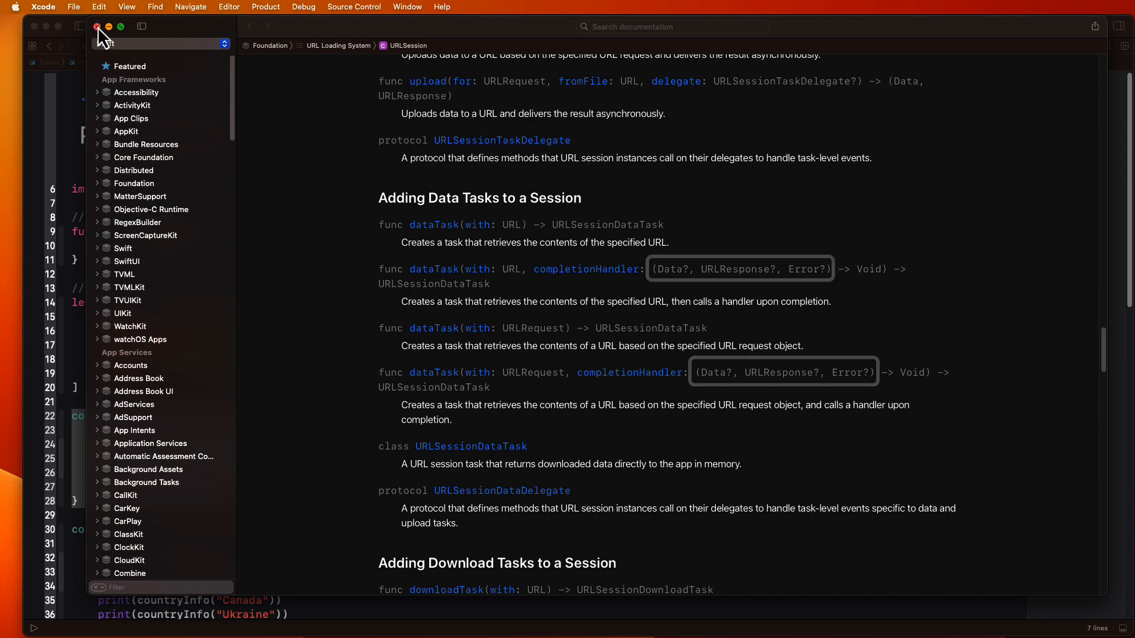
click(98, 26)
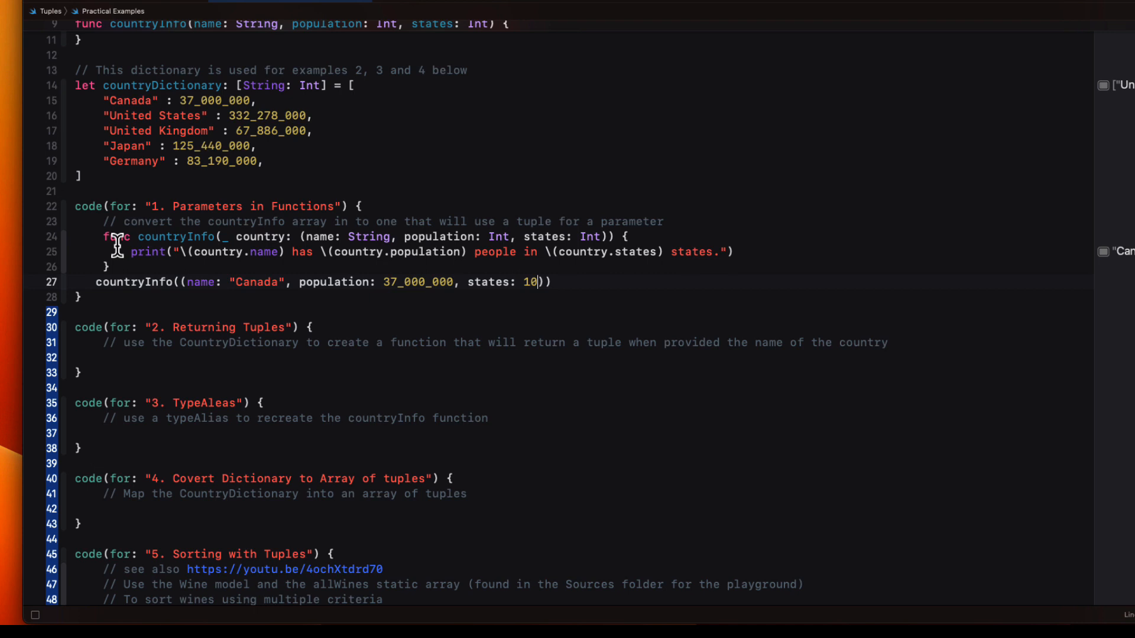
Write countryInfo(_ name:) returning a (name, population: Int?) tuple from countryDictionary
text(f)
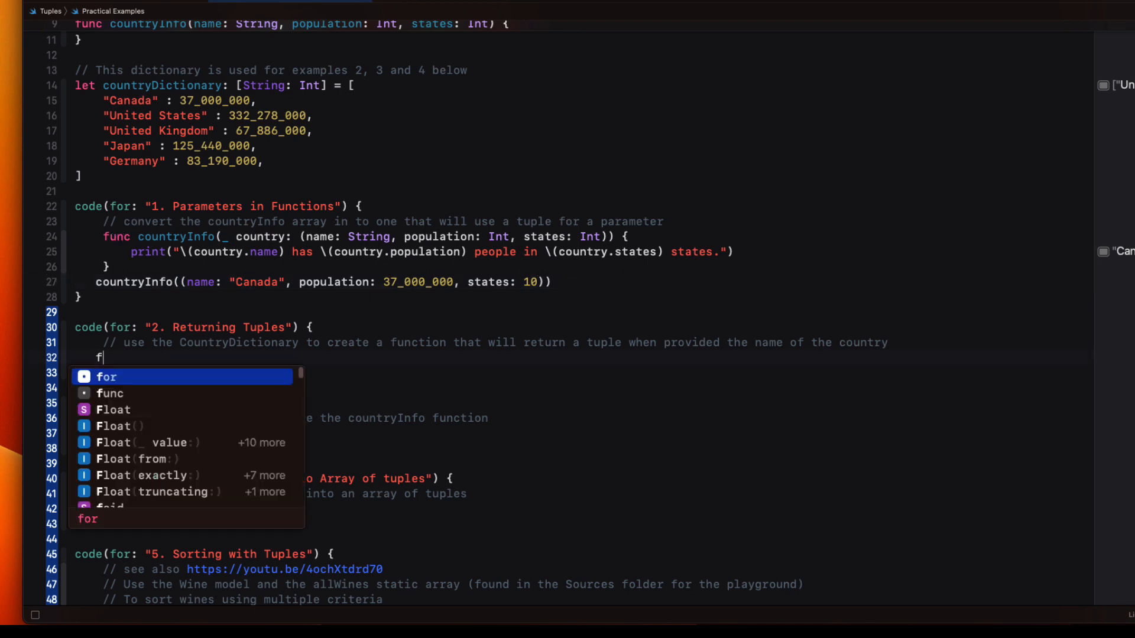
text(unc countryInfo(_ n)
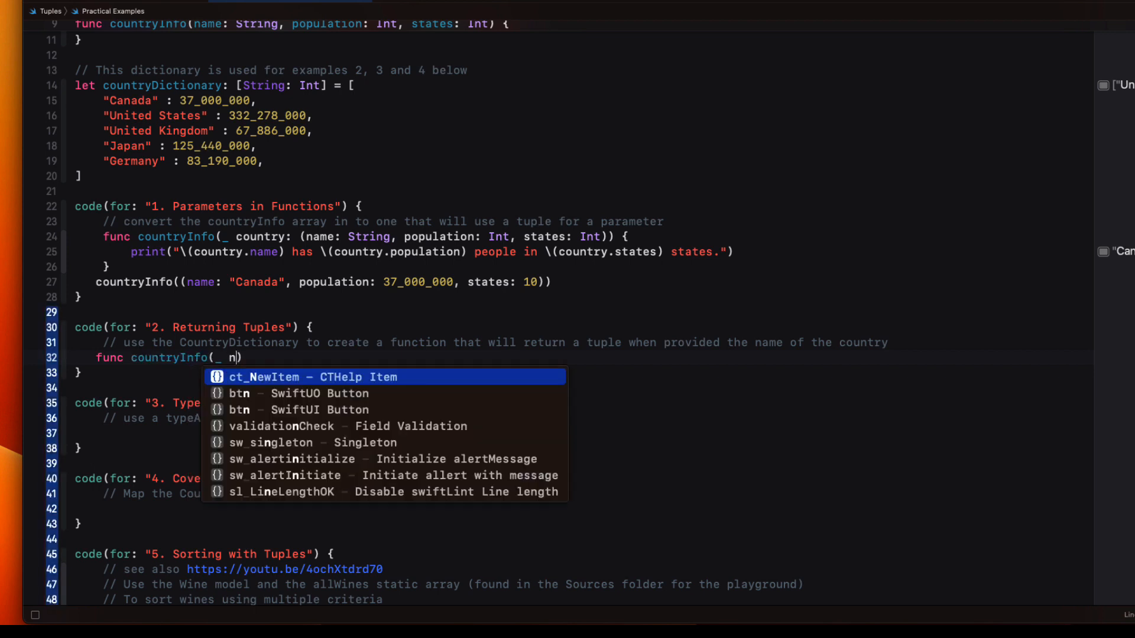
text(ame: String)
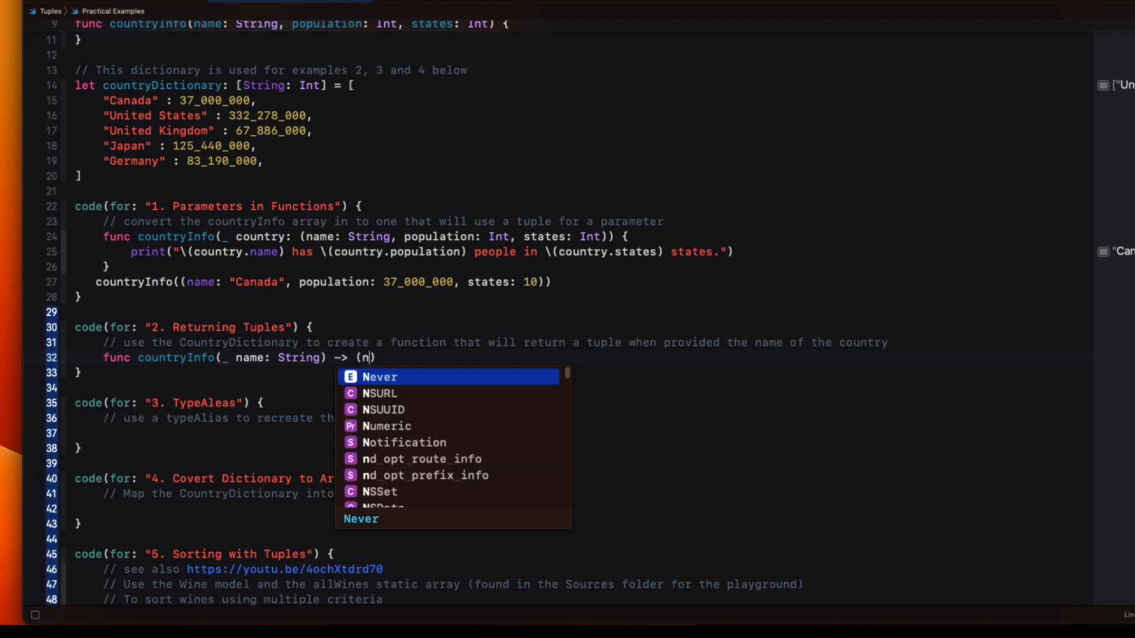
text(ame: String)
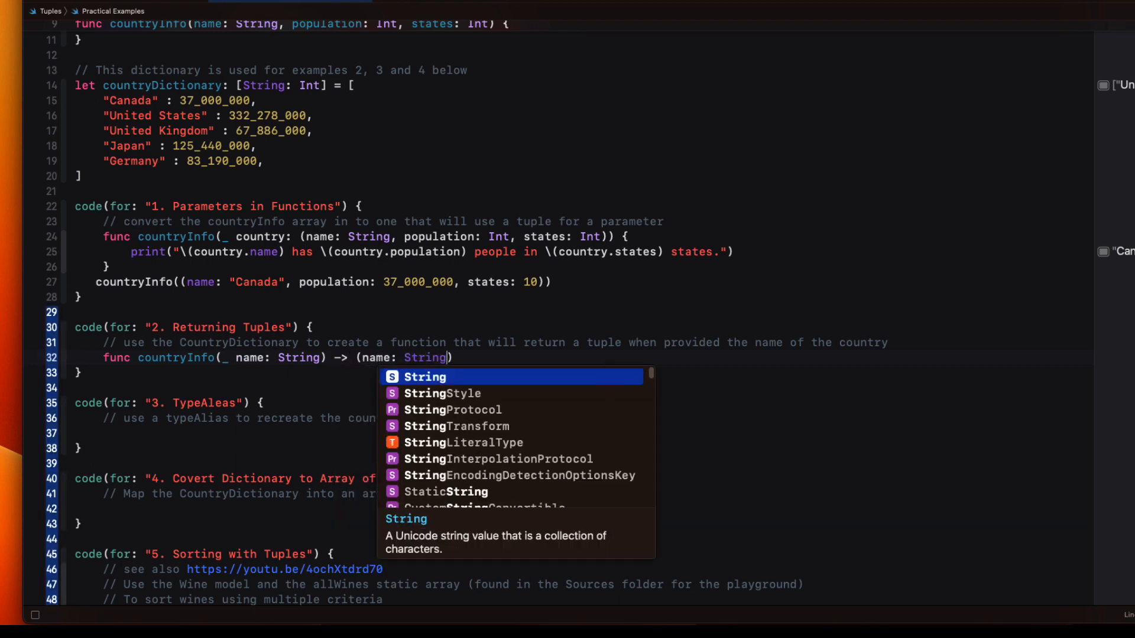
text(, population: Int)
text(return ()
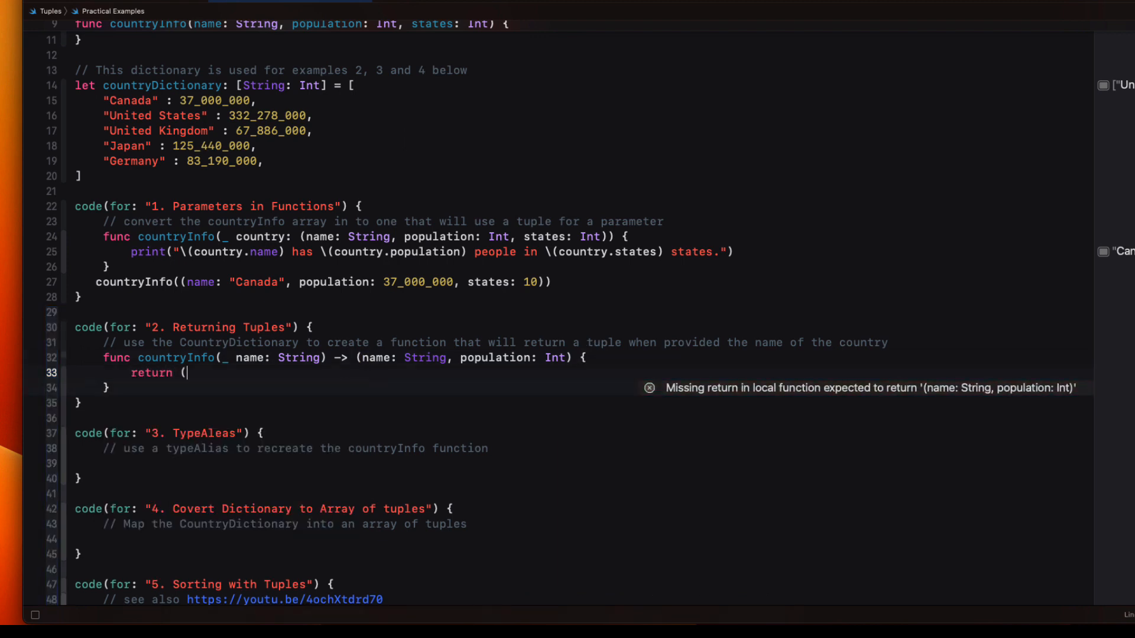
text(name: n))
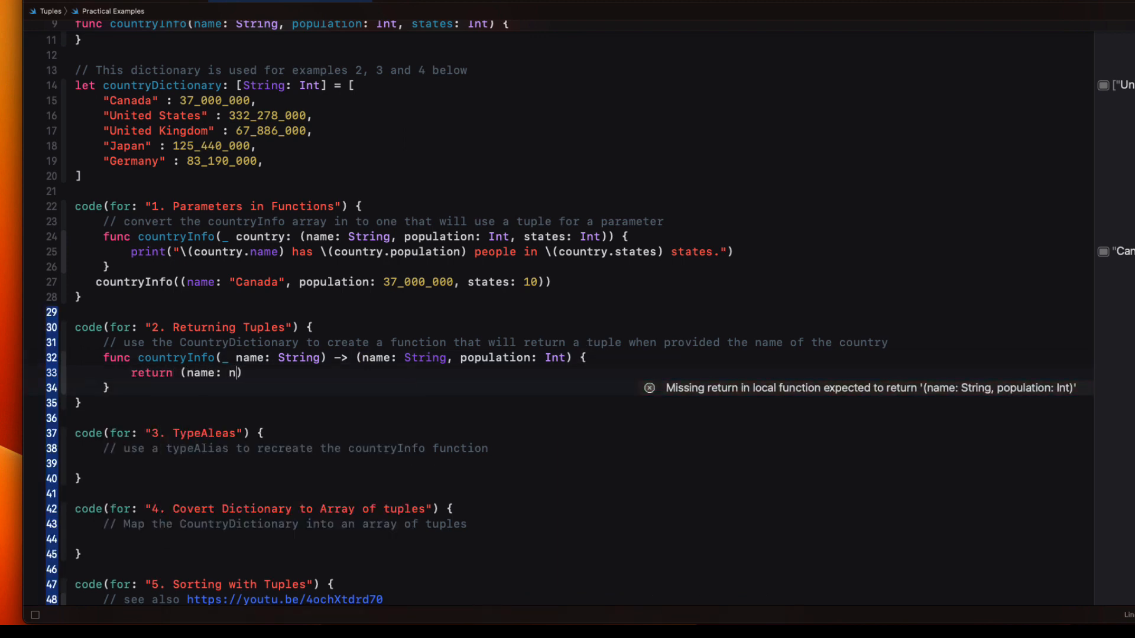
text(ame)
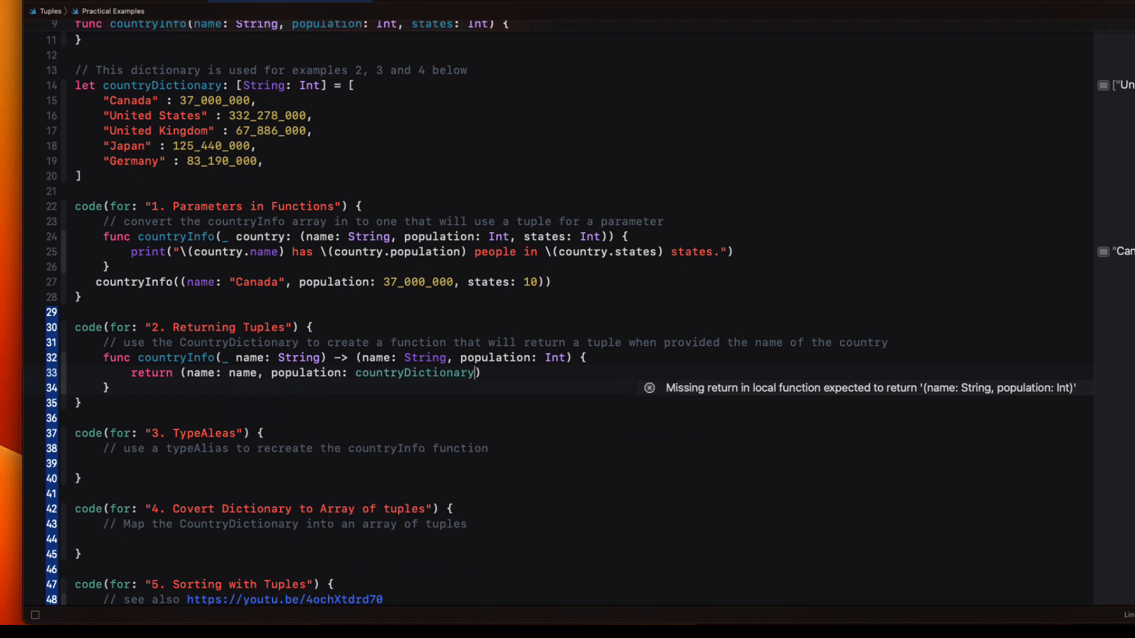
text([name)
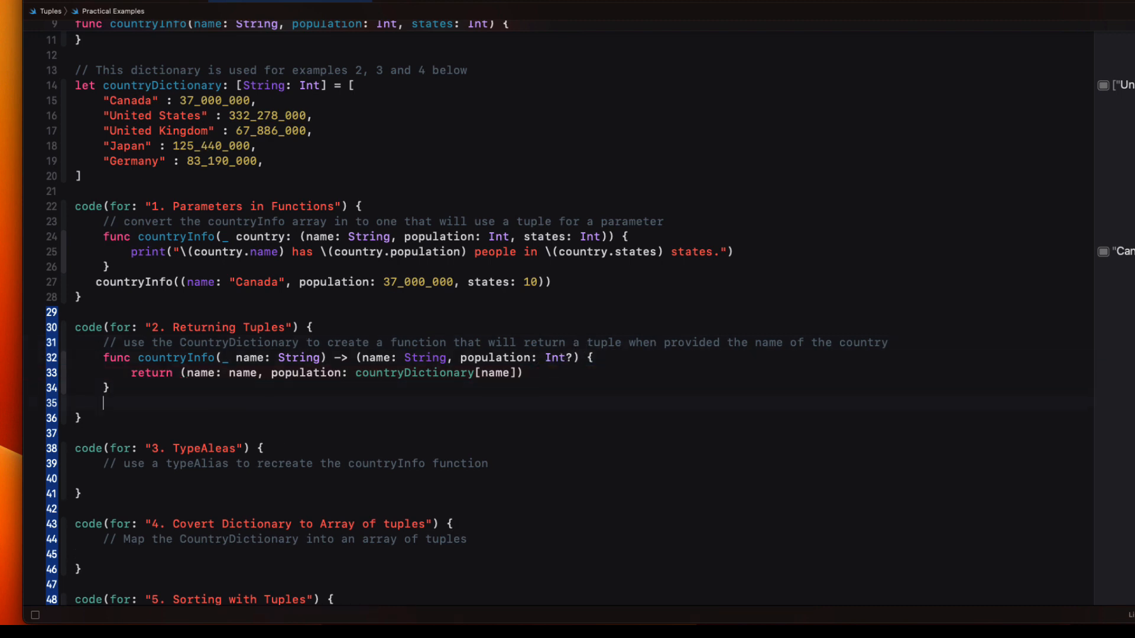
Print countryInfo lookups for Canada and Ukraine
text(print(co)
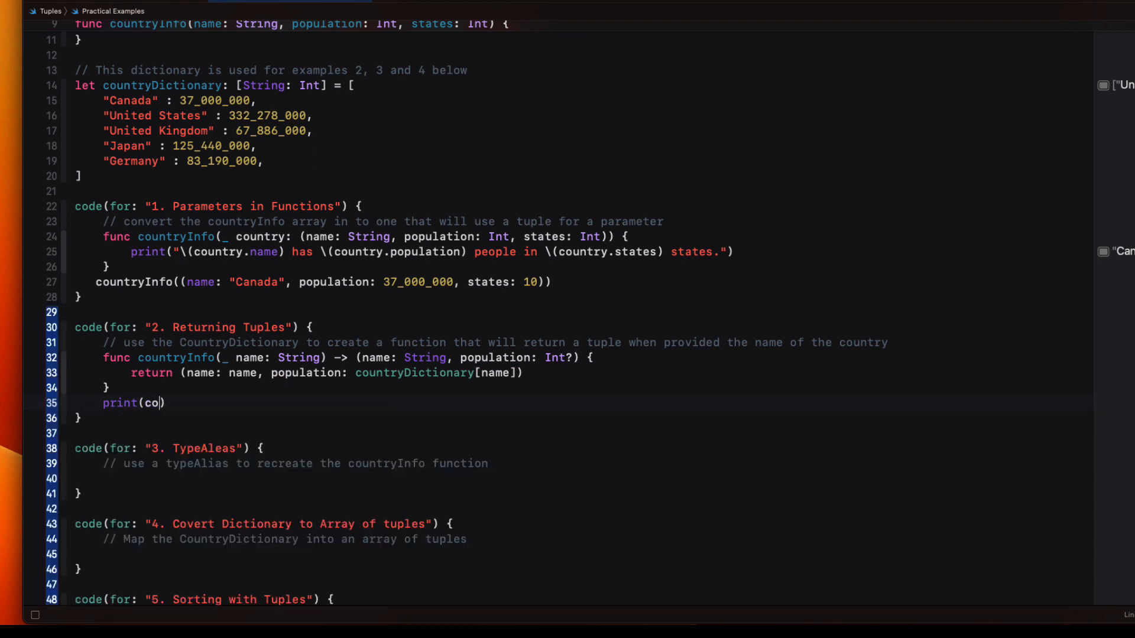
text(untryInfo(")
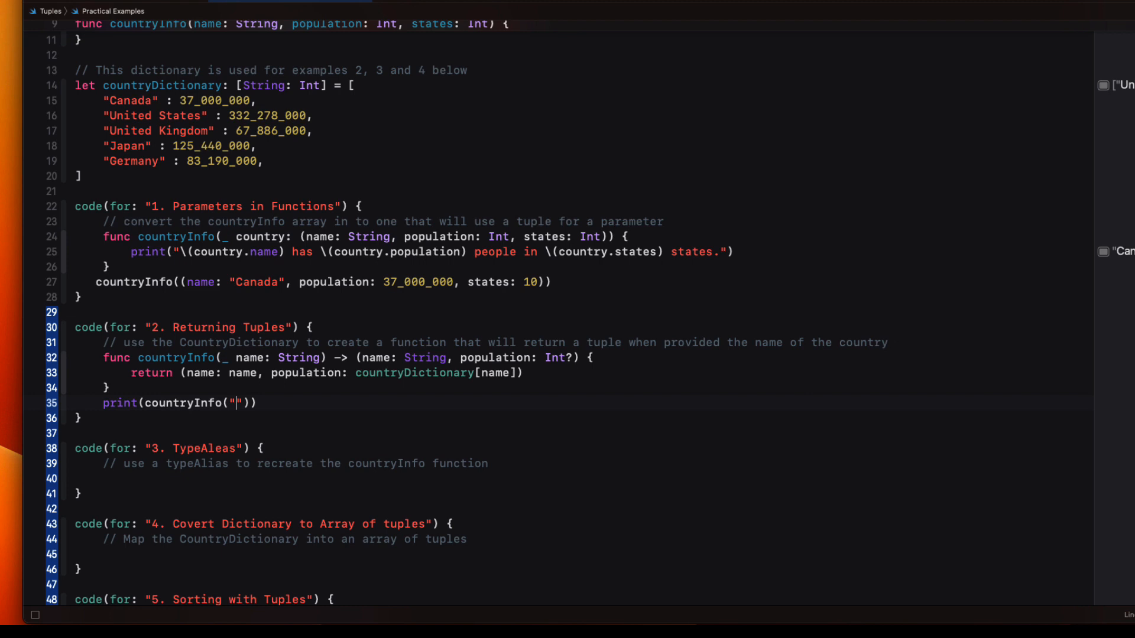
text(Canada)
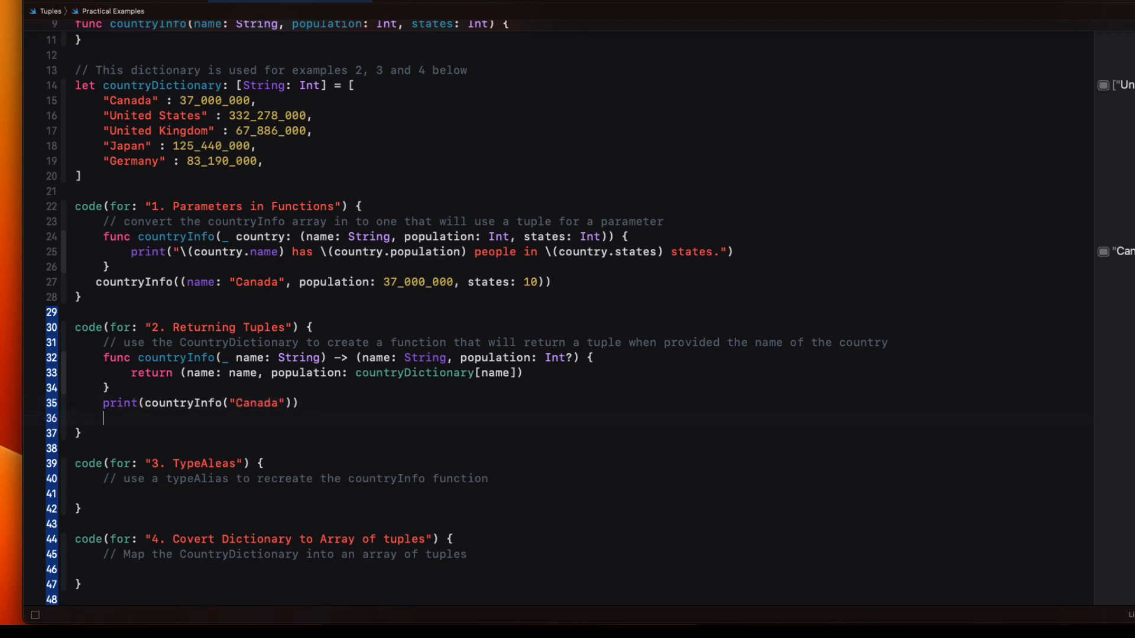
text(print(cou)
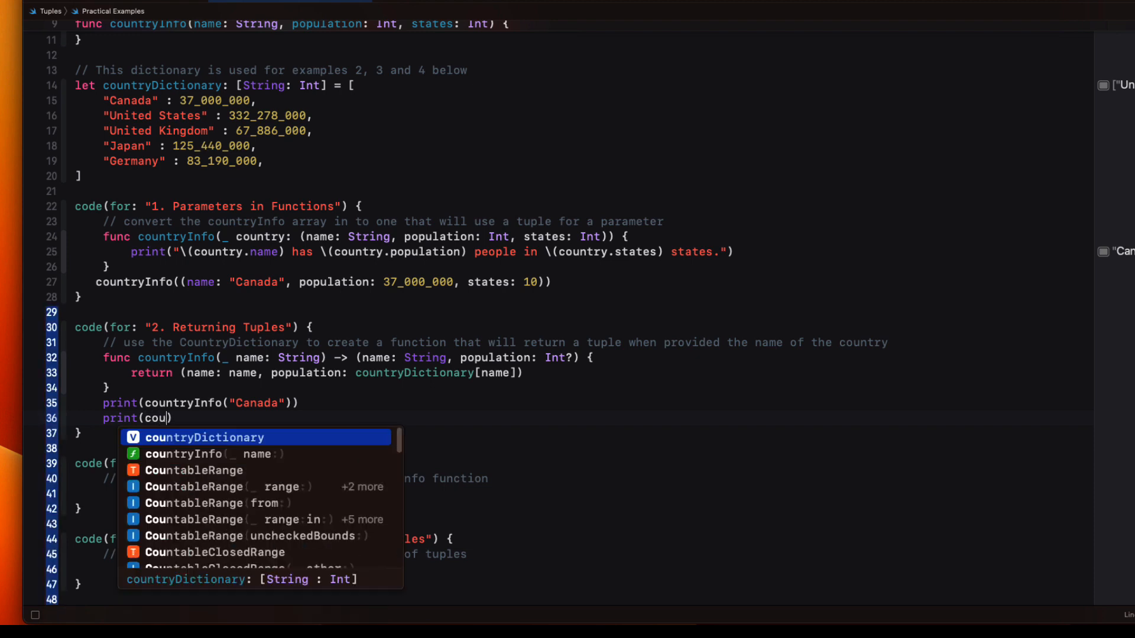
click(184, 454)
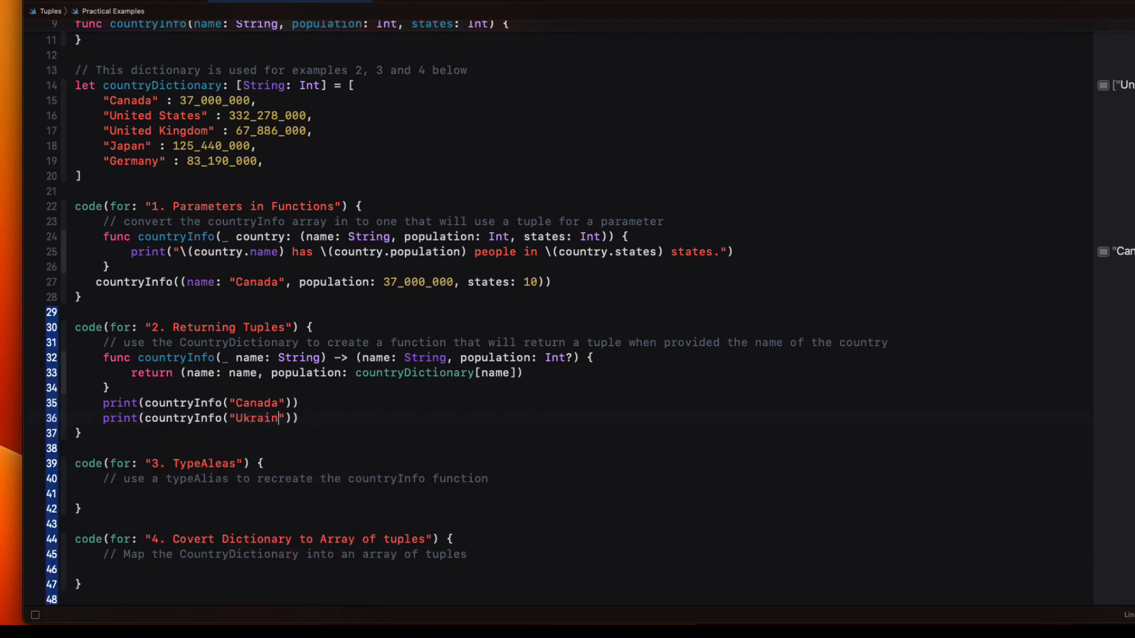
text(e)
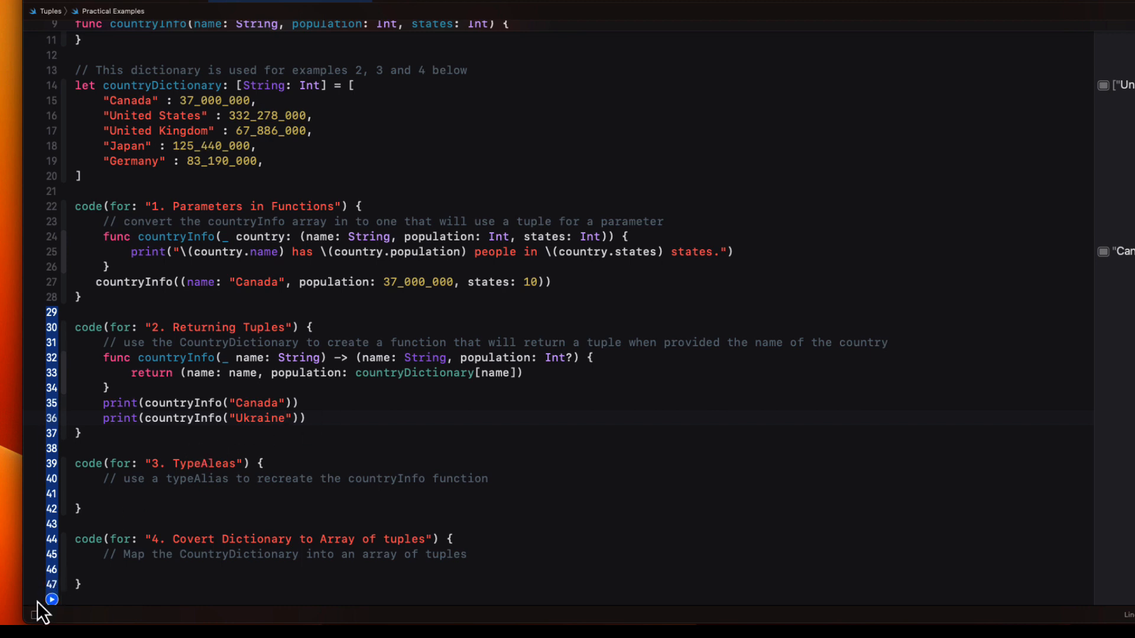
Run the playground, showing Canada's population Optional(37000000) and nil for Ukraine
click(51, 599)
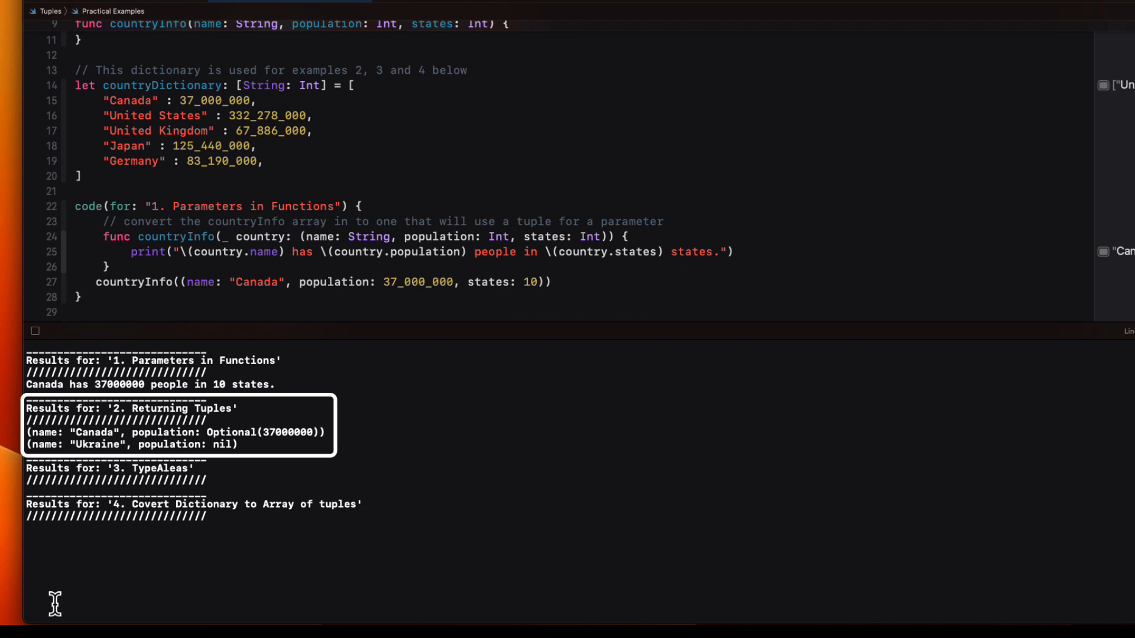
mouse_move(277, 443)
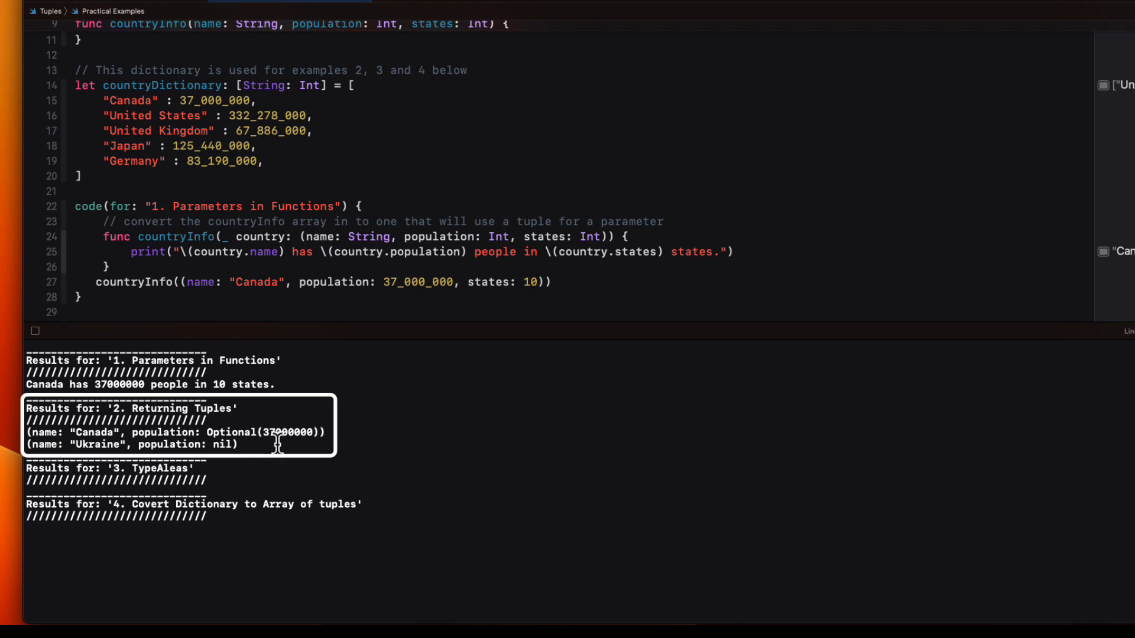
mouse_move(278, 445)
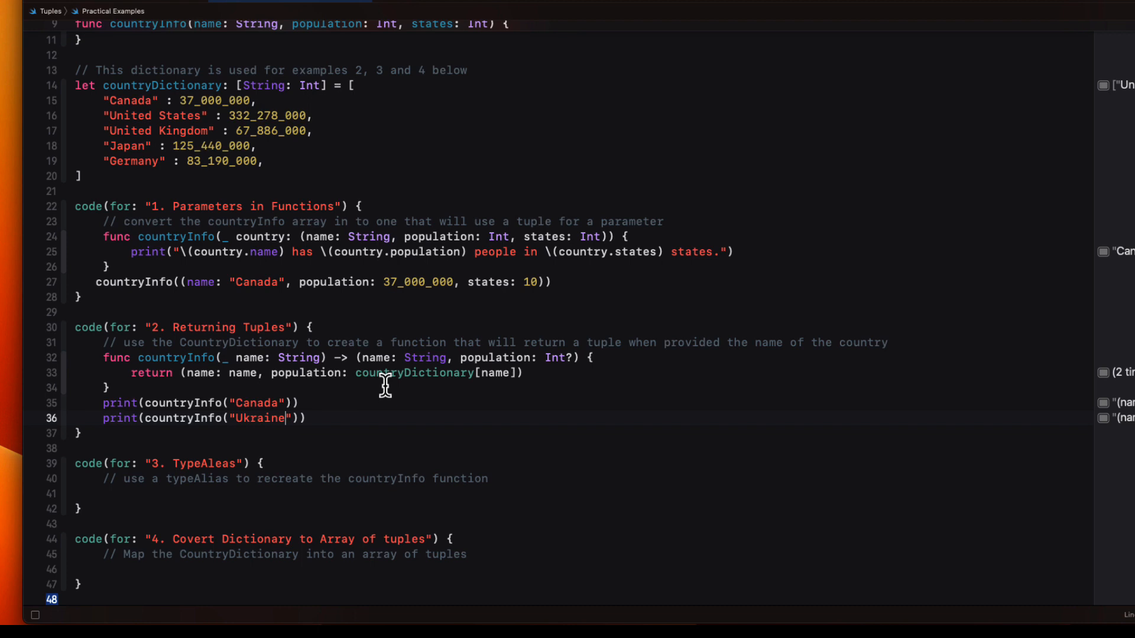
mouse_move(496, 423)
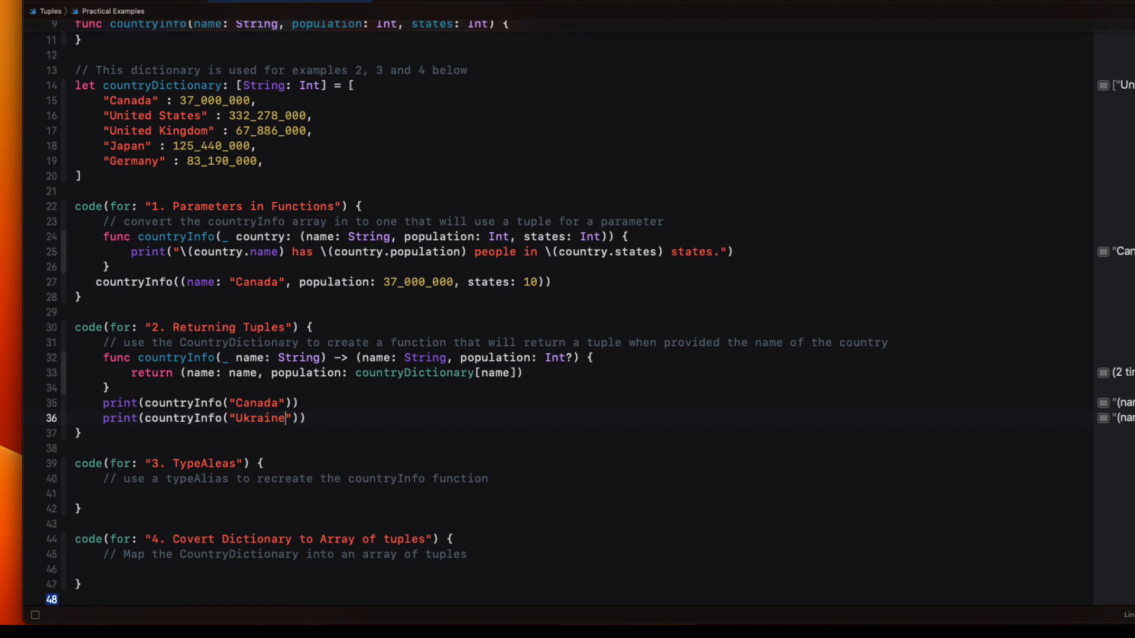
mouse_move(507, 479)
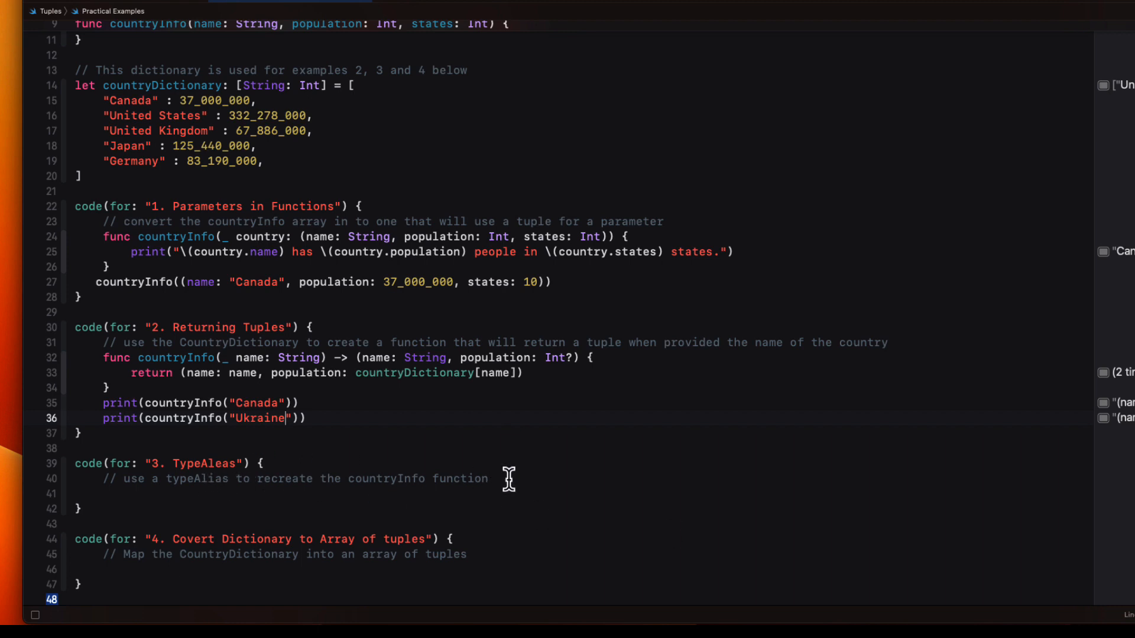
Declare typealias countryData = (name: String, population: Int?)
text(t)
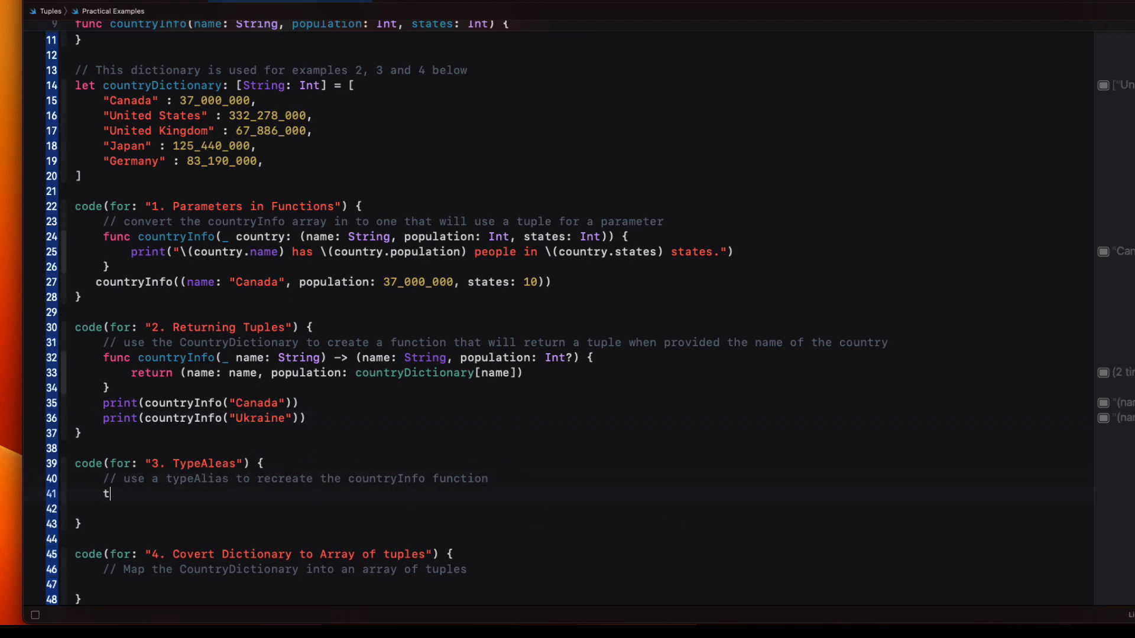
text(ypealias)
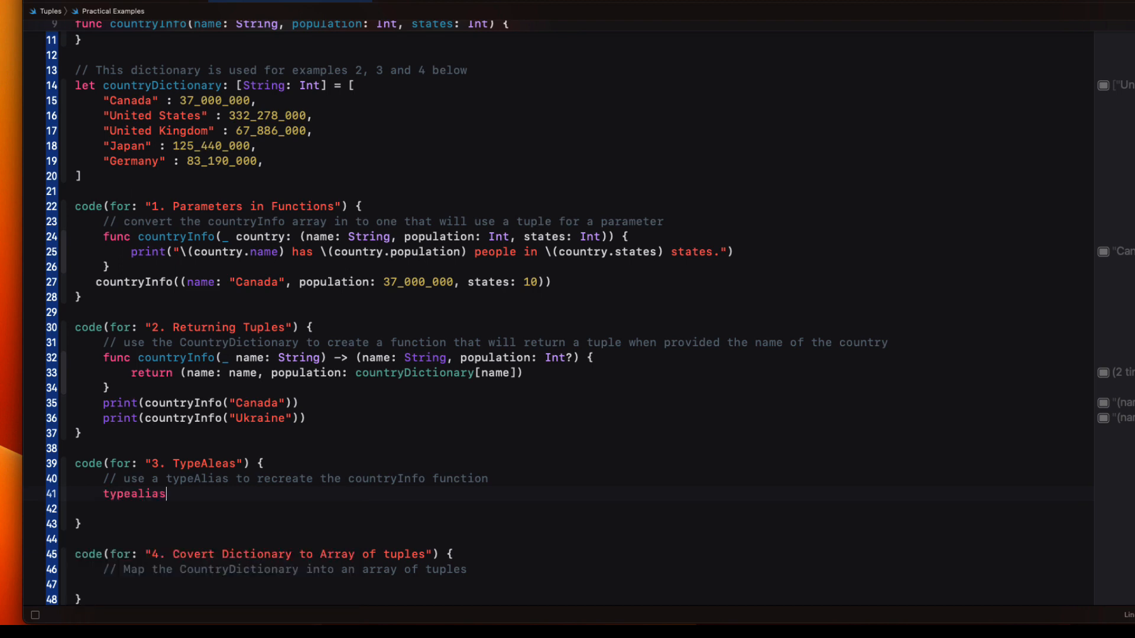
text(countryData)
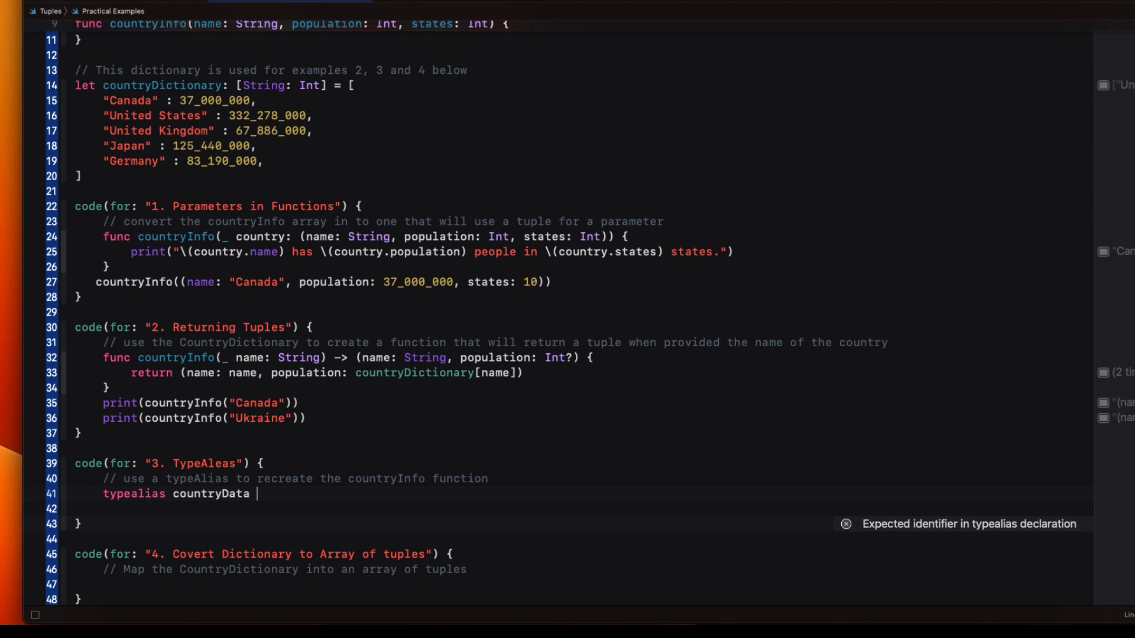
text(=)
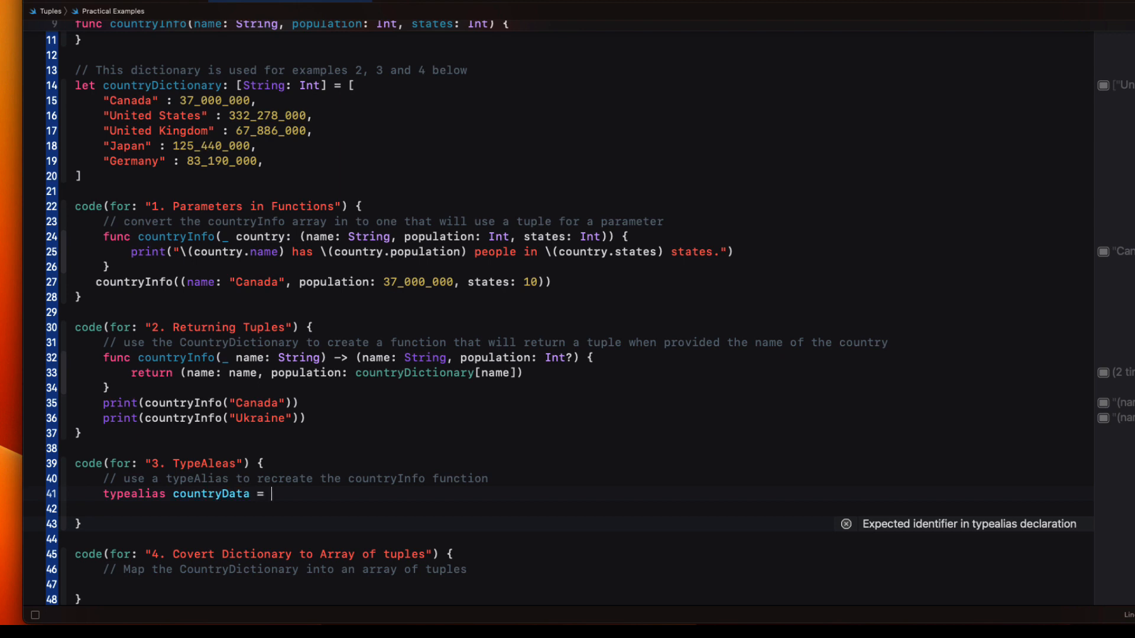
text((name: String, population: Int?)
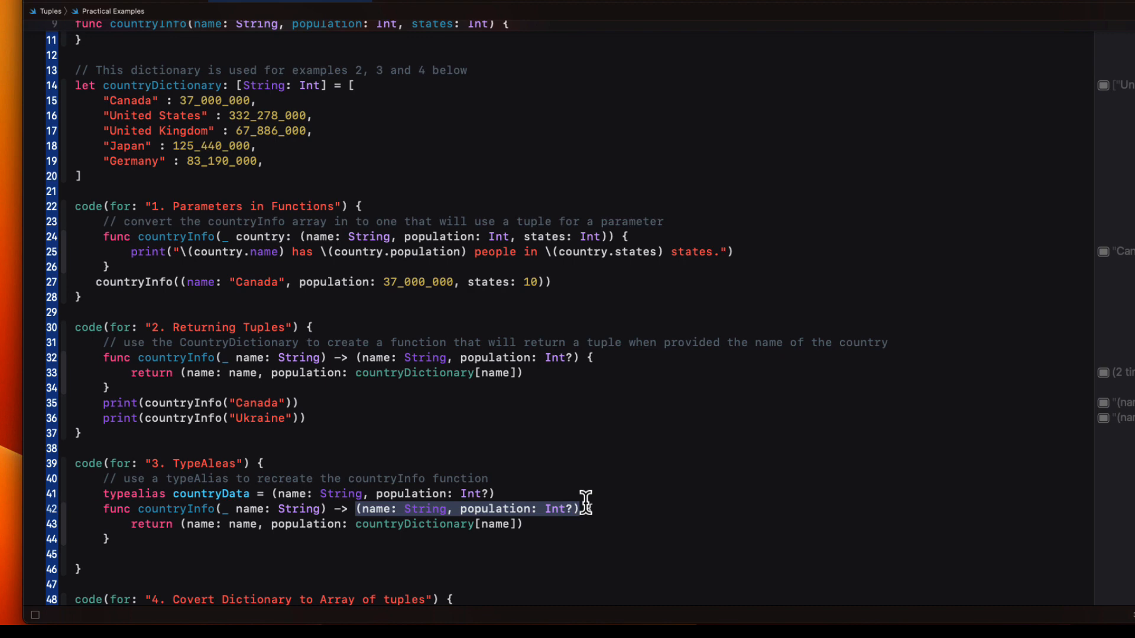
Make countryInfo return countryData and print countryInfo("Canada")
text(countr)
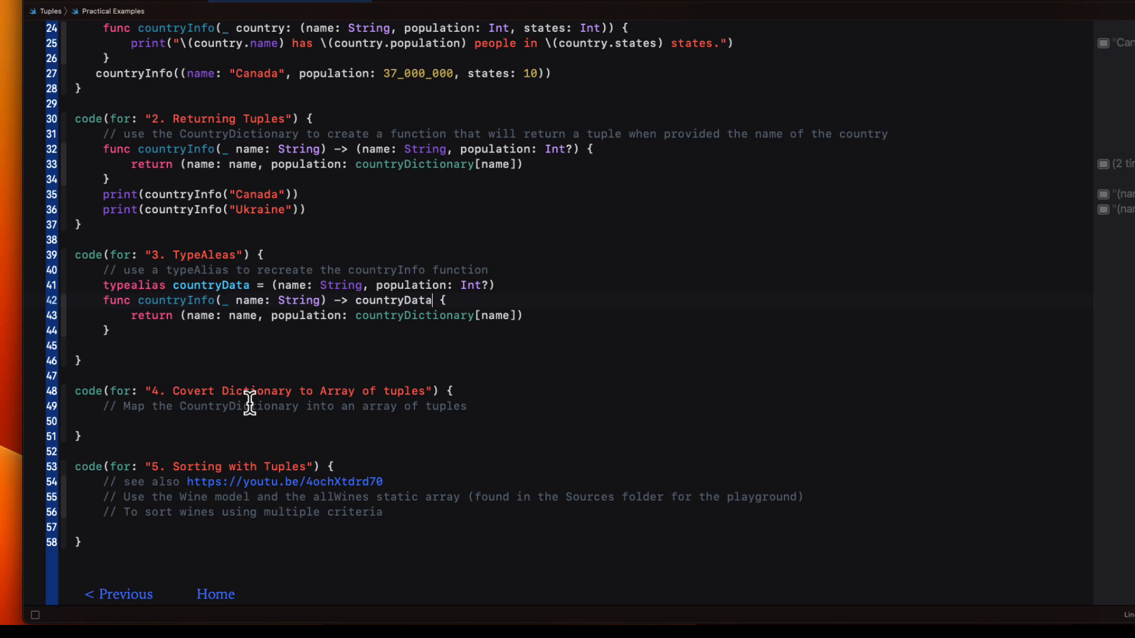
text(print(co)
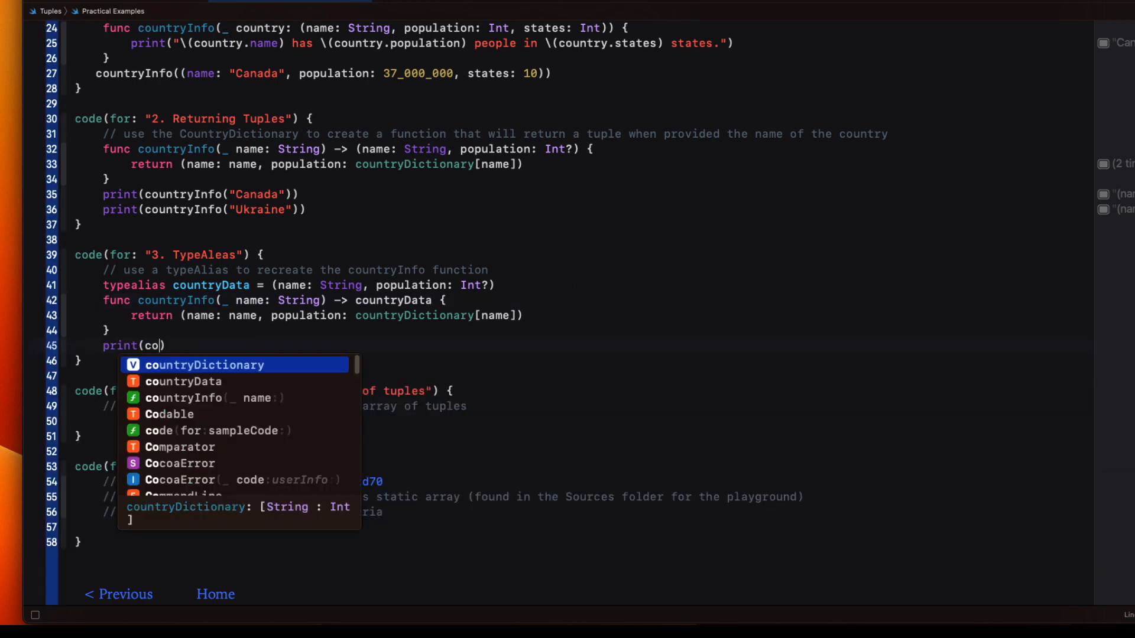
text(untryInfo("Canada)
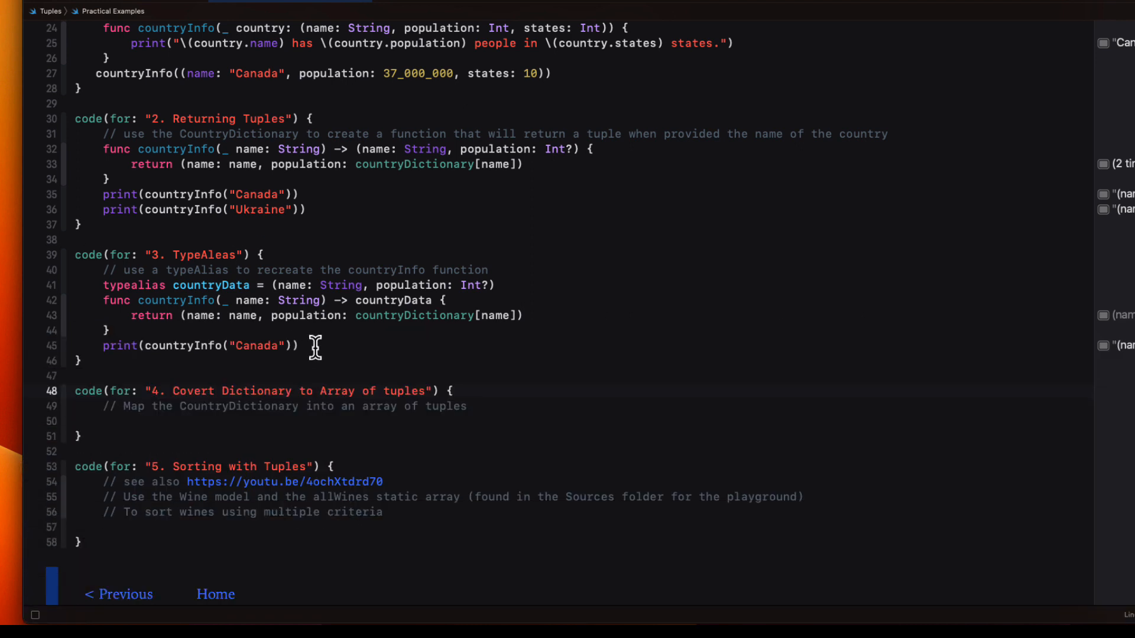
Look up the United States with countryInfo and print its population ?? "unknown"
text(let us)
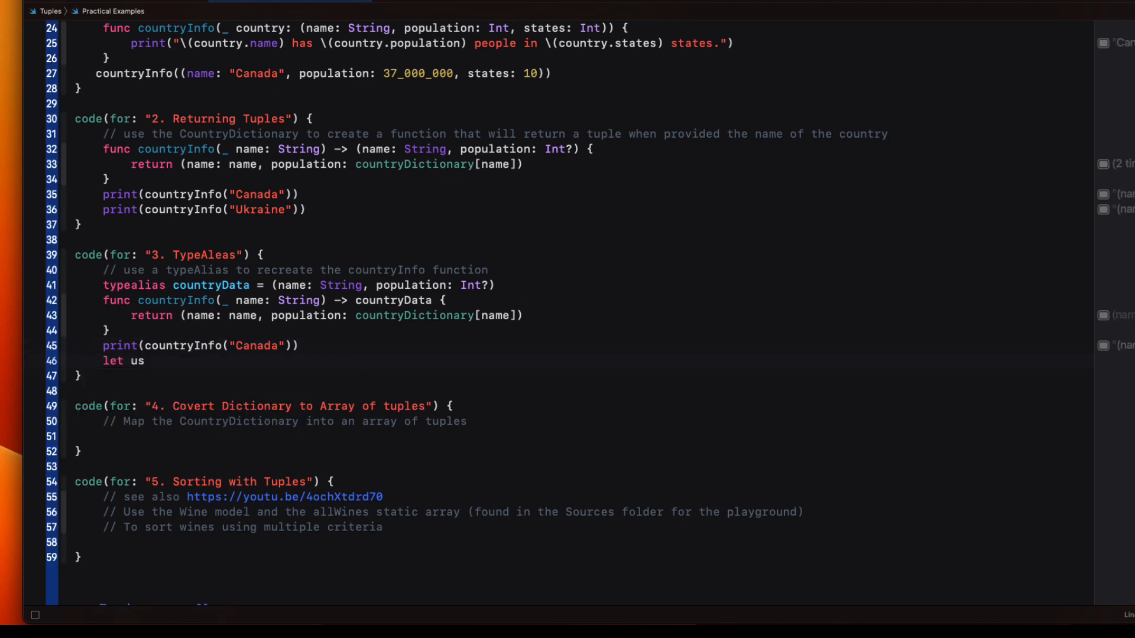
text(= countryInfo("United States)
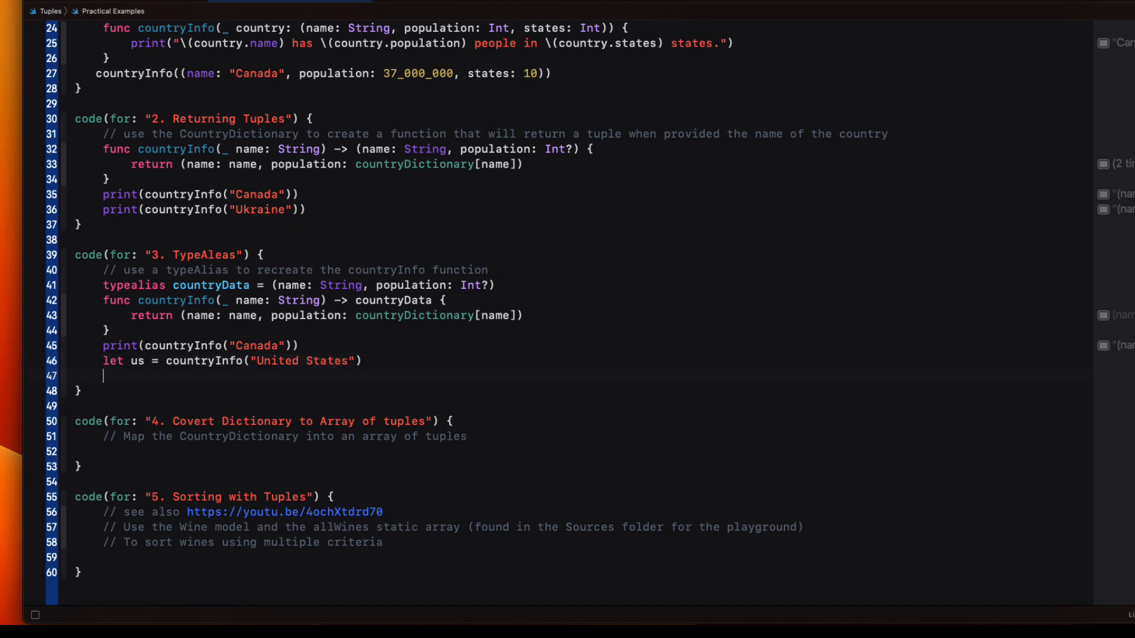
text(print(us.)
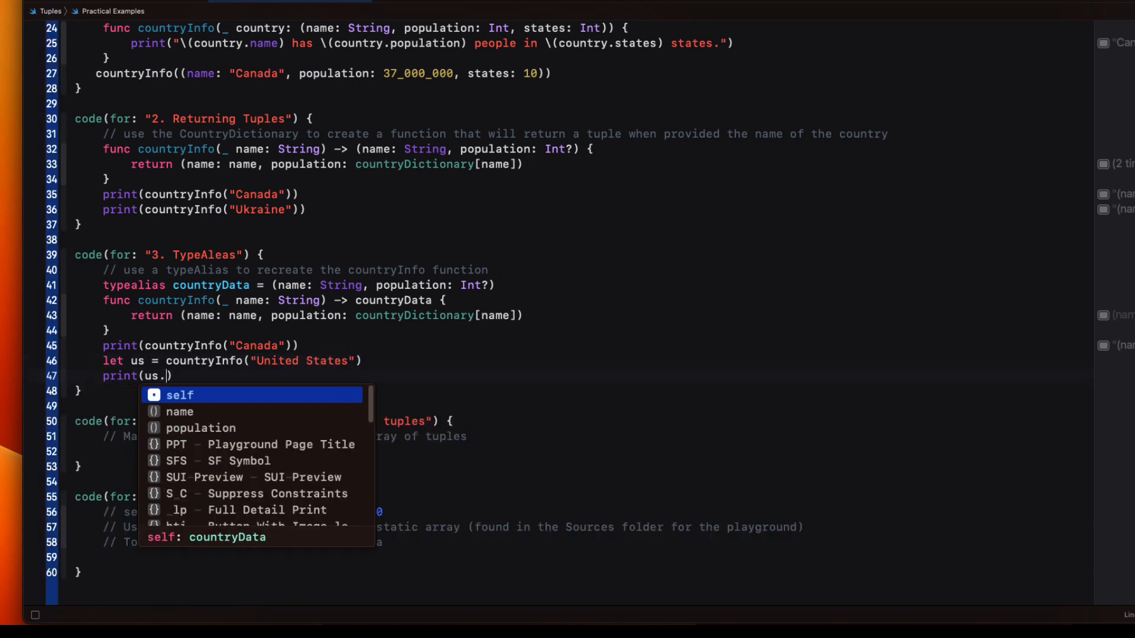
click(200, 428)
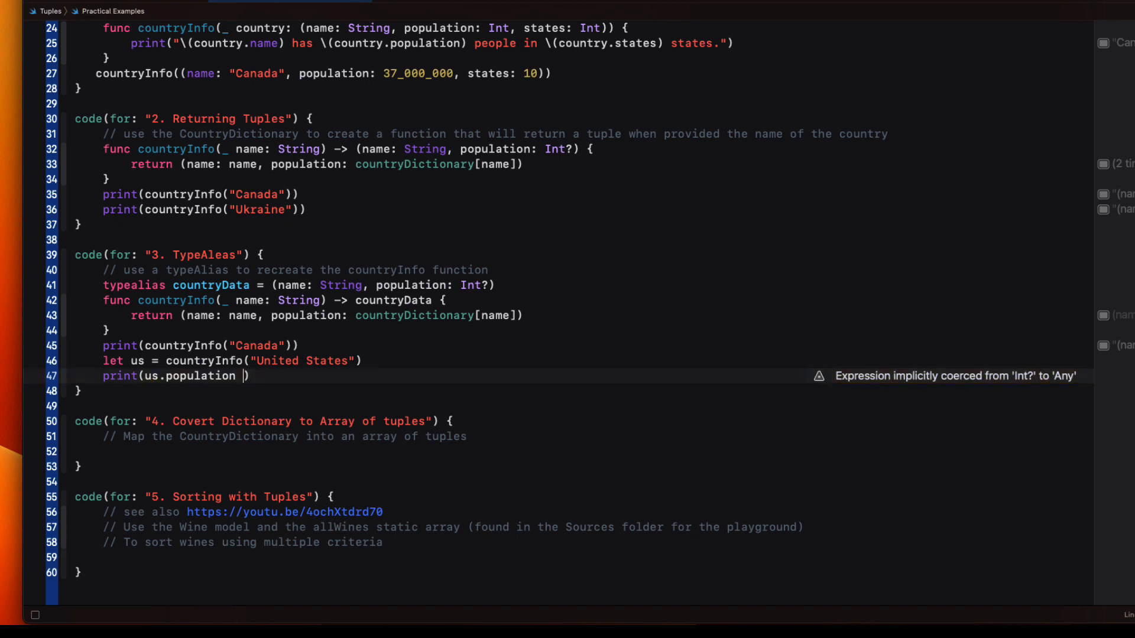
text(?? ")
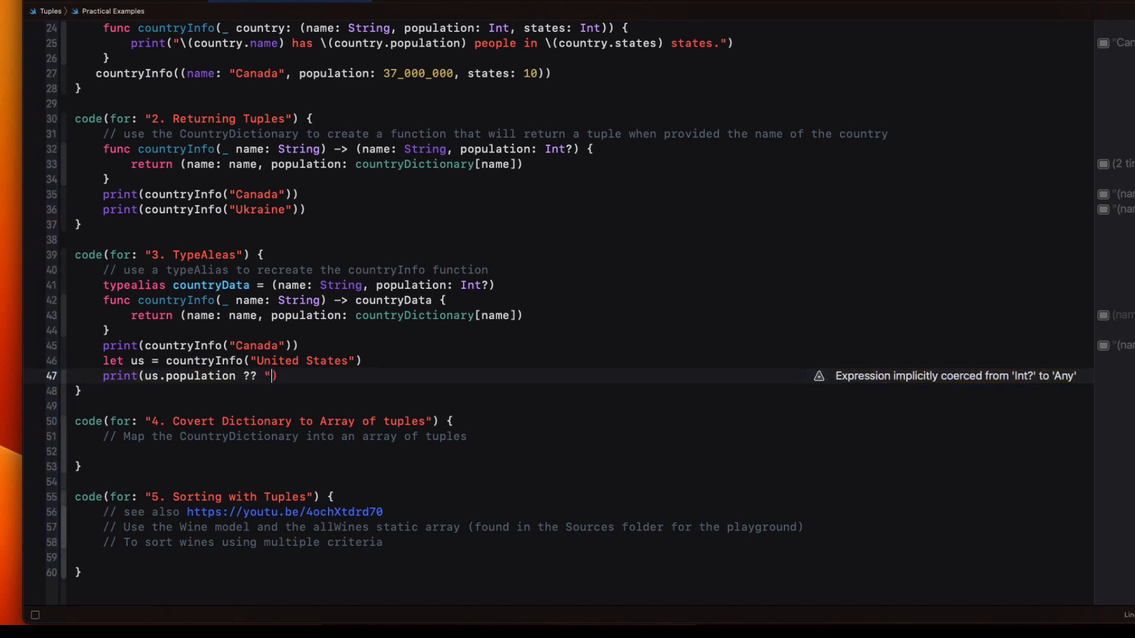
text(unknown)
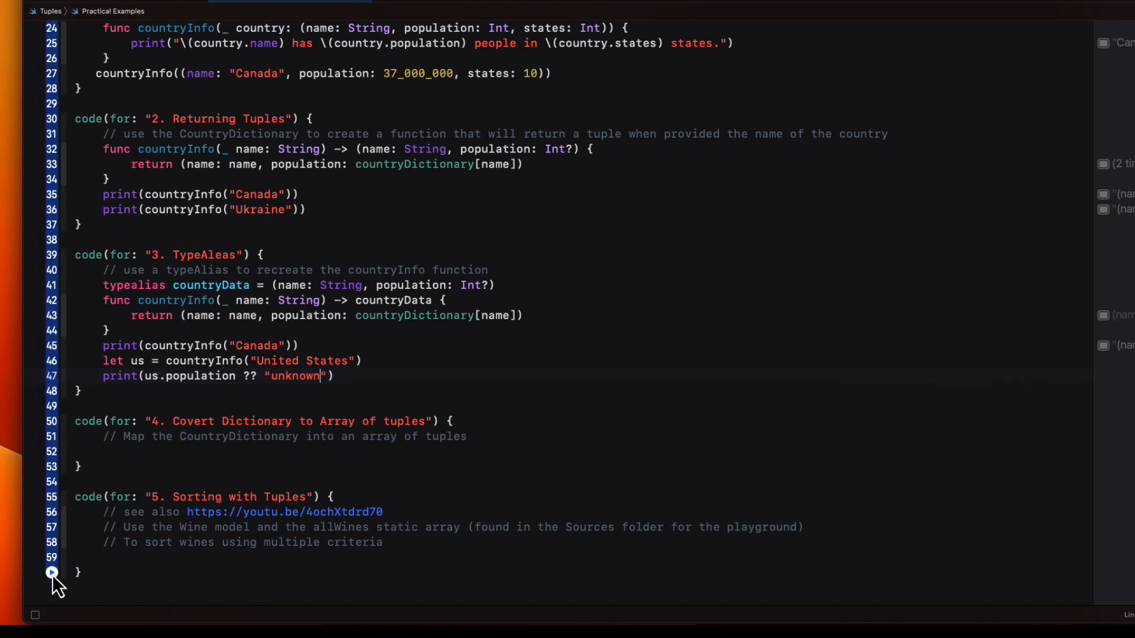
Run, add the same Ukraine lookup, and rerun to show 332… and unknown
click(51, 573)
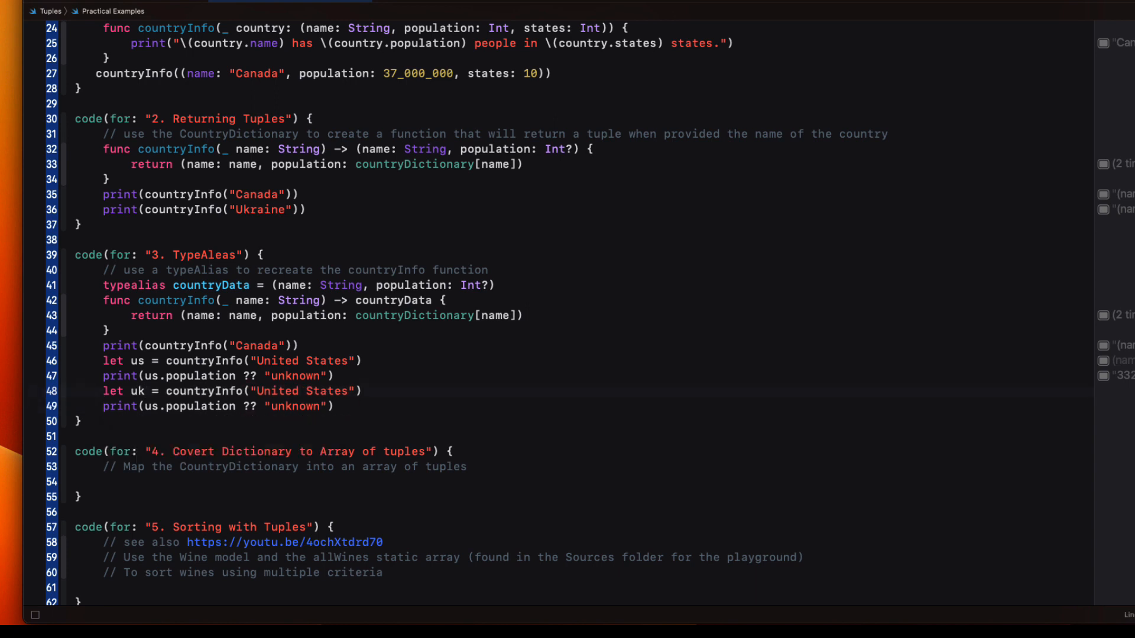
text(Ukrai)
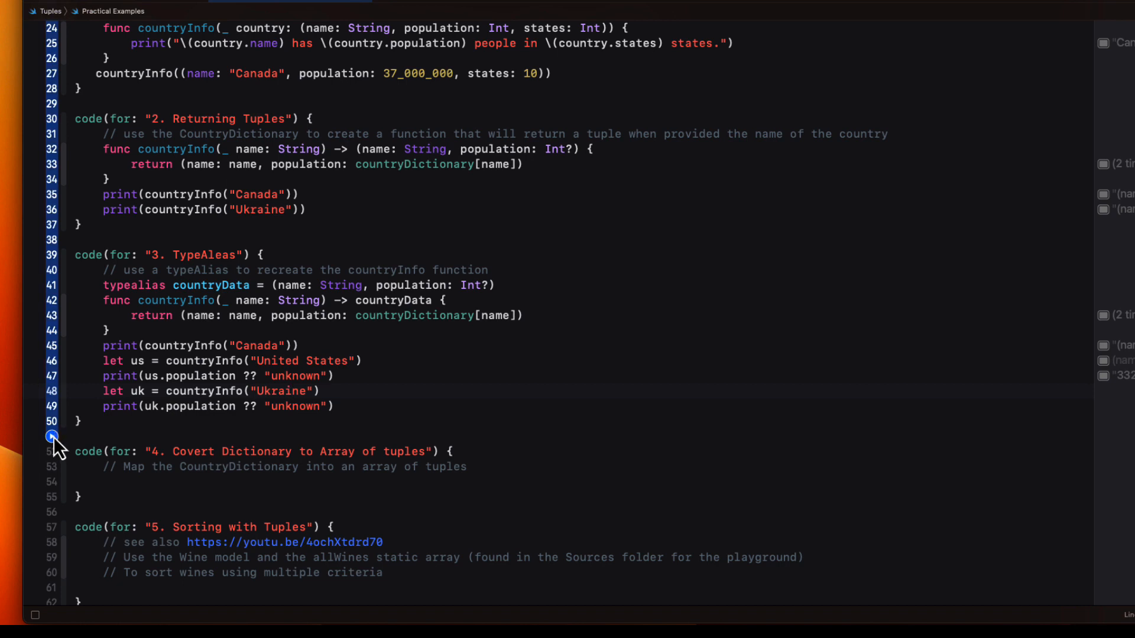
click(52, 436)
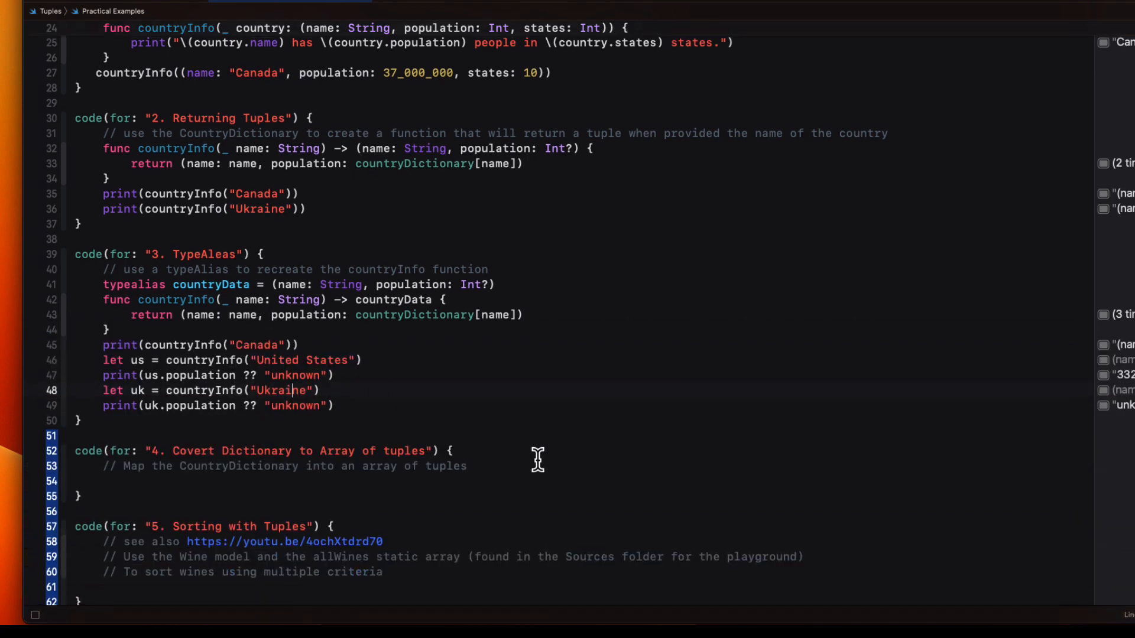
Map countryDictionary into a countryArray of name-population tuples and print each name
scroll(down, 3)
text(l)
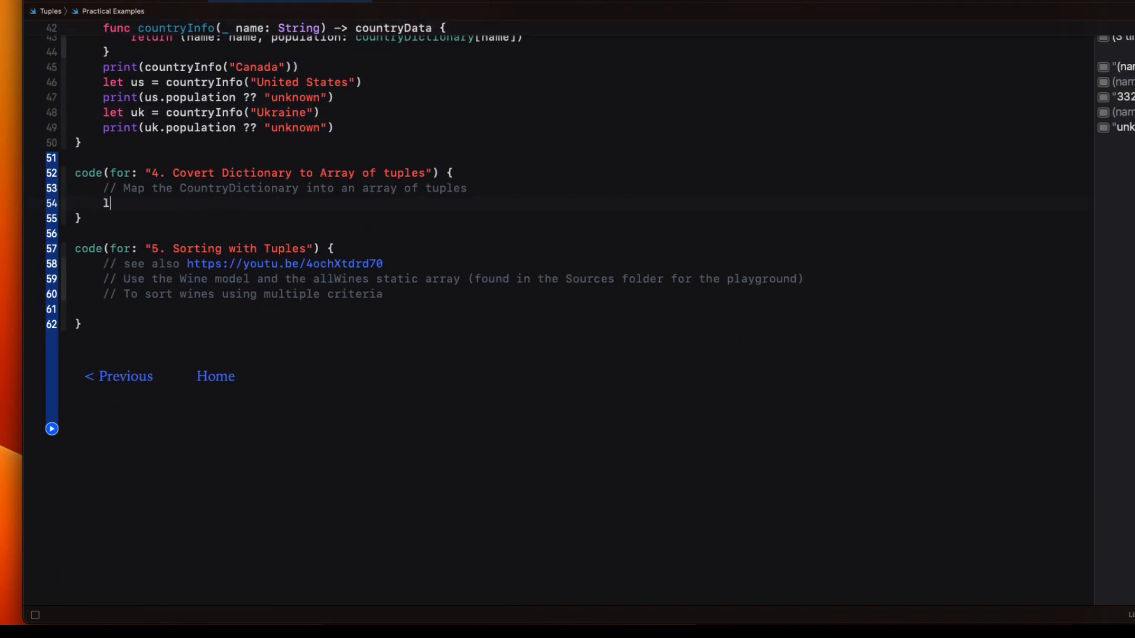
text(et countryArray)
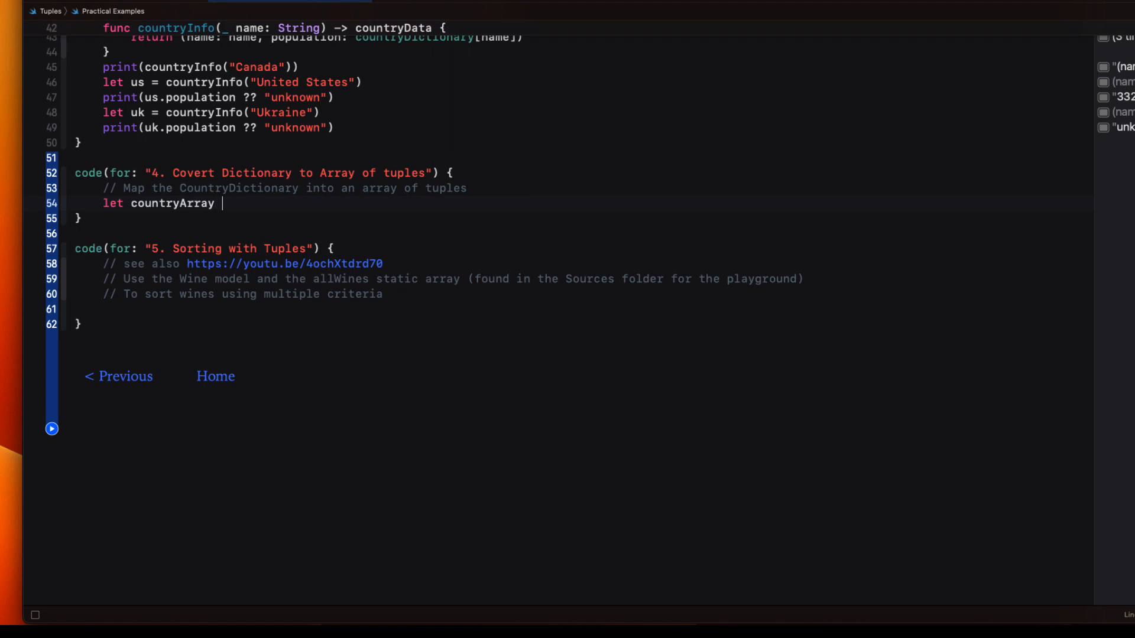
text(= countryDictionary)
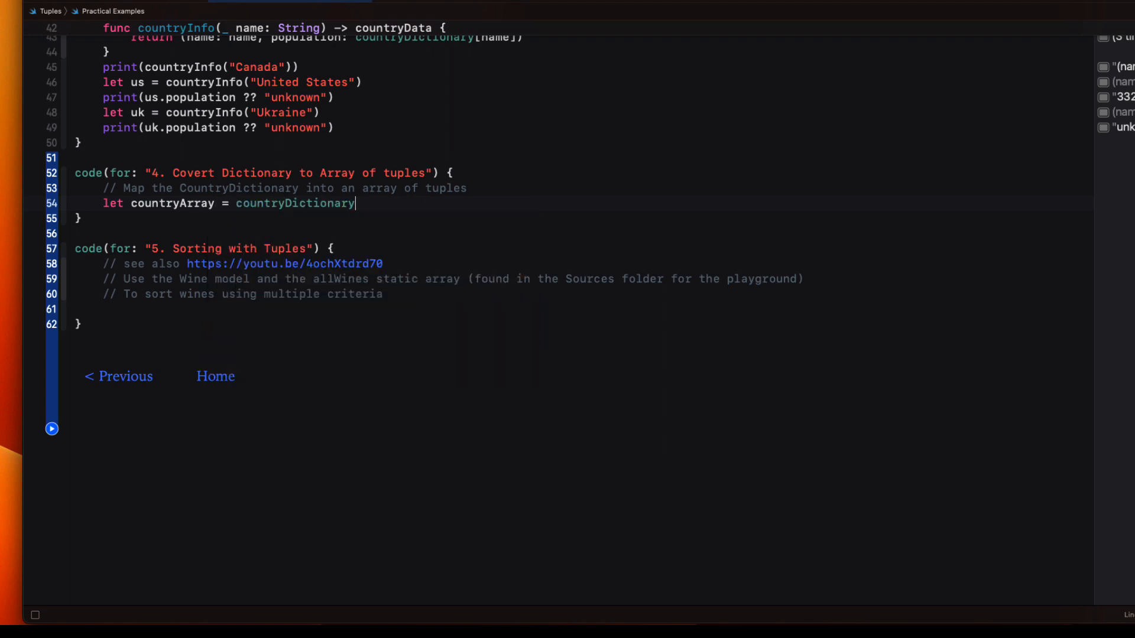
text(.map {})
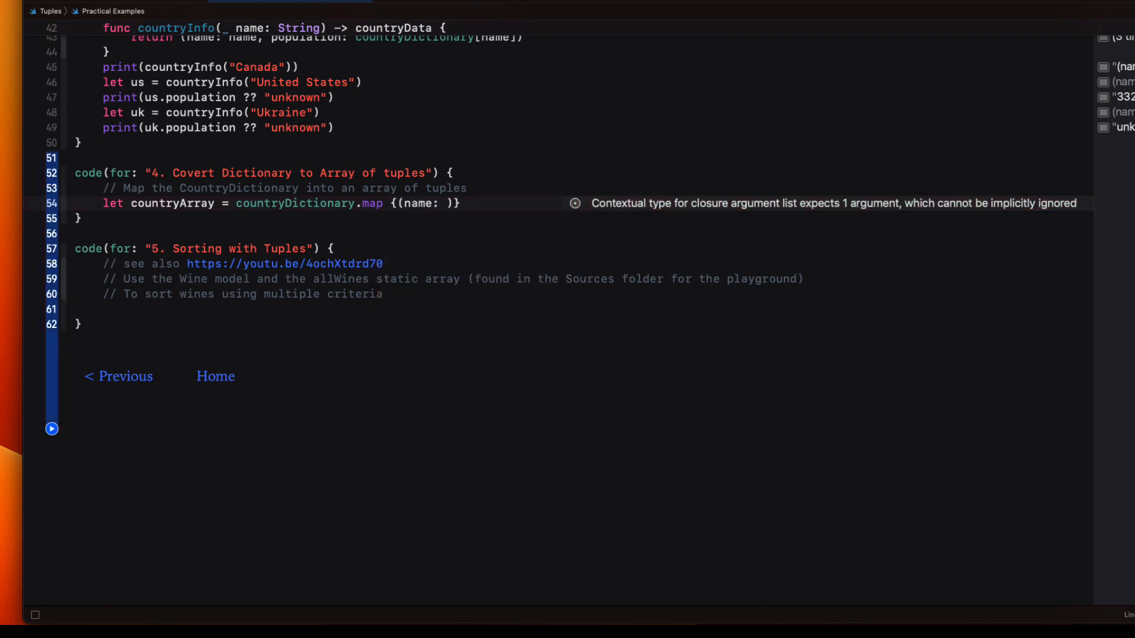
text($0, population: $1)
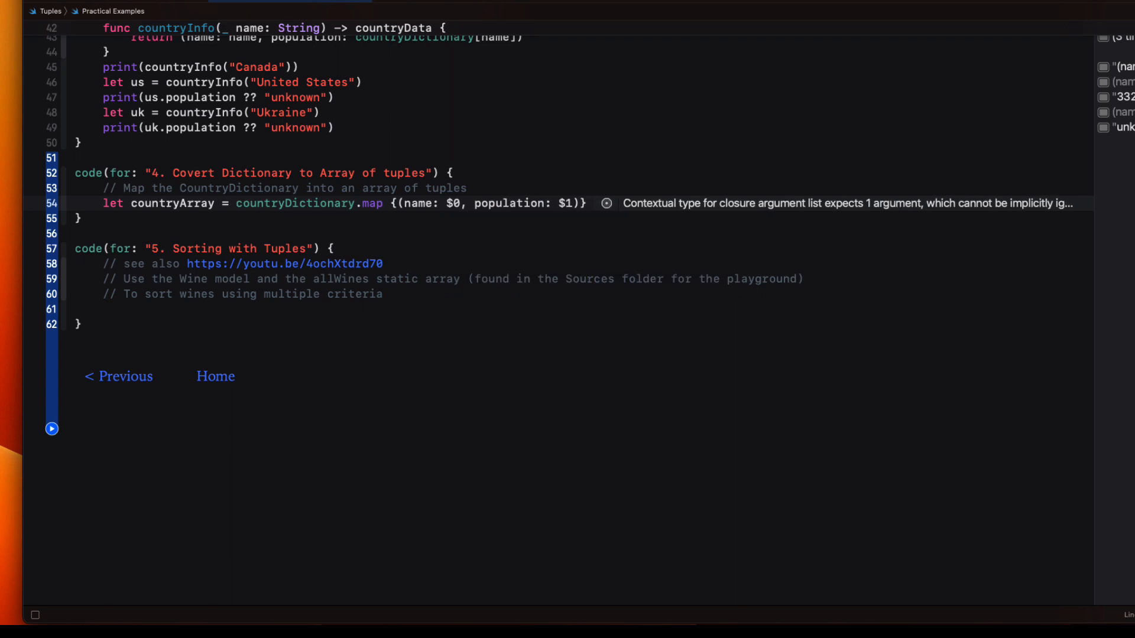
text(for country in)
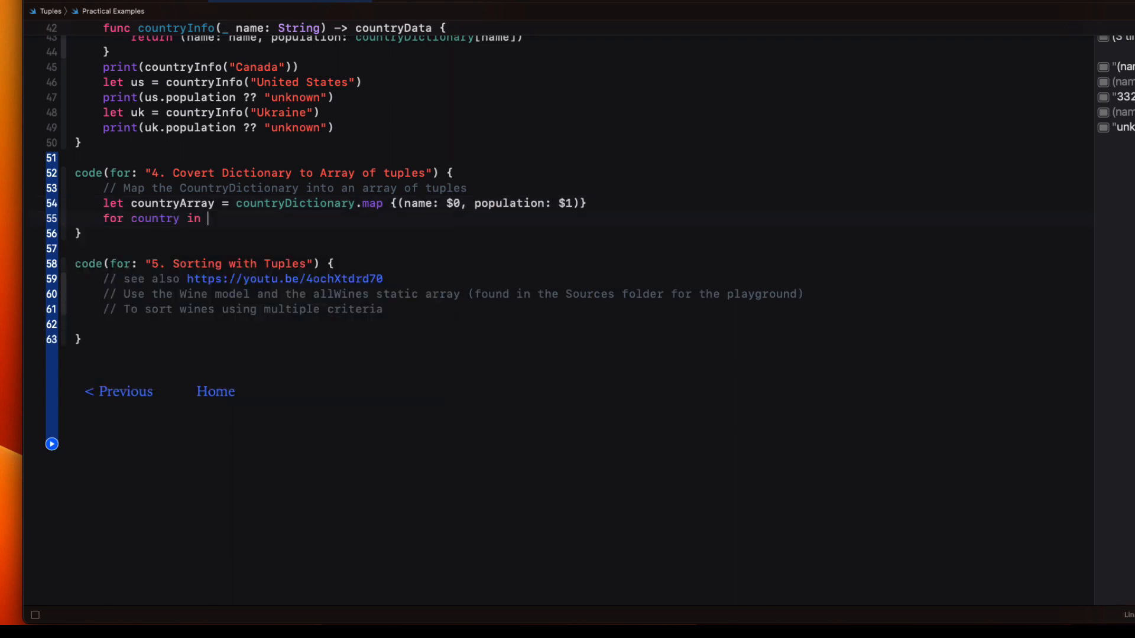
text(countryArray {)
text(print)
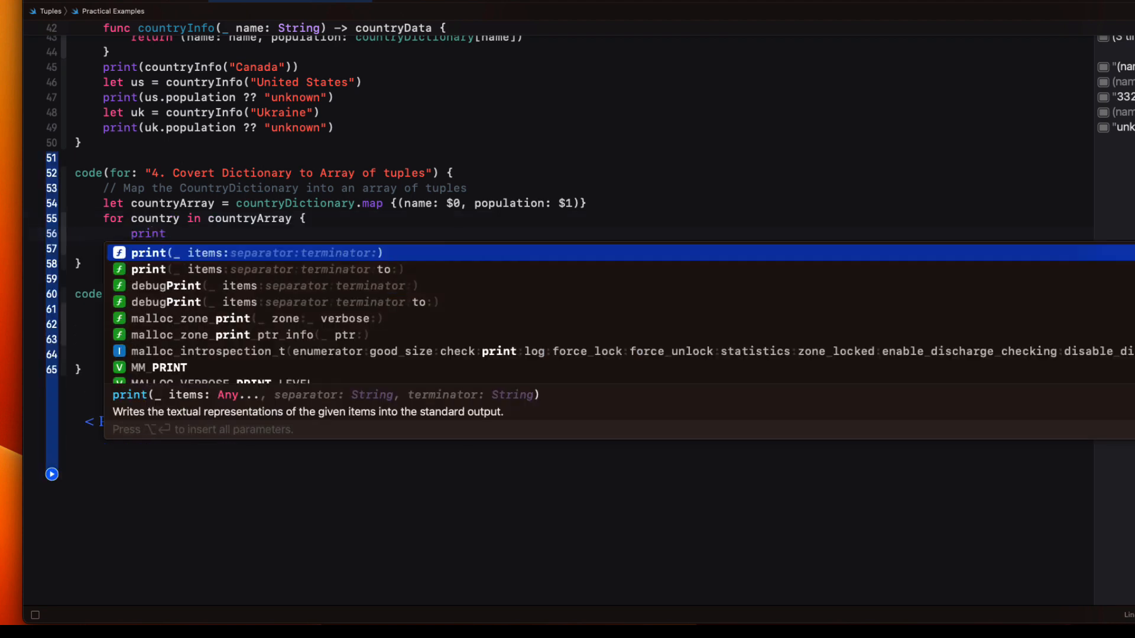
text((country.name)
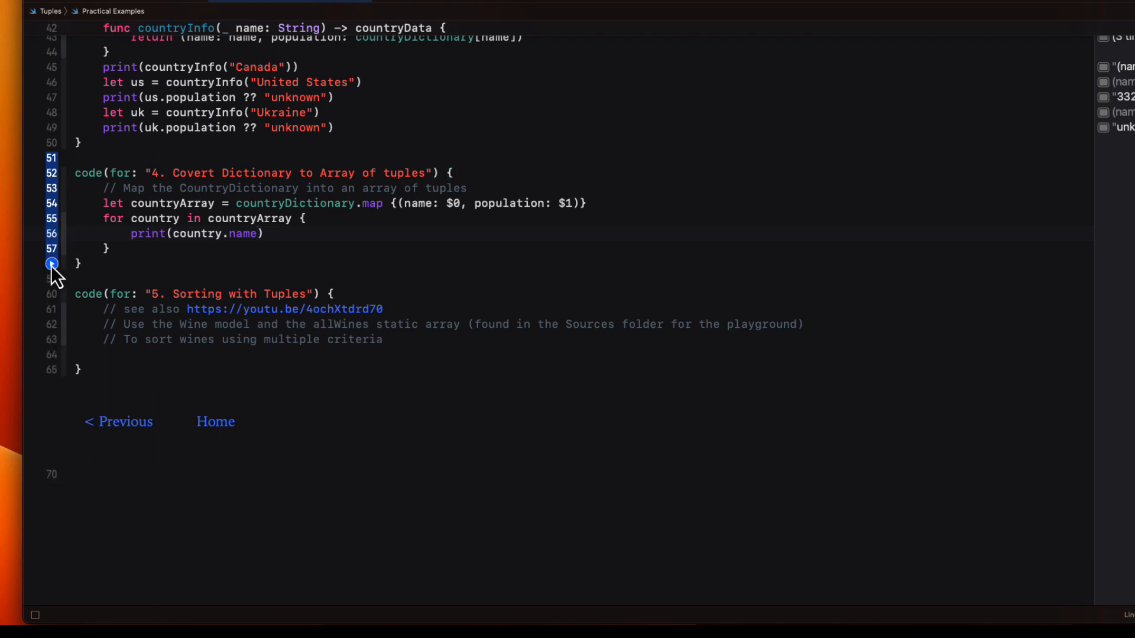
click(51, 263)
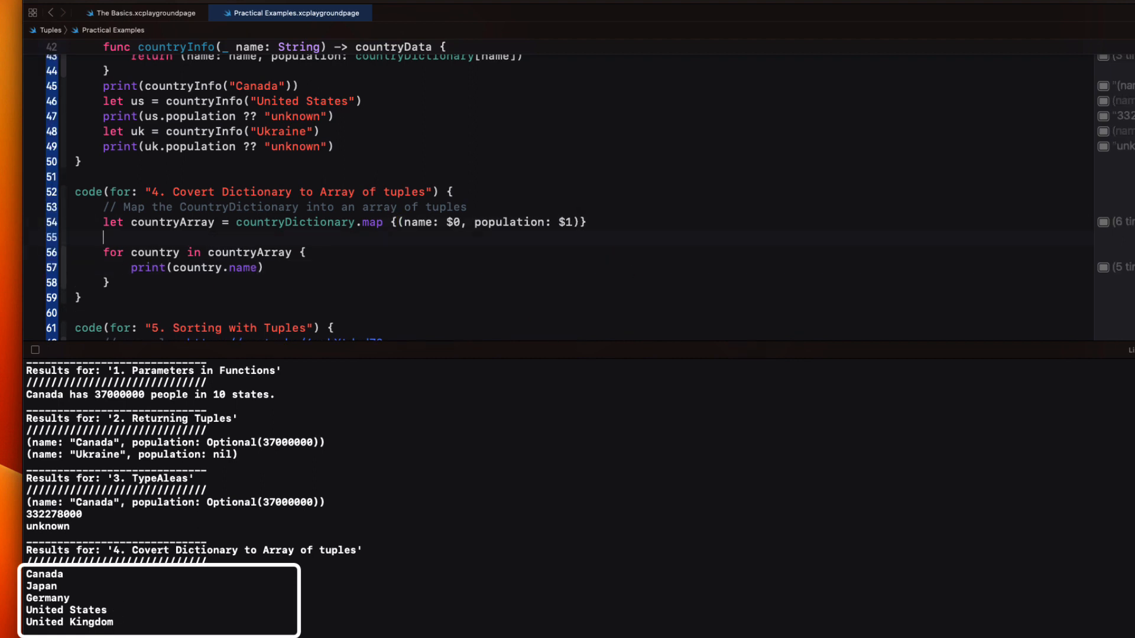
Sort countryArray by name with .sorted { $0.name < $1.name }
text(.sorted)
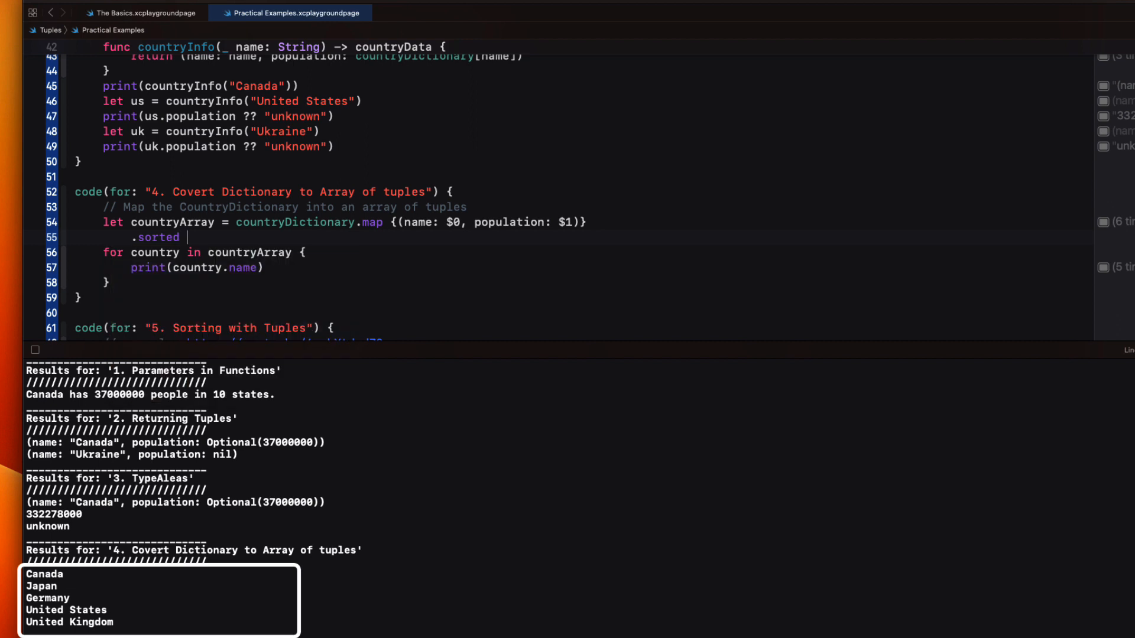
text({ $0.name <)
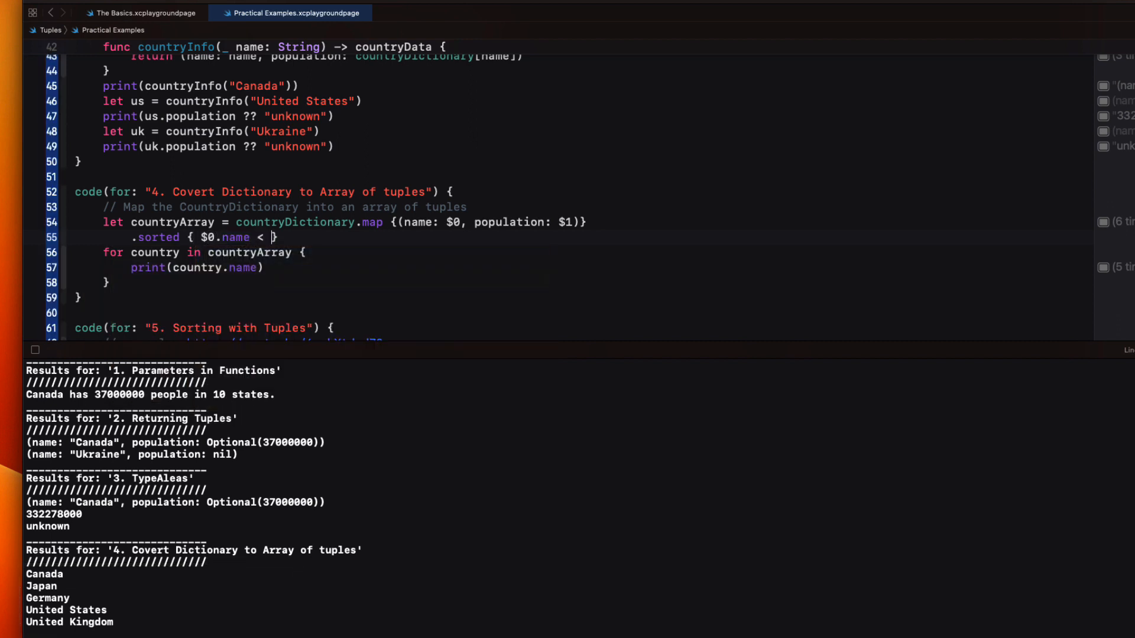
text($1.name)
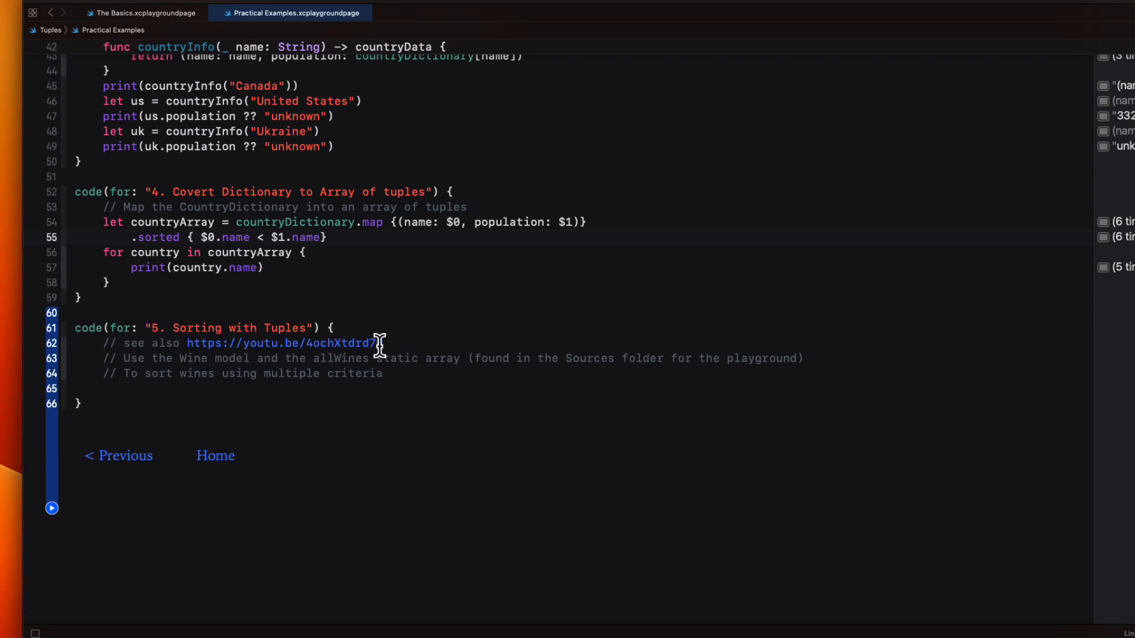
Review the WineModel.swift wine list, then hide the navigator and return to Sorting with Tuples
scroll(down, 3)
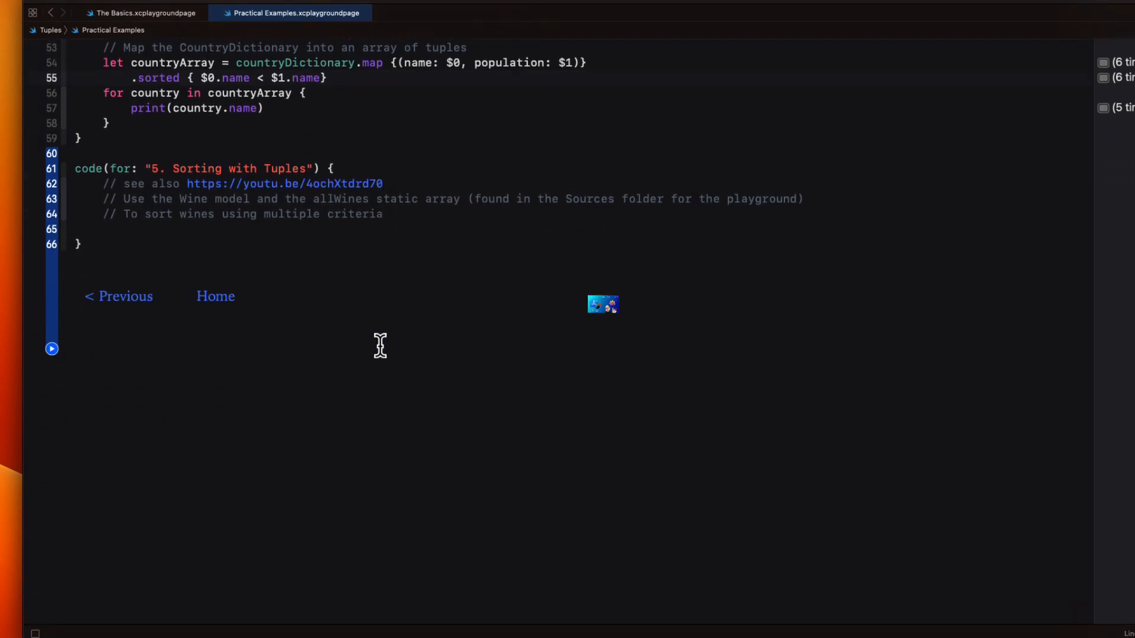
click(602, 304)
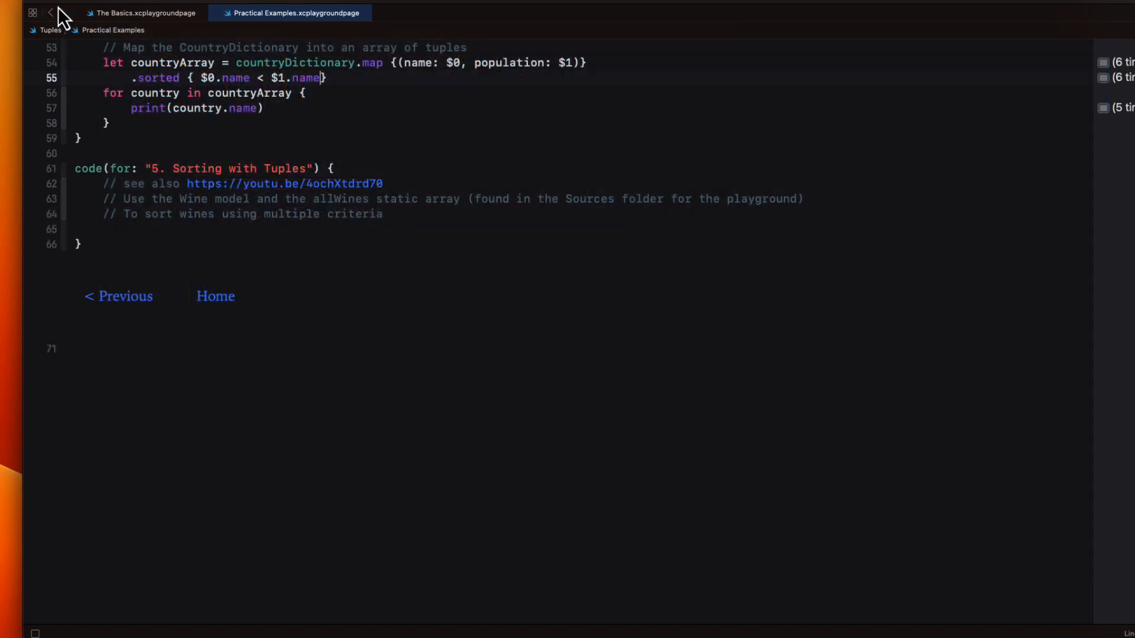
click(31, 13)
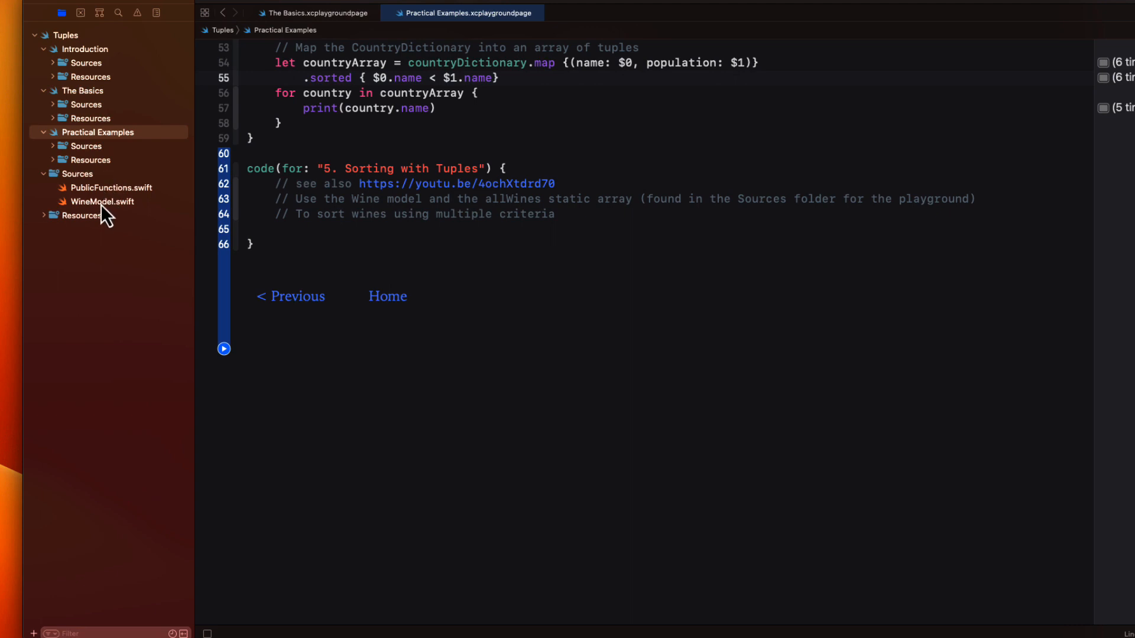
click(102, 201)
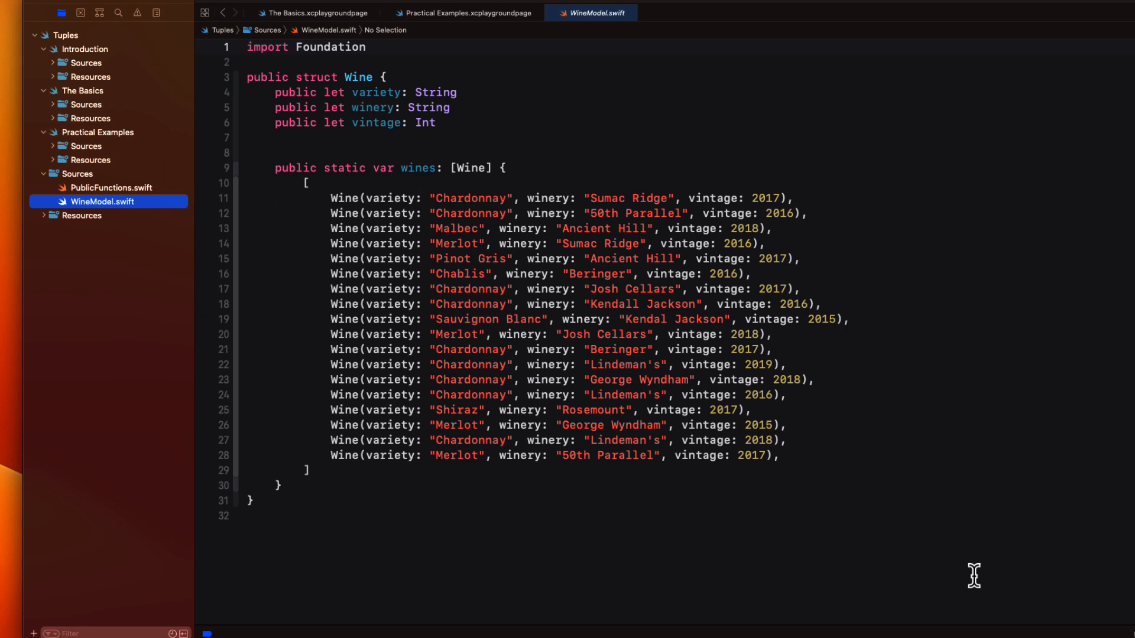
click(463, 12)
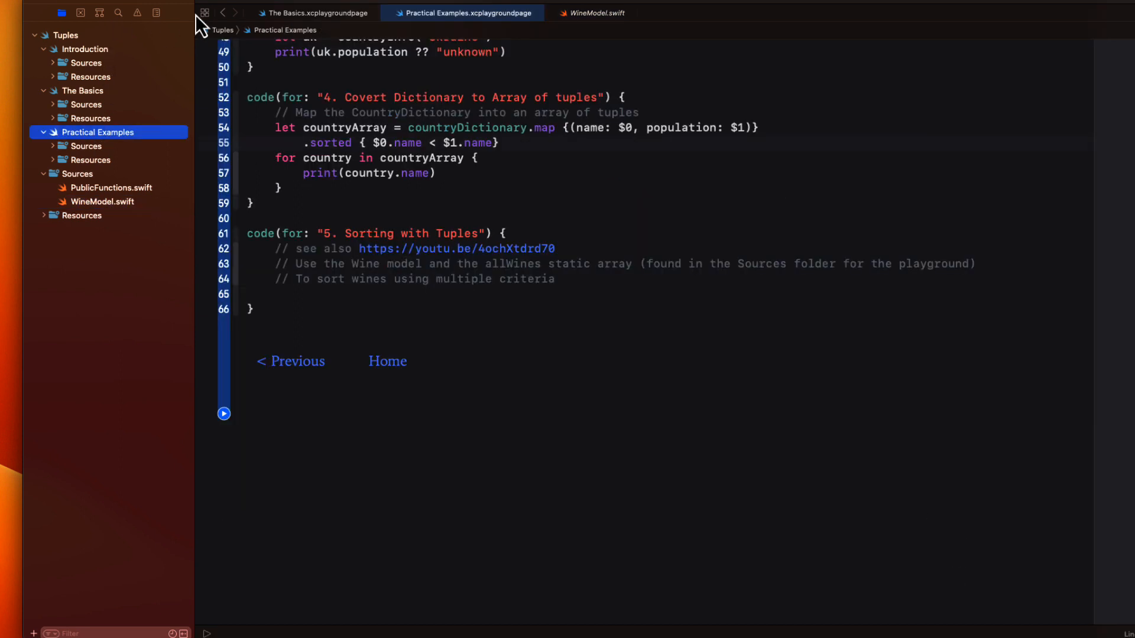
click(203, 12)
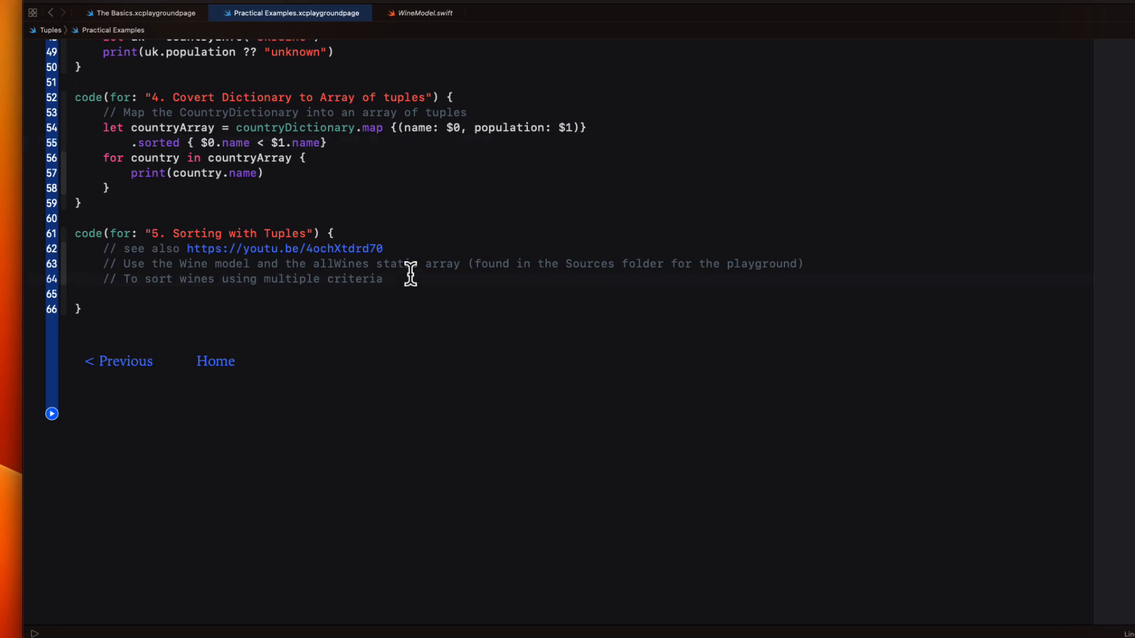
Set allWines = Wine.wines, loop printing winery, variety and vintage, and run
text(let allWin)
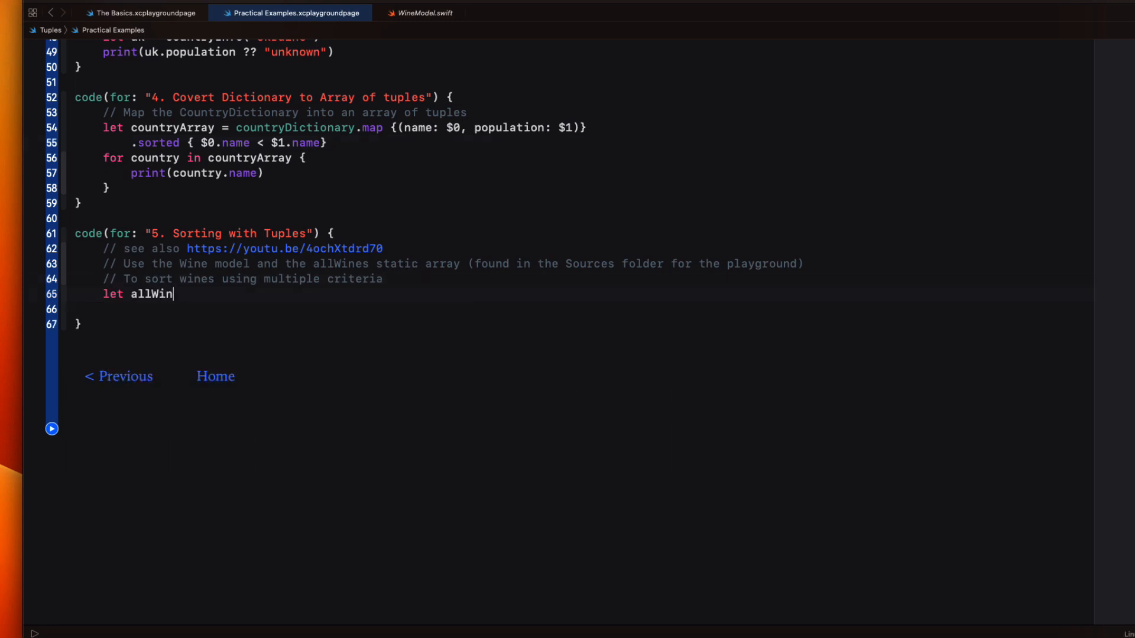
text(es = Wine)
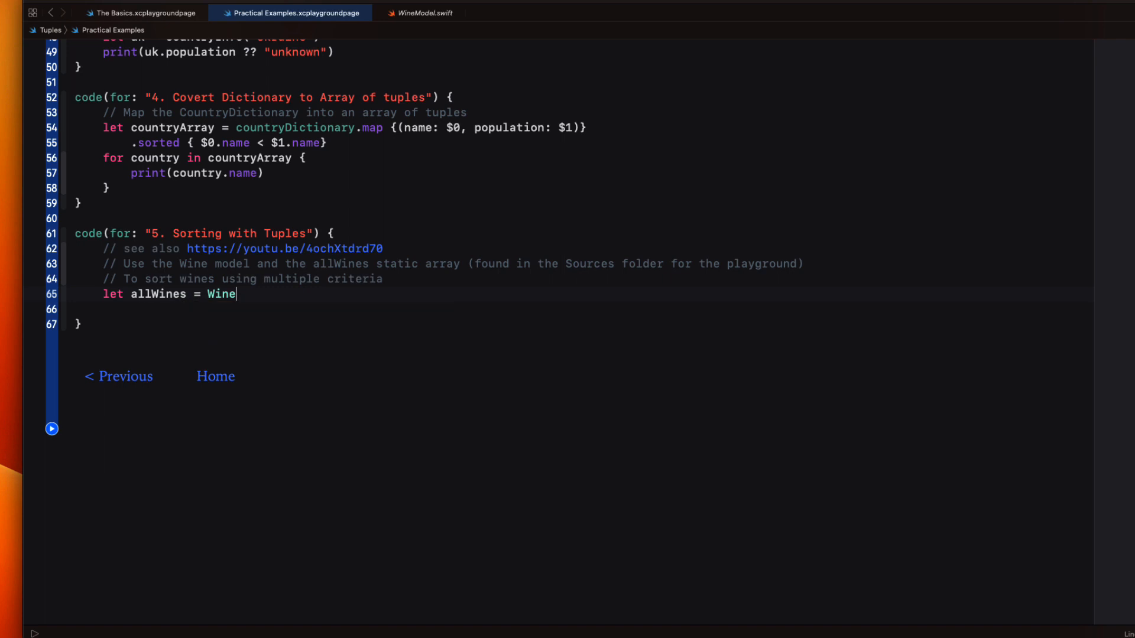
text(.wines)
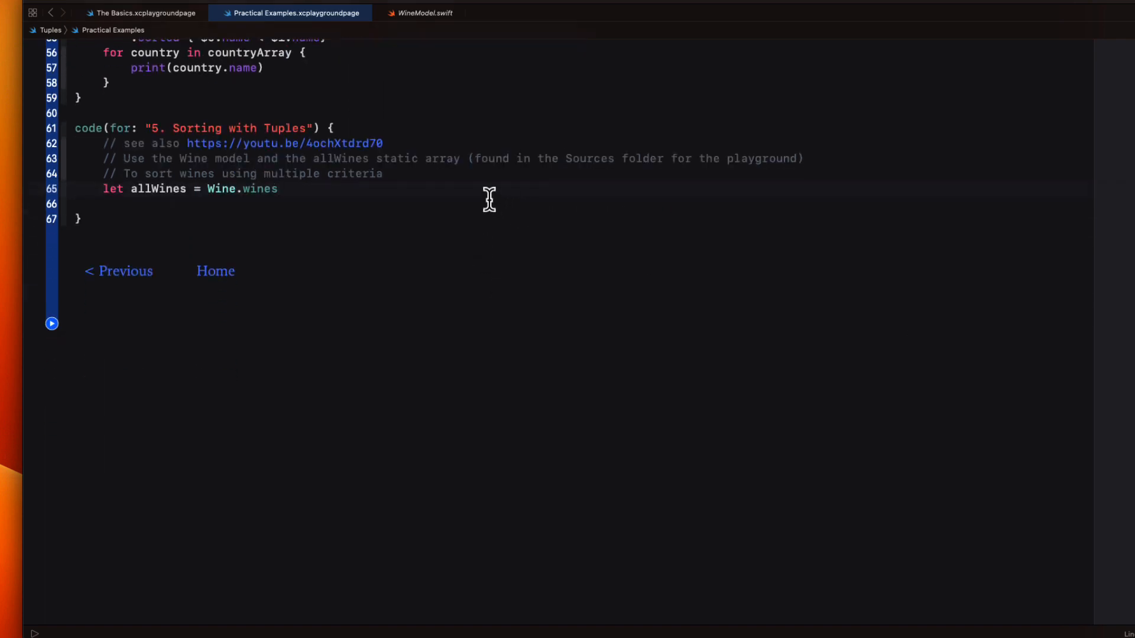
text(for wine in allWines {)
text(print()
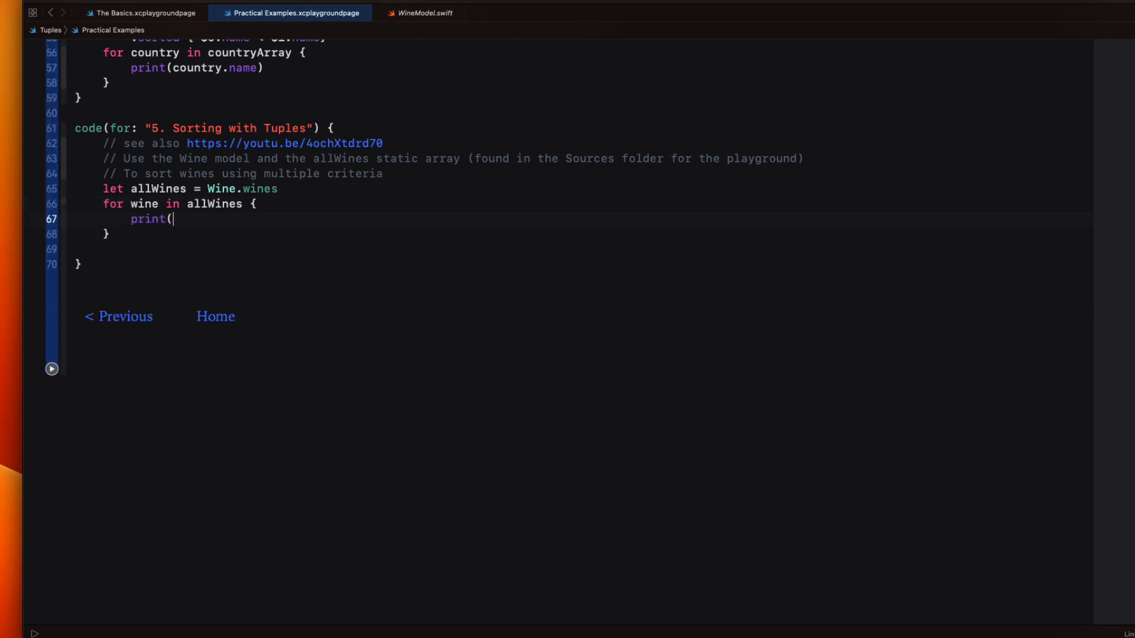
text(wine.winery, wine))
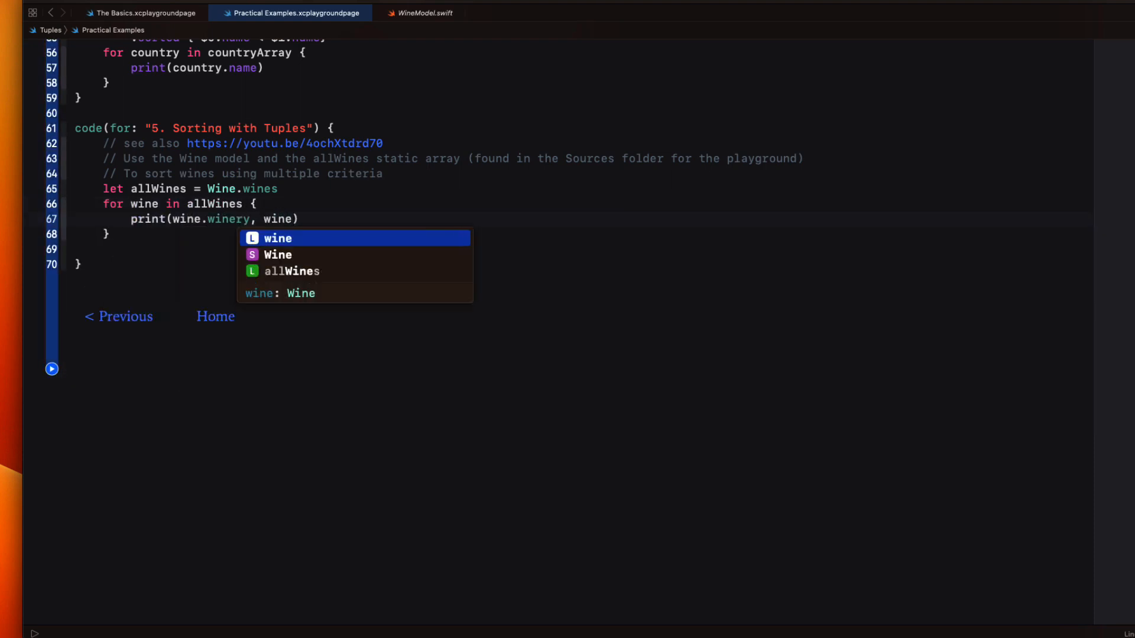
text(.variety, wine.)
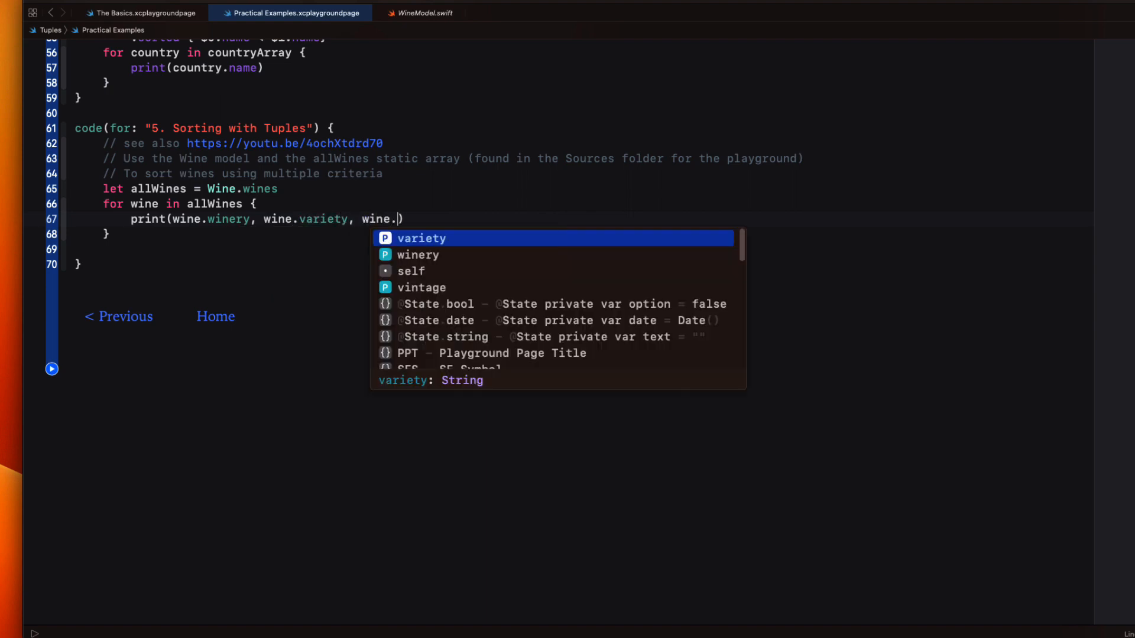
text(vintage)
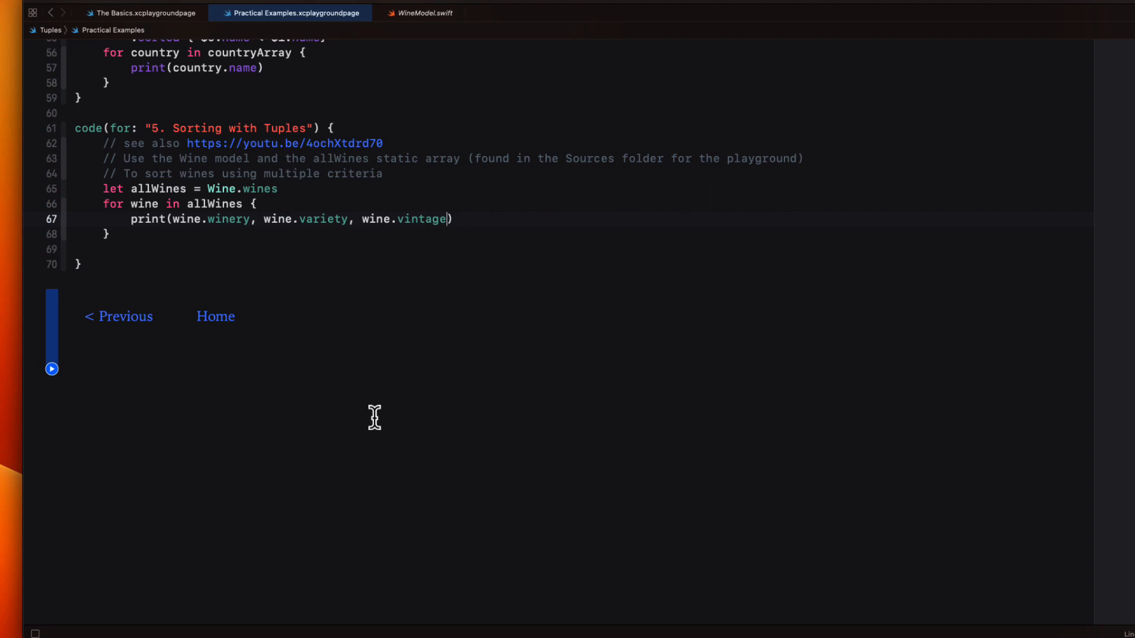
click(51, 368)
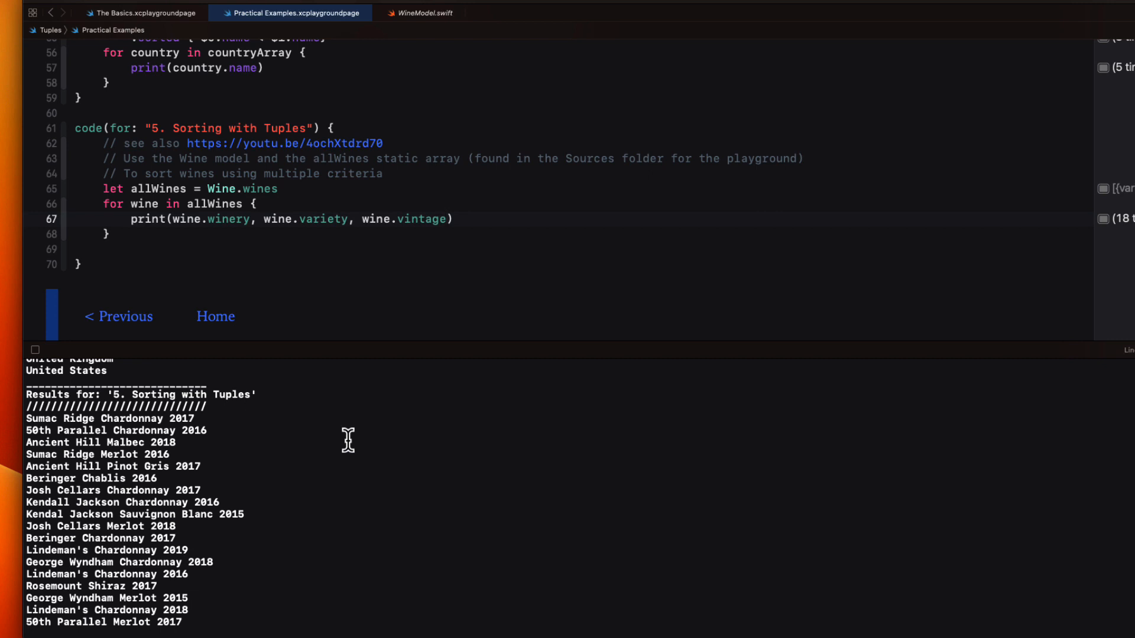
mouse_move(312, 190)
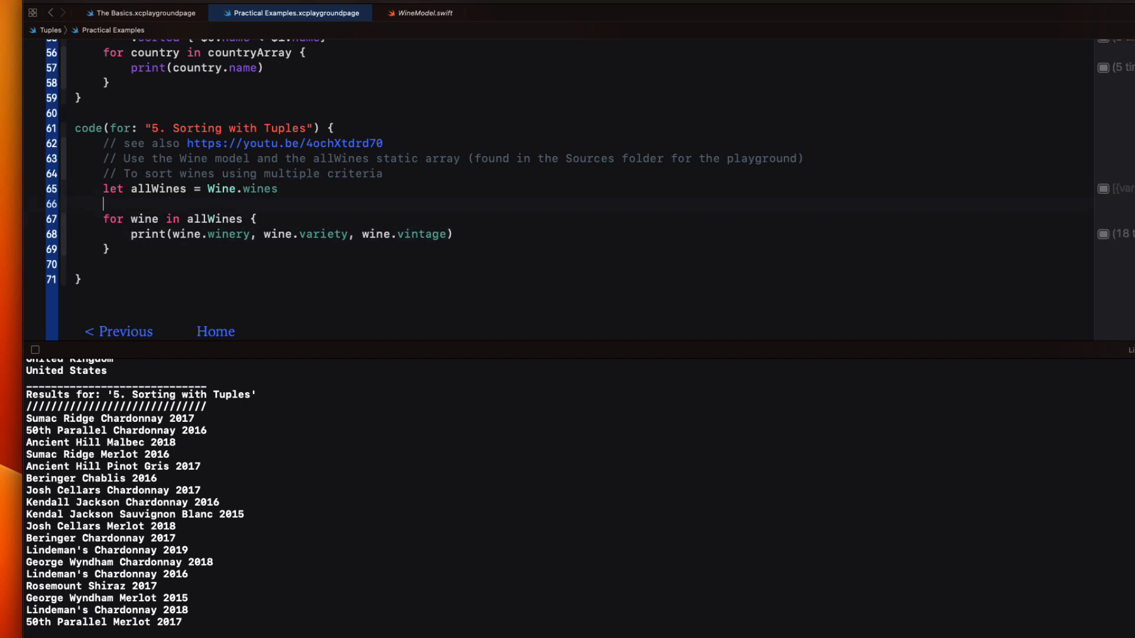
Write let sortedWines = allWines.sorted comparing ($0.variety, $0.winery, $0.vintage) < ($1…) tuples
text(let sor)
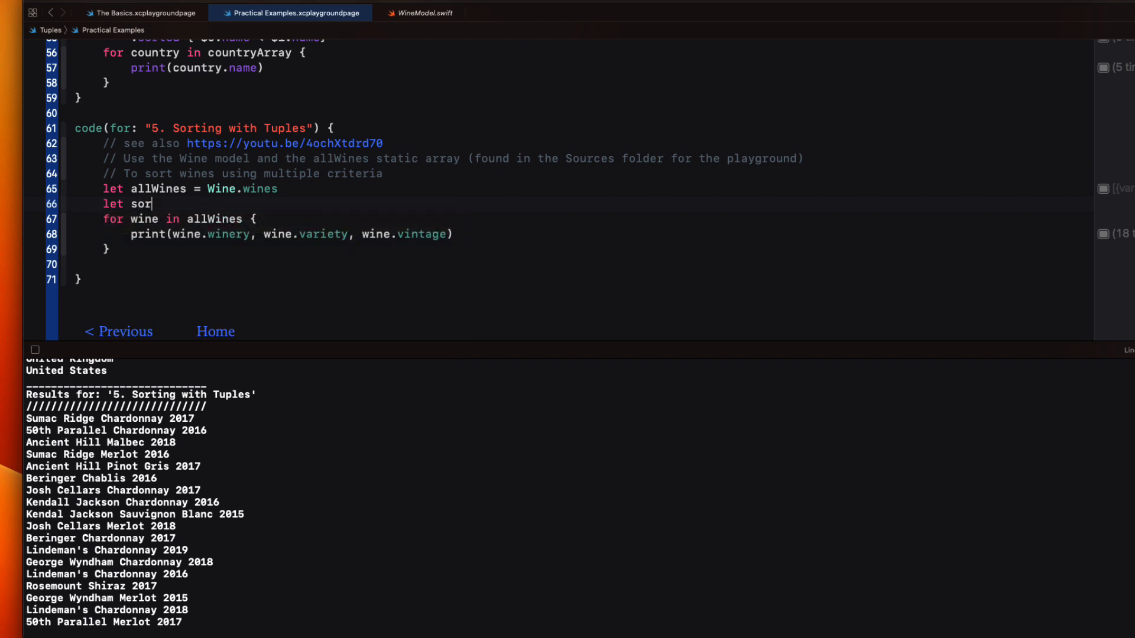
text(ted)
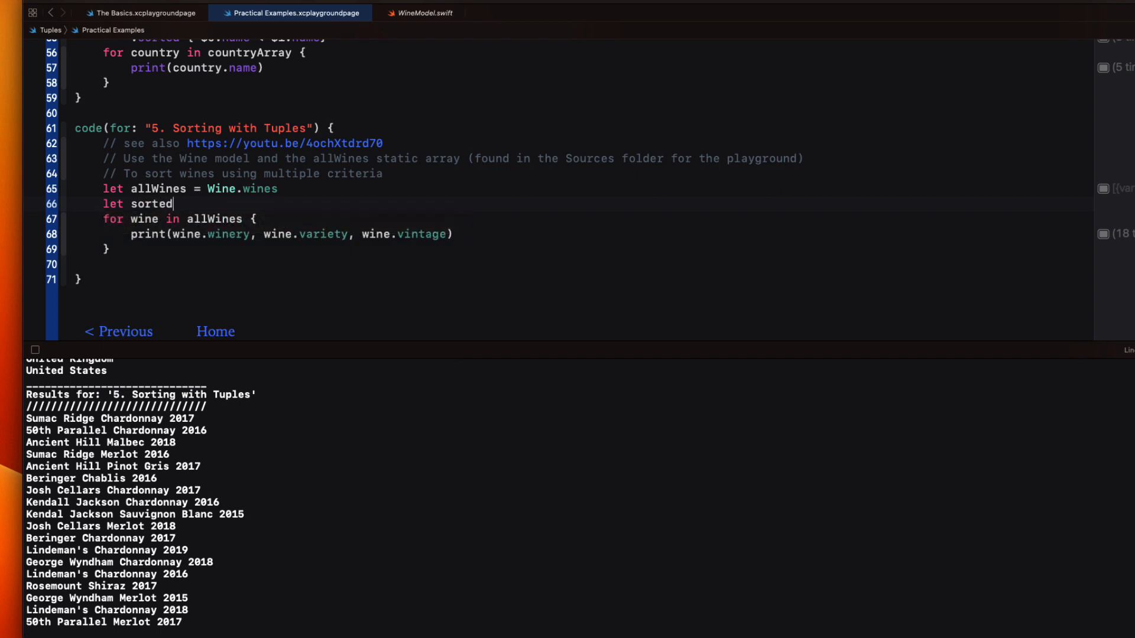
text(Wines = allWines.)
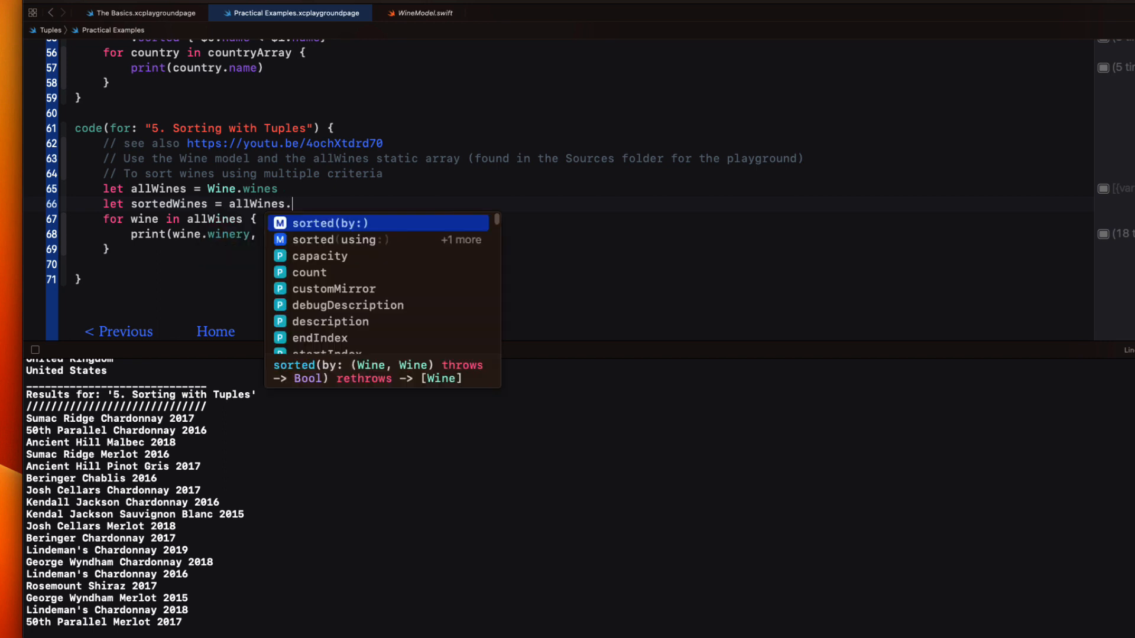
text(sorted)
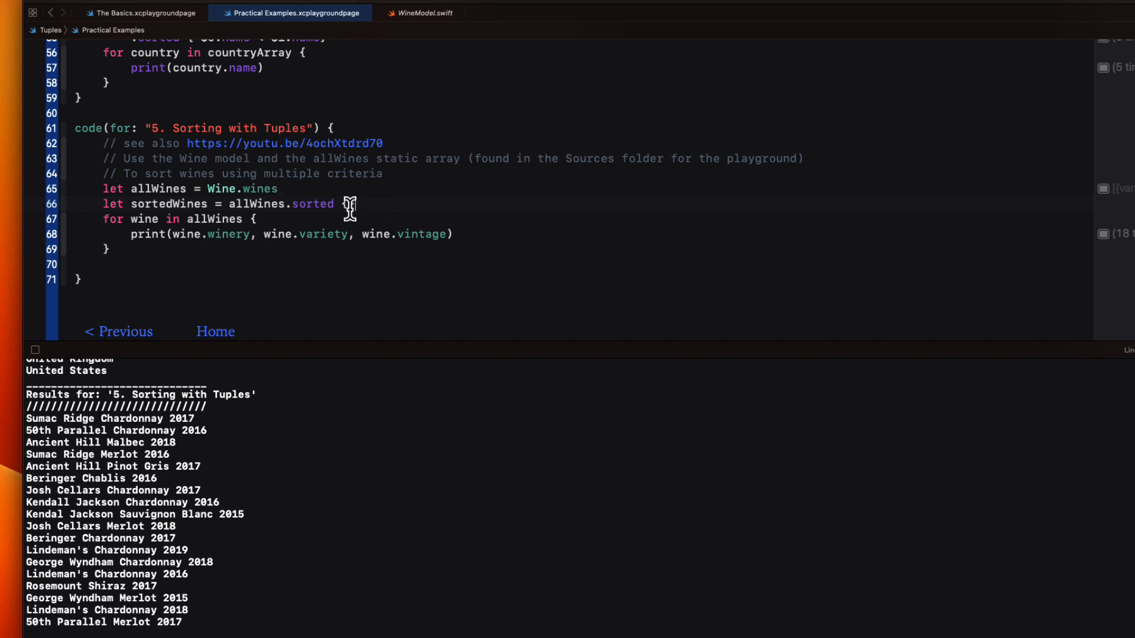
text({() <)
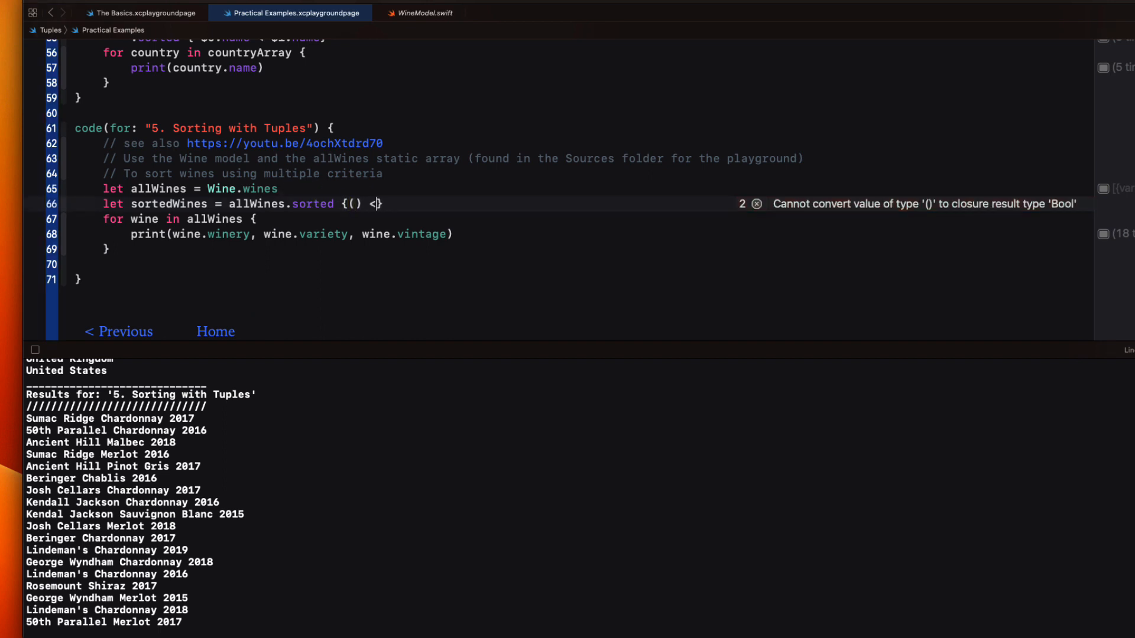
text(())
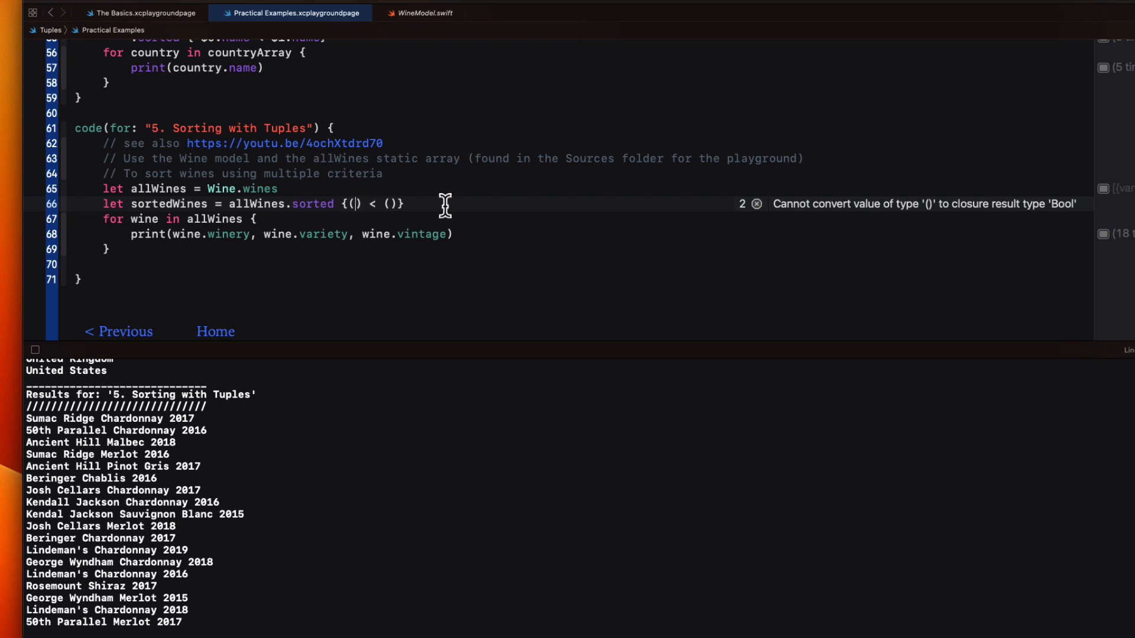
text($0)
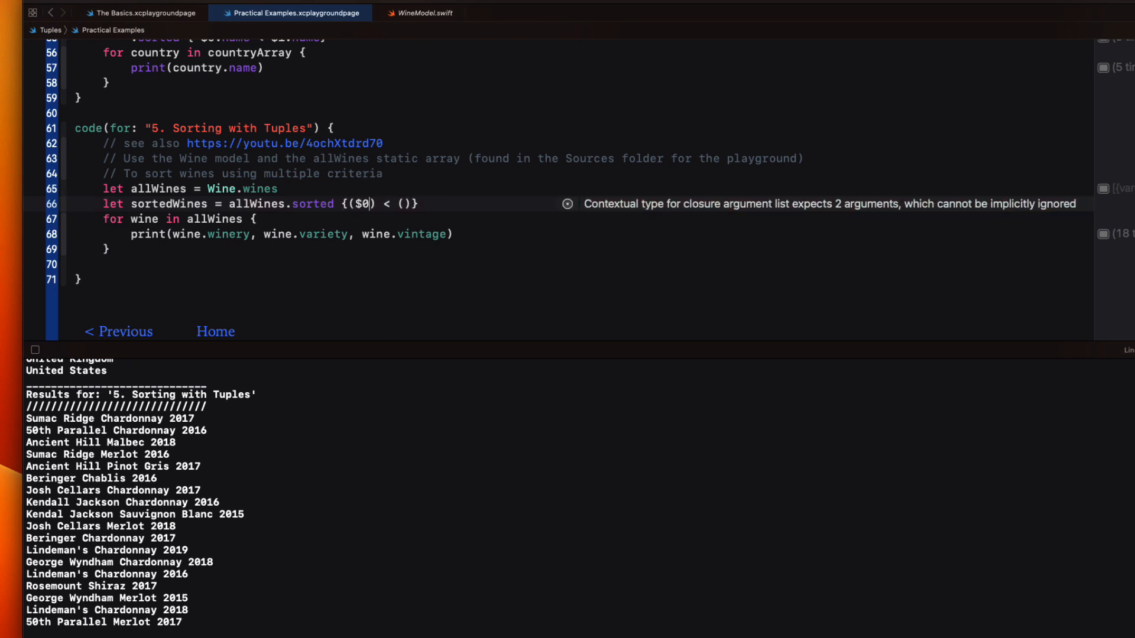
text(.variety)
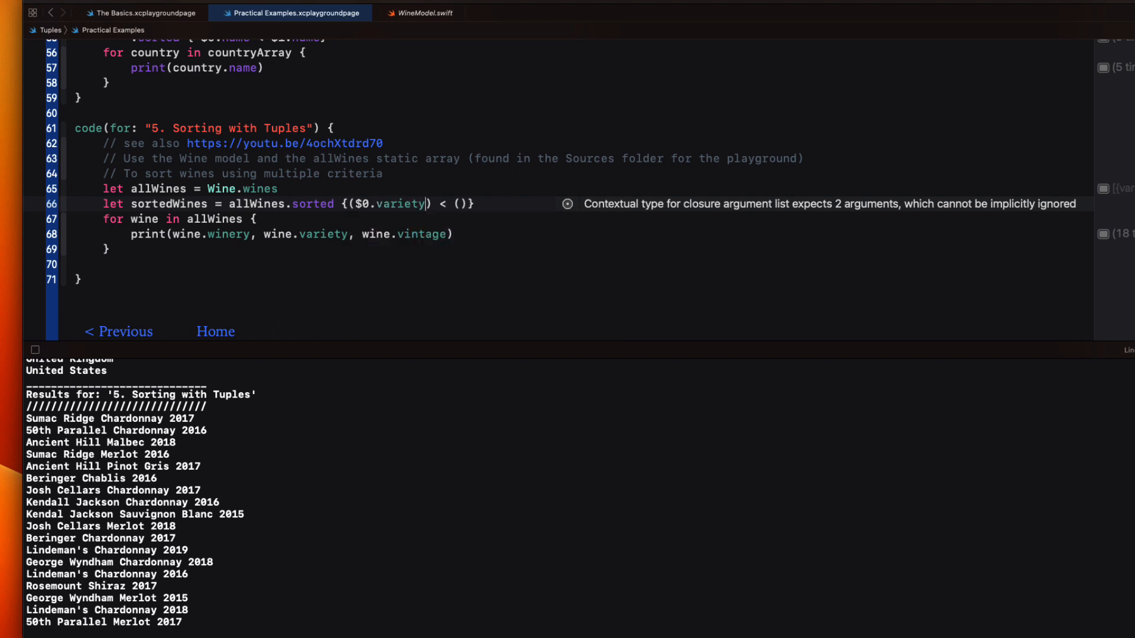
text(,)
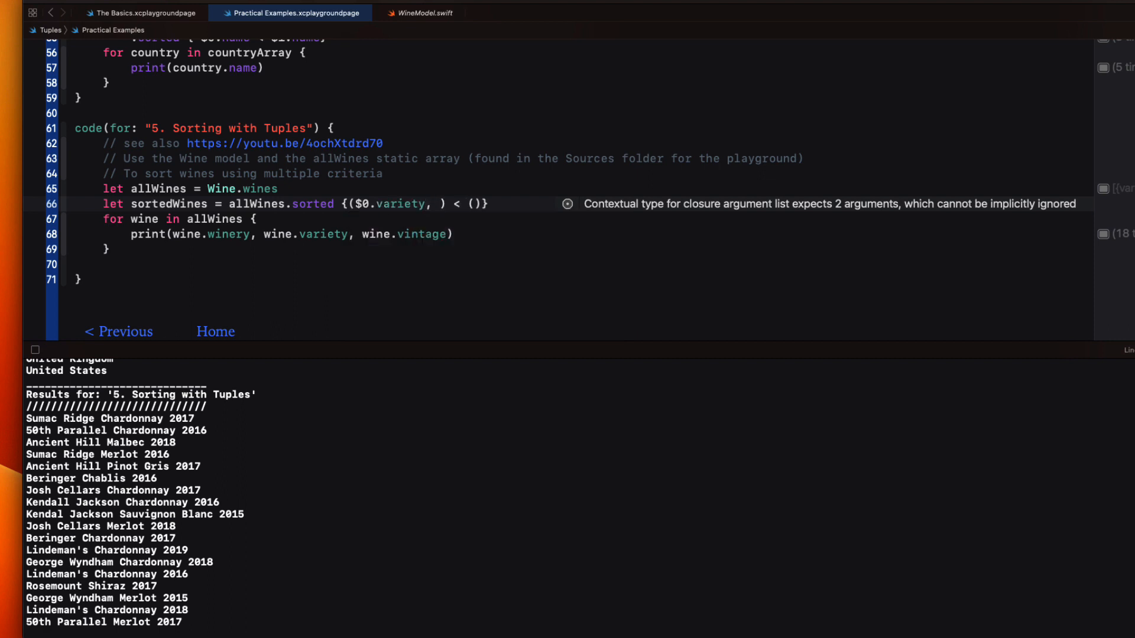
text($0.winery,)
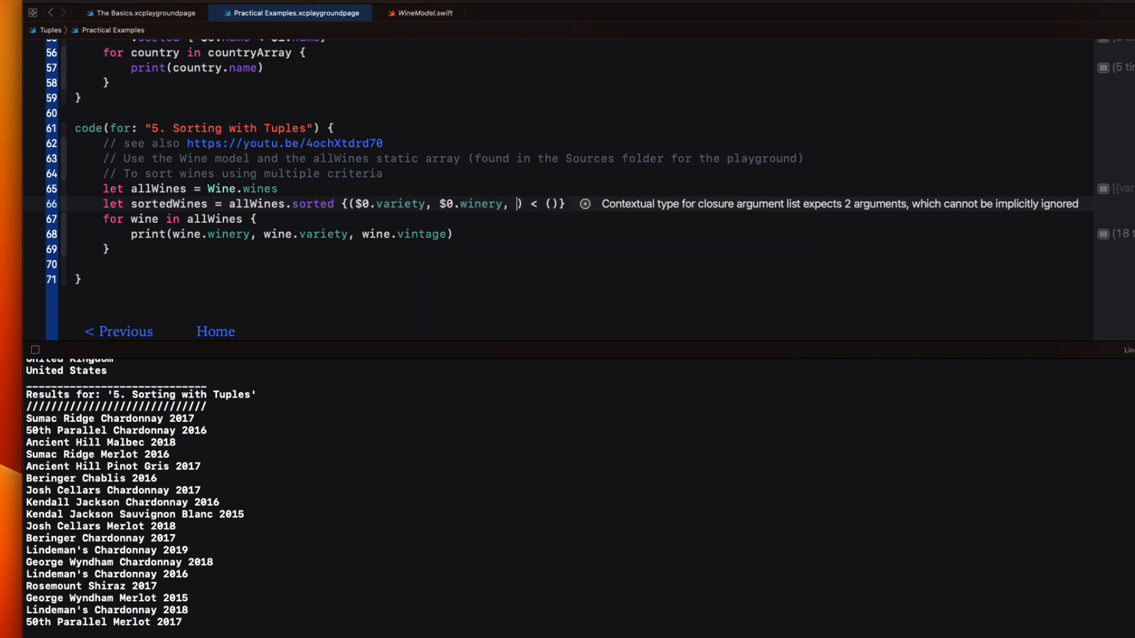
text($0.vintage)
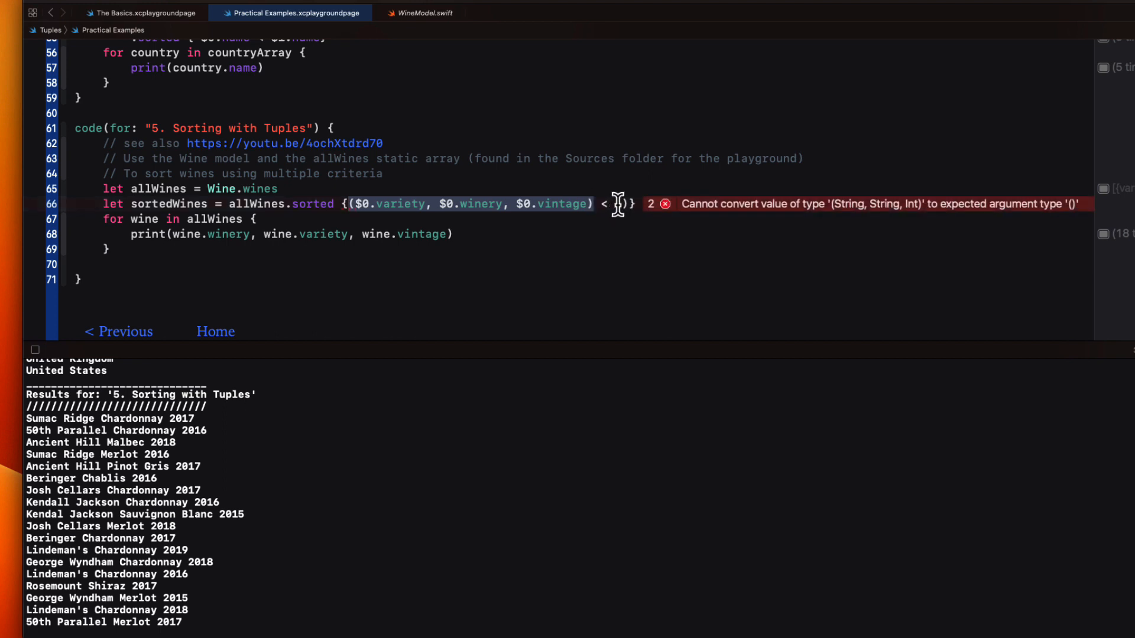
text(($0.variety, $0.winery, $0.vintage))
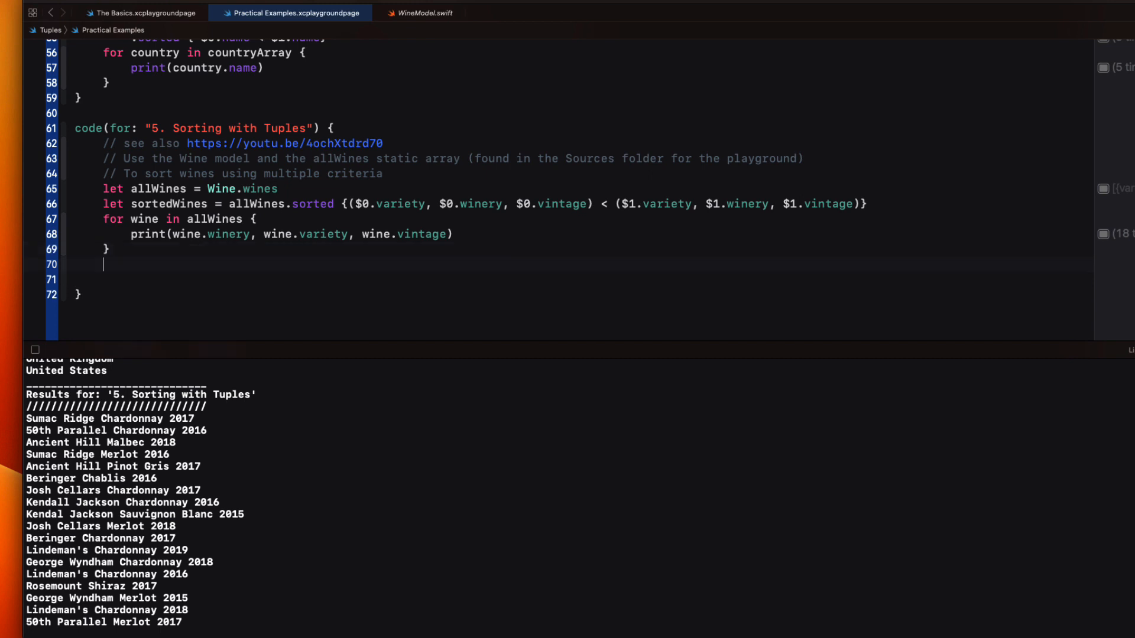
Loop printing sortedWines after a dashed line, run, and confirm Chablis heads the output
text(for wine in sortedWines {)
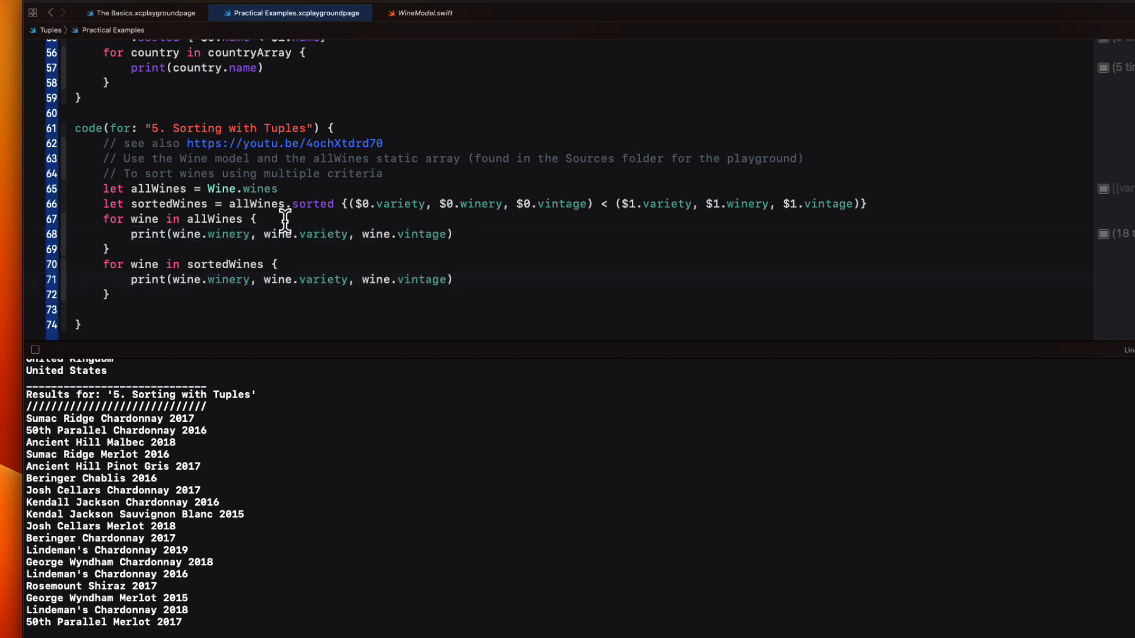
text(print("--------------------------)
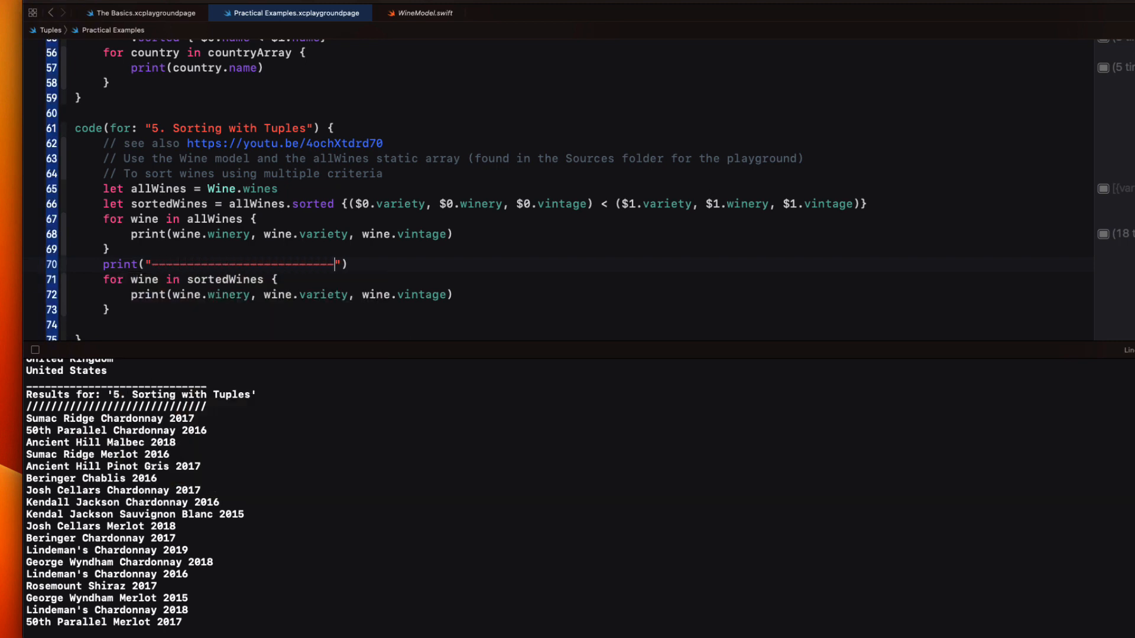
scroll(down, 3)
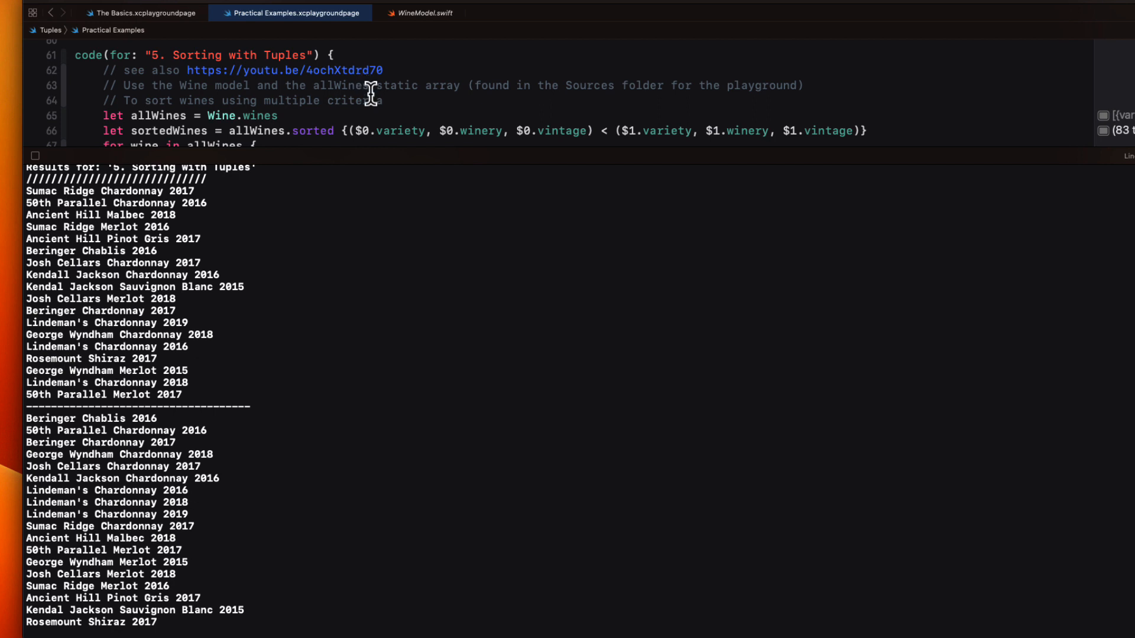
double_click(103, 417)
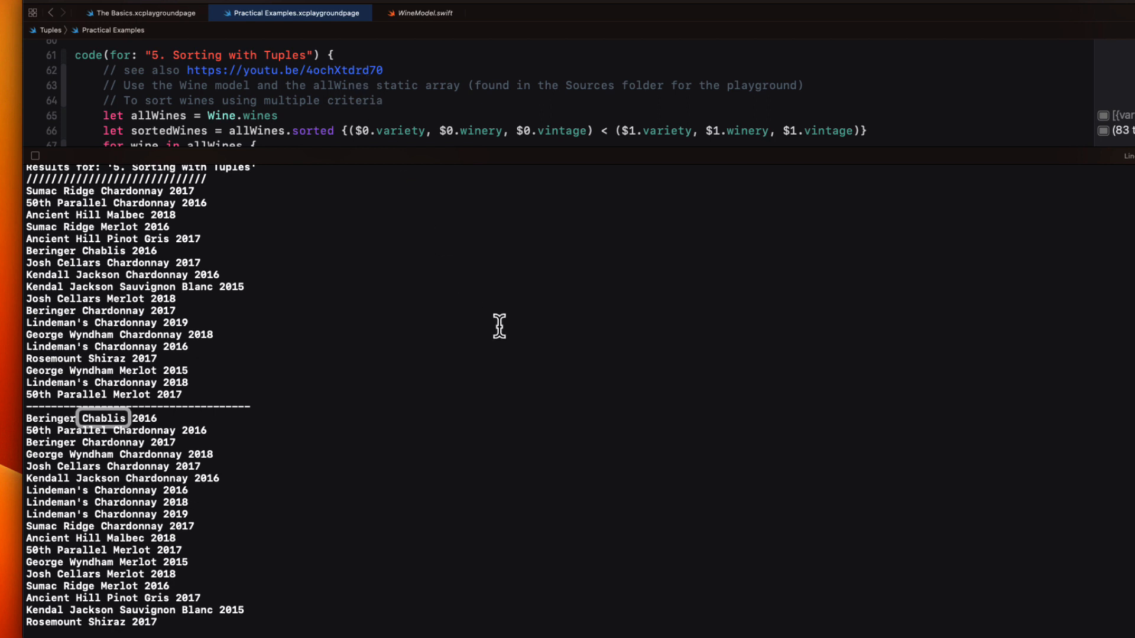